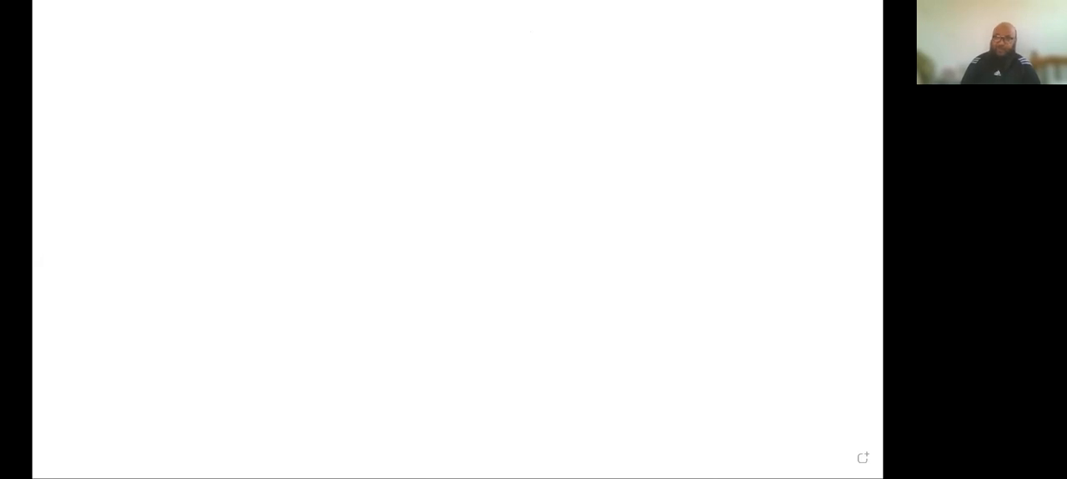
mouse_move(607, 123)
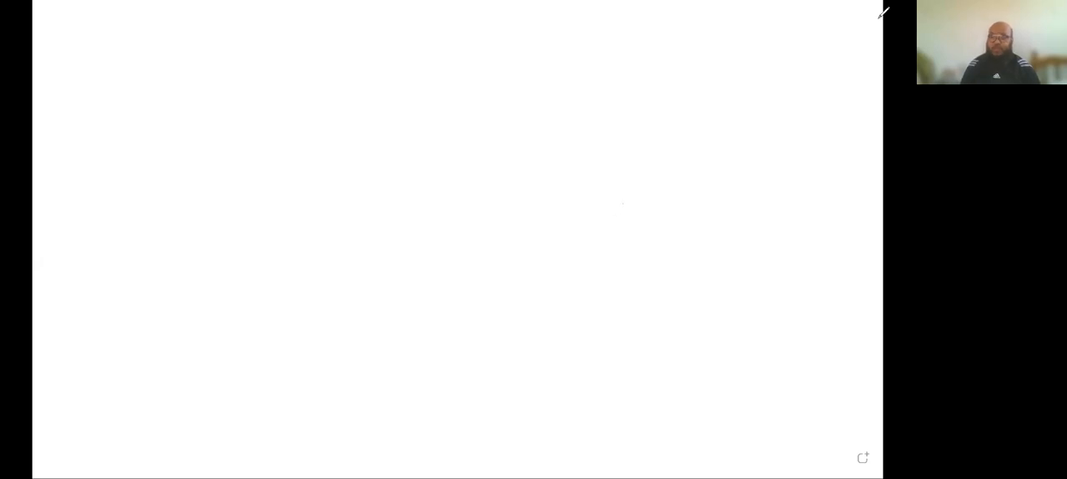
mouse_move(720, 106)
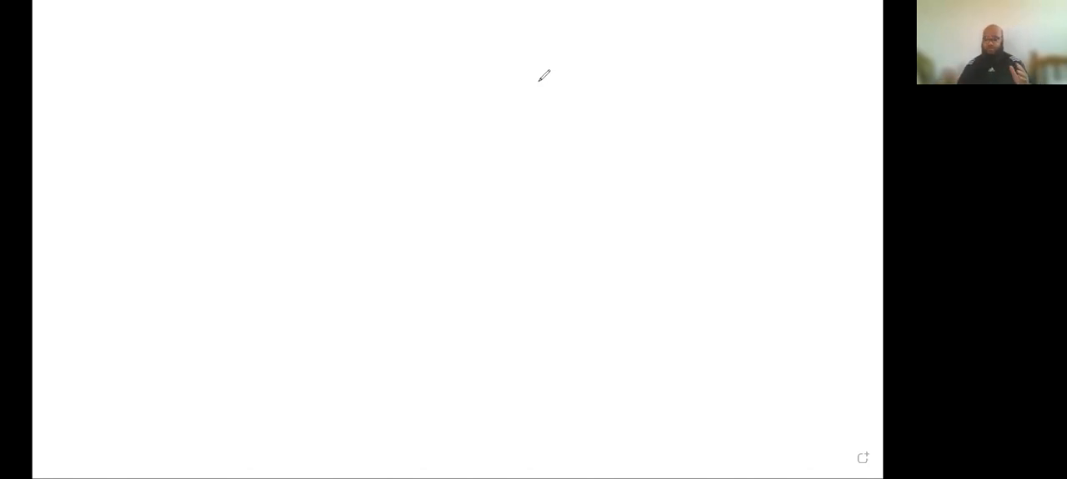
mouse_move(620, 110)
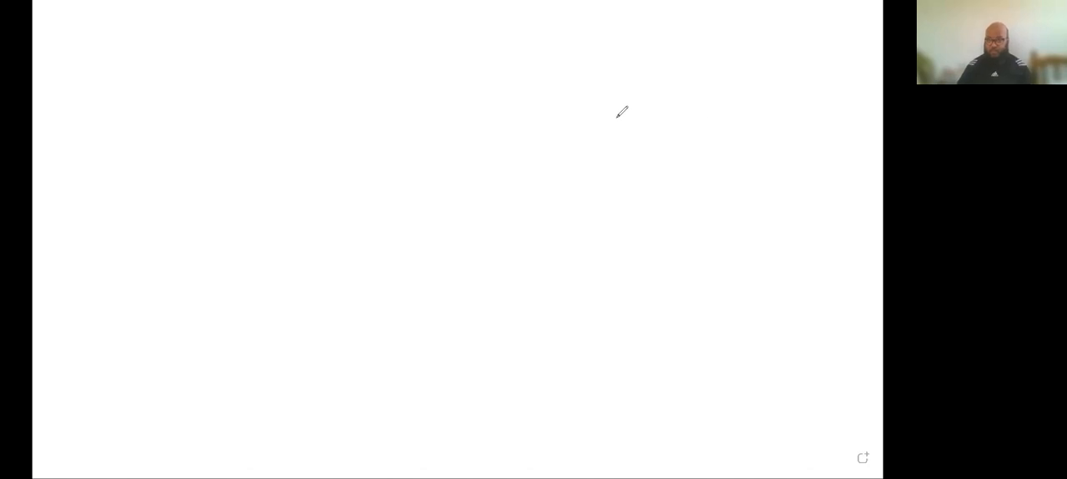
mouse_move(748, 55)
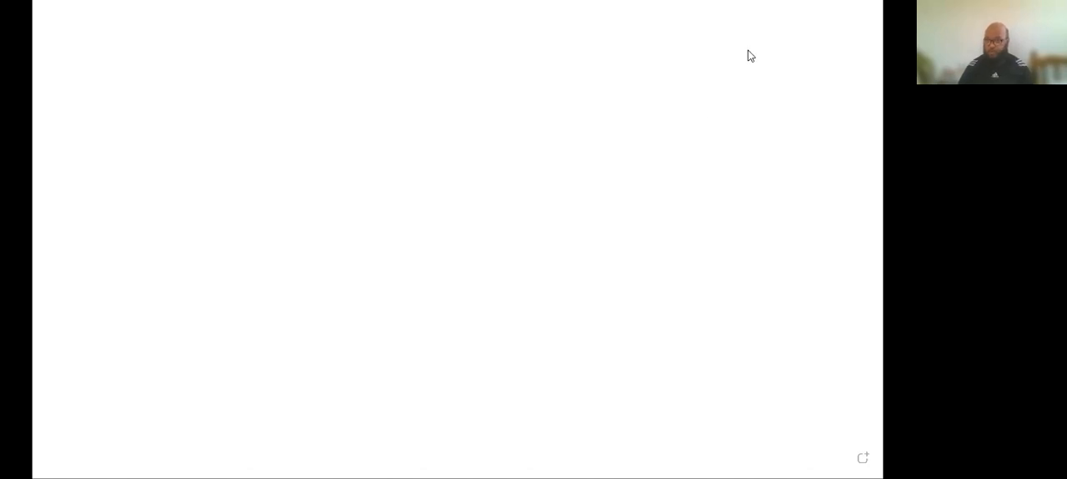
mouse_move(867, 10)
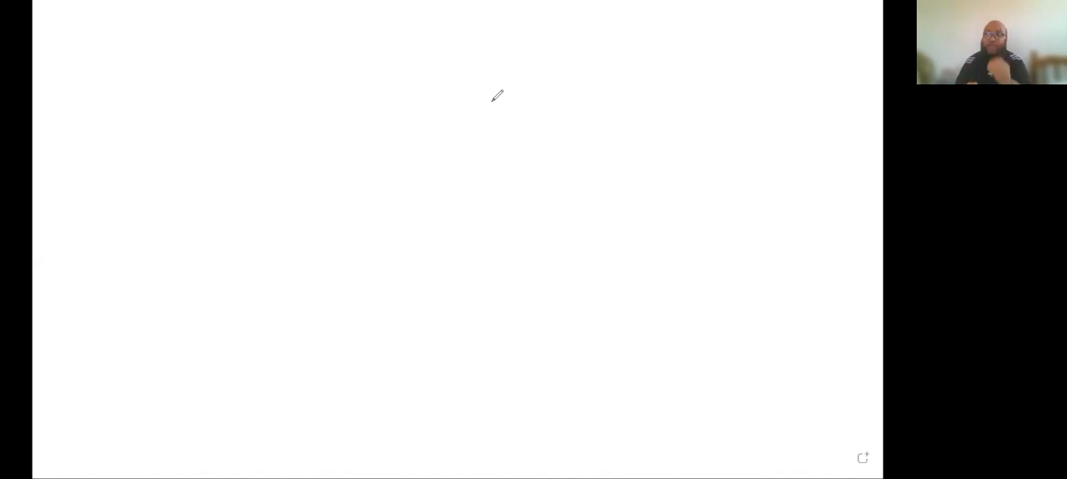
mouse_move(411, 80)
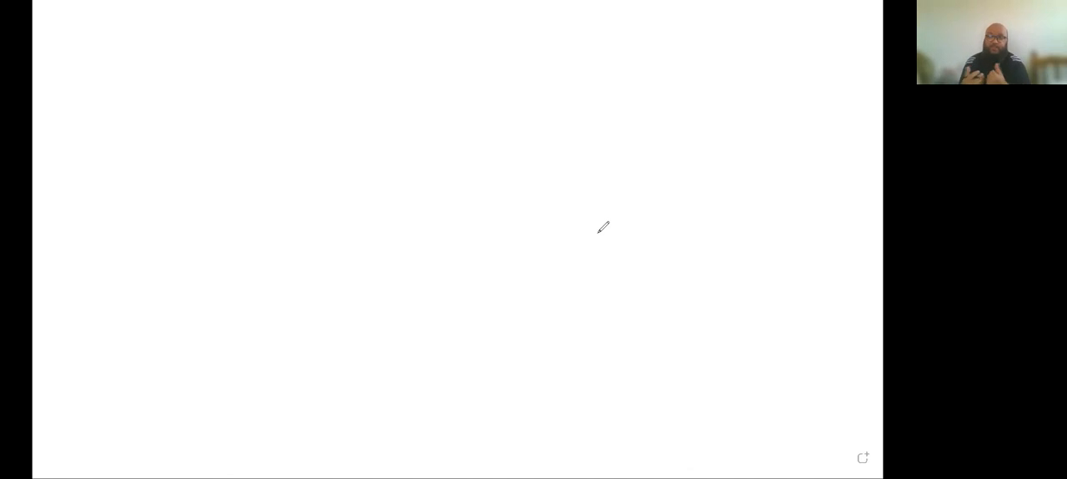
mouse_move(603, 224)
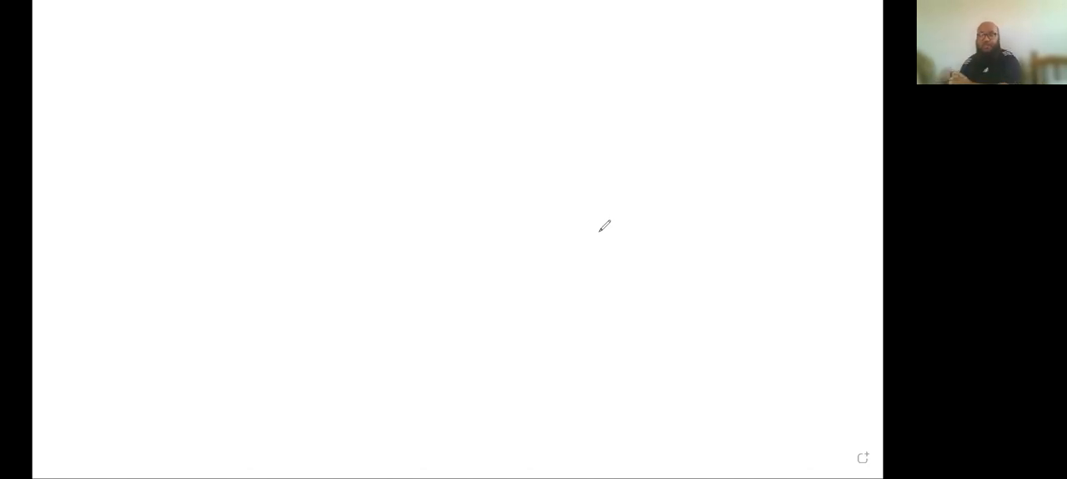
mouse_move(602, 230)
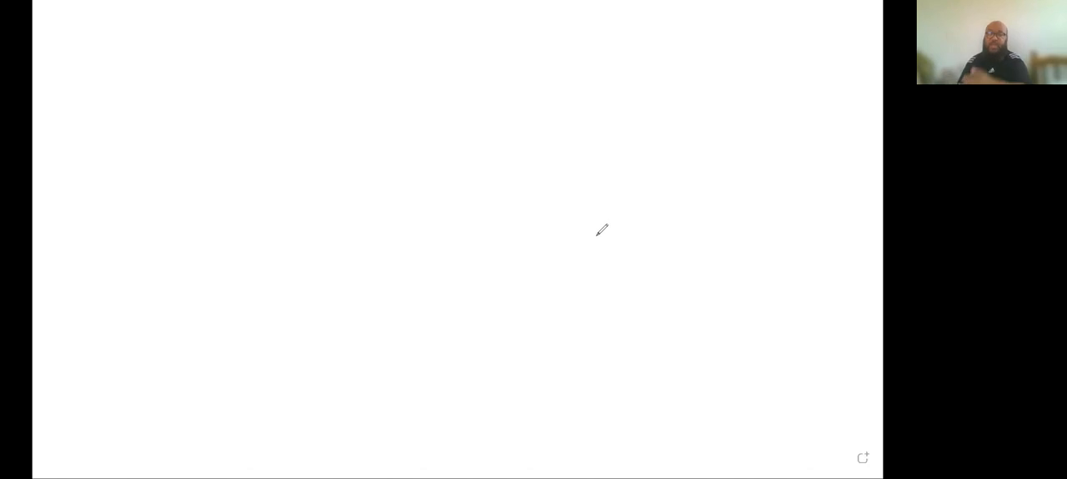
mouse_move(601, 232)
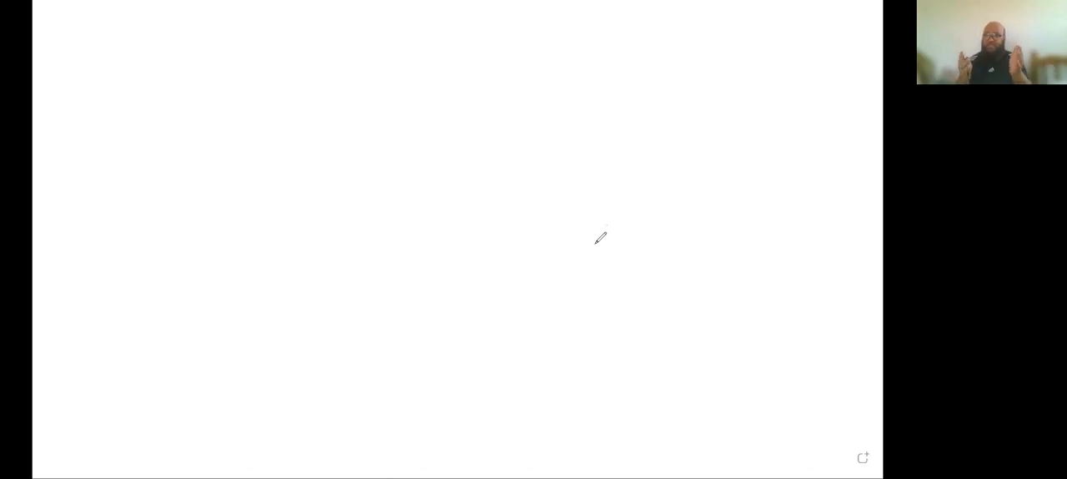
mouse_move(397, 256)
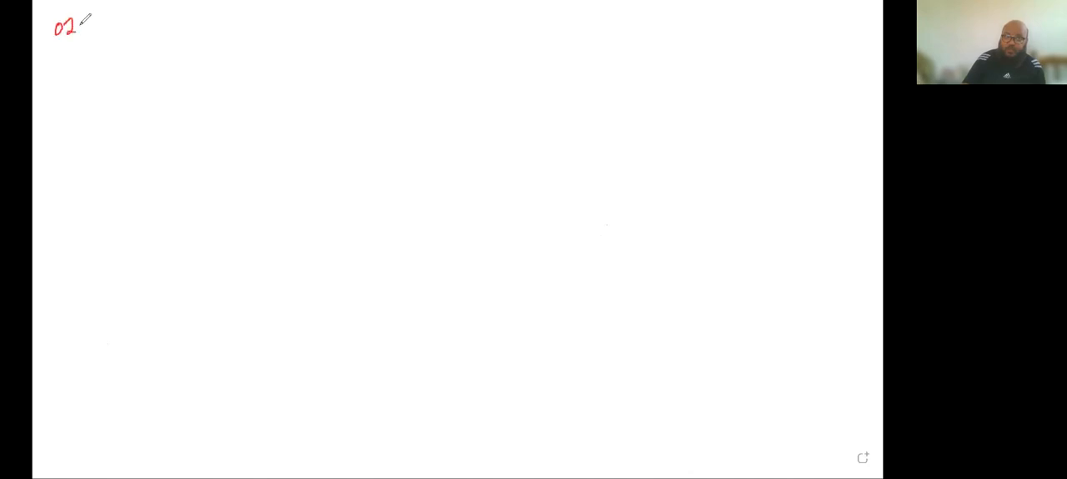
Handwrite the lesson date 02-09-2021 in red at the top left of the page.
left_click_drag(80, 25, 125, 25)
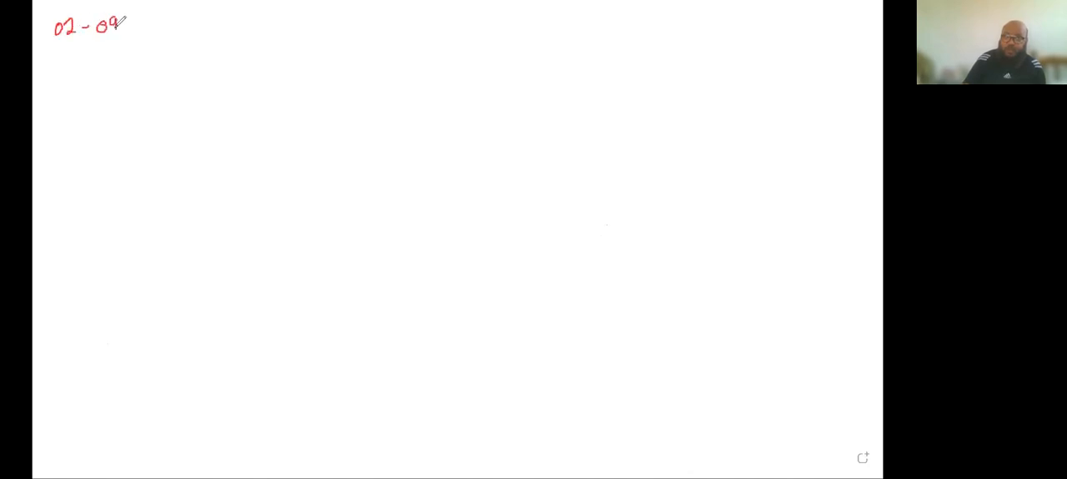
type("2021")
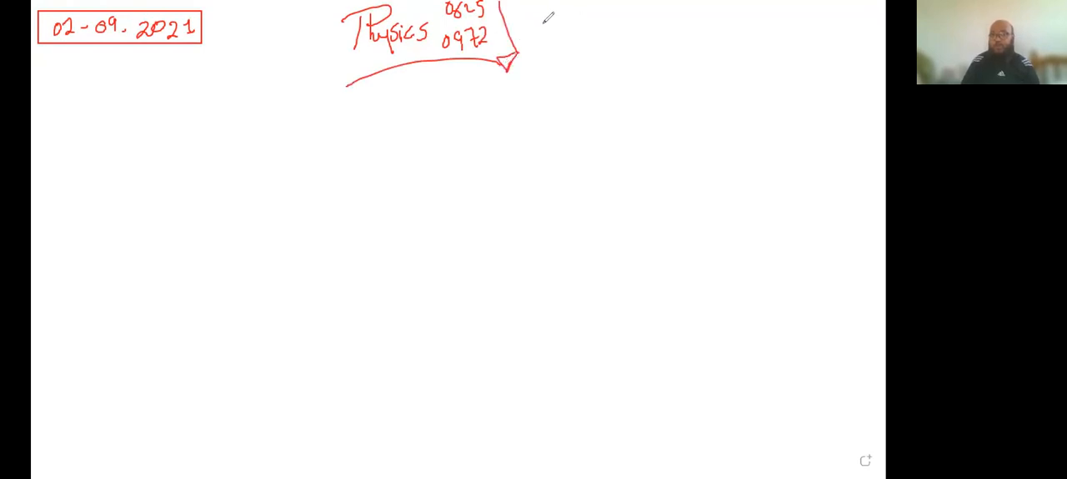
Write the underlined topic label to the right of the Physics 0625 0972 heading.
left_click_drag(542, 25, 597, 30)
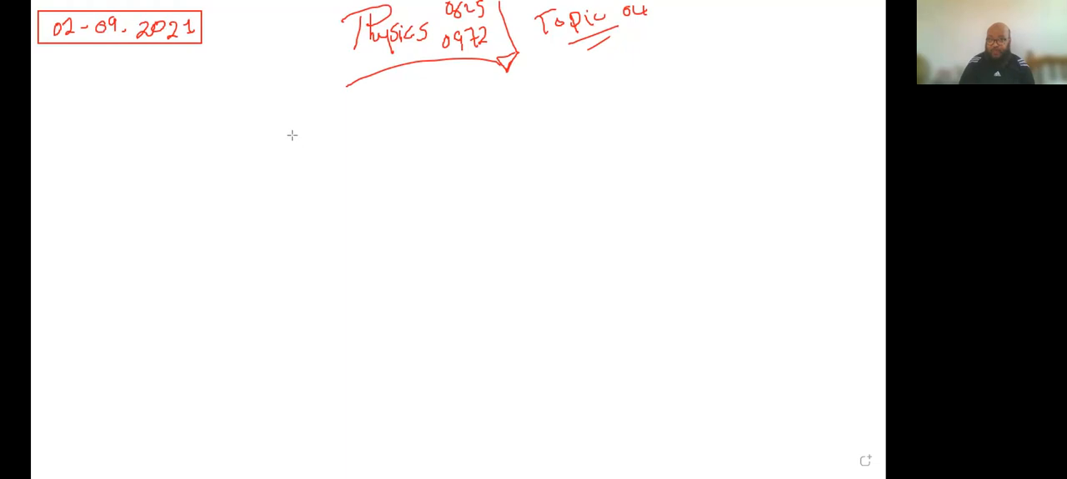
Draw a filled blue rectangle and a red one to its left, aligned end to end as a bar magnet.
left_click_drag(294, 135, 352, 158)
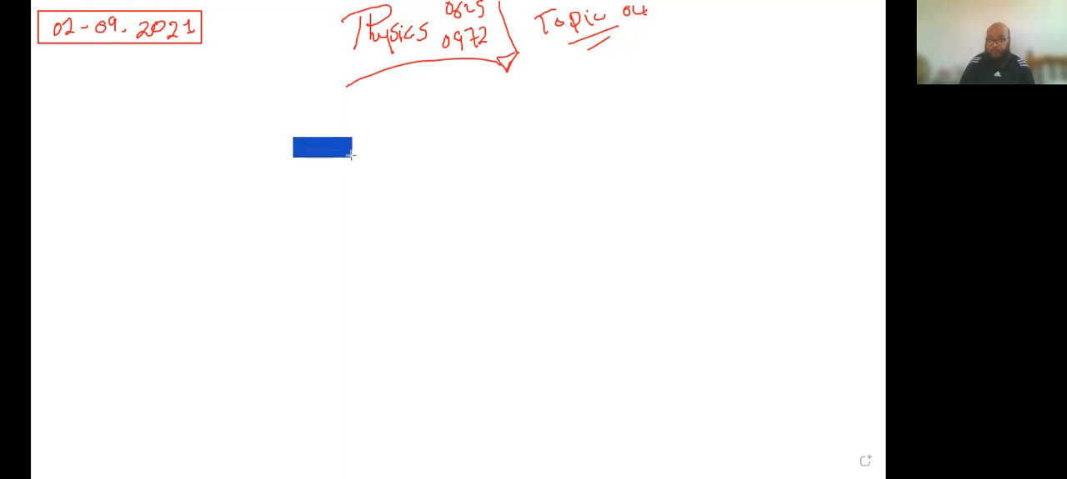
left_click(323, 147)
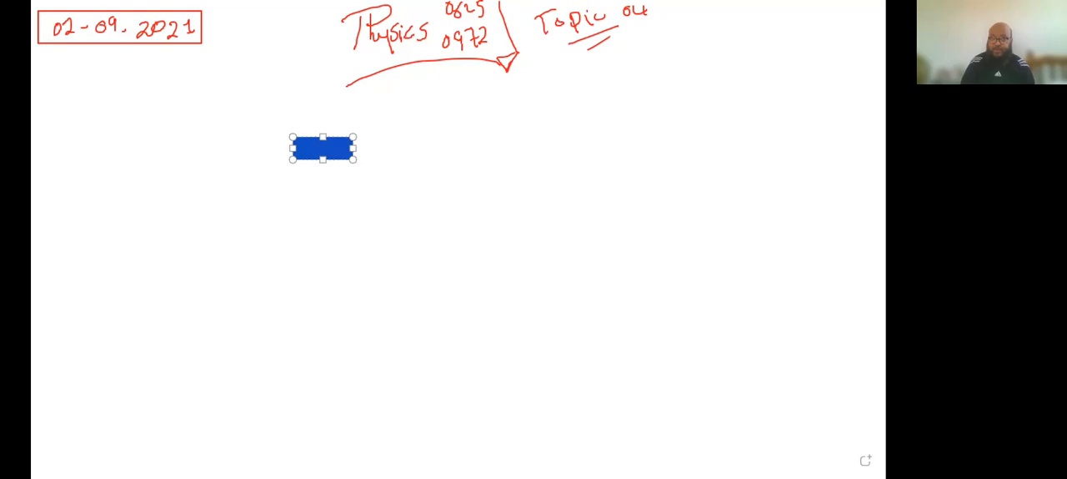
mouse_move(256, 152)
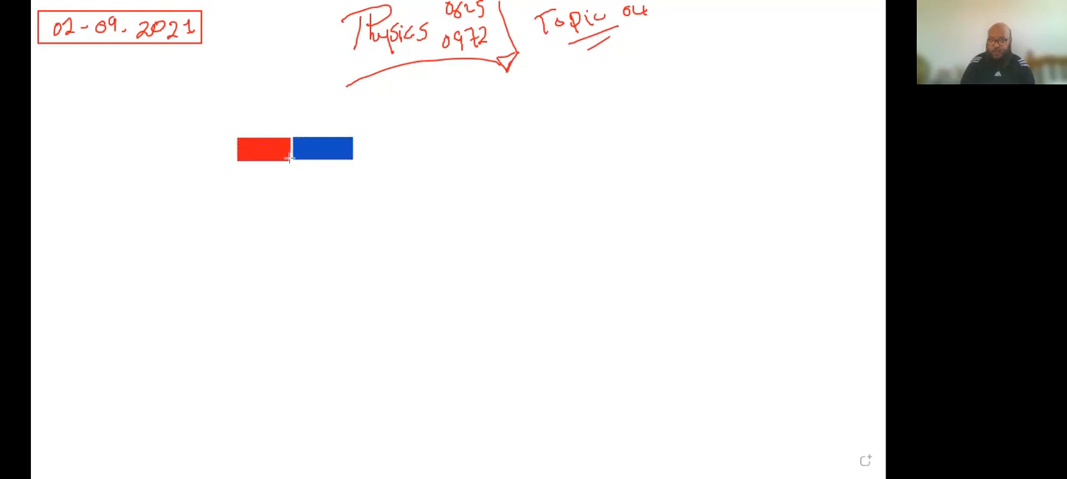
left_click(263, 149)
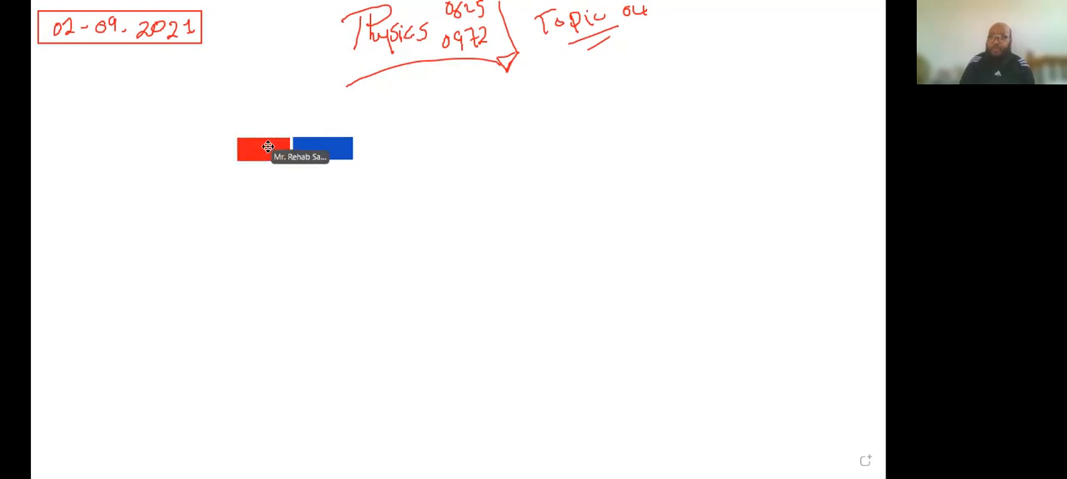
left_click(263, 149)
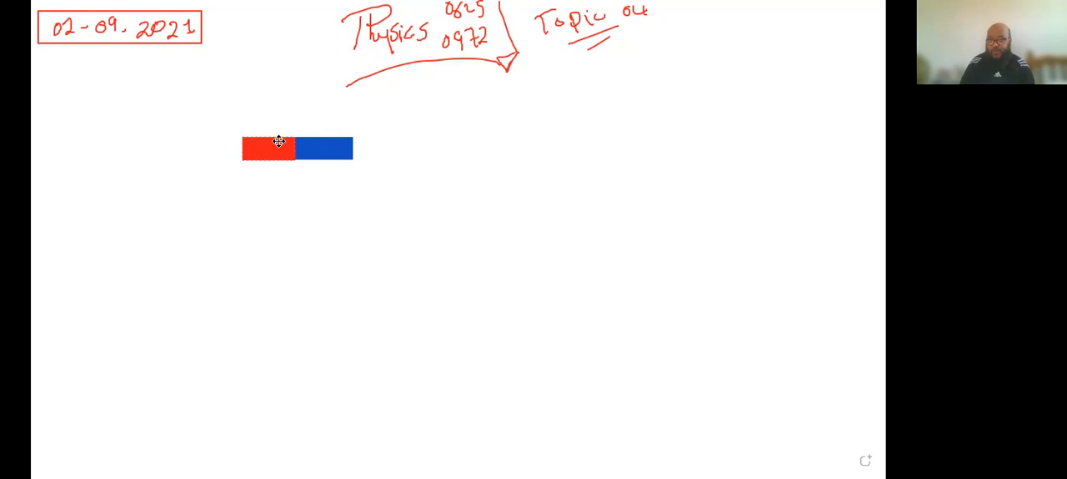
left_click(268, 149)
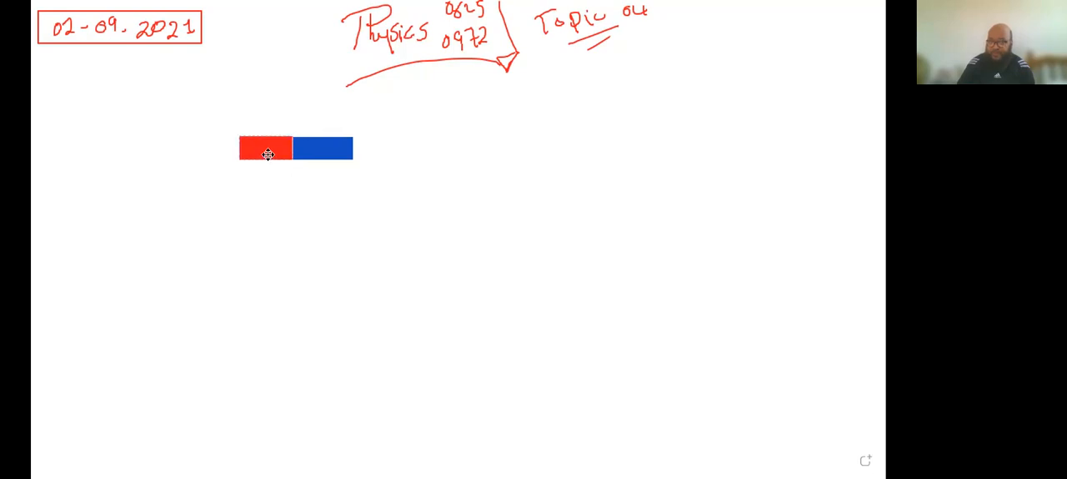
left_click(265, 148)
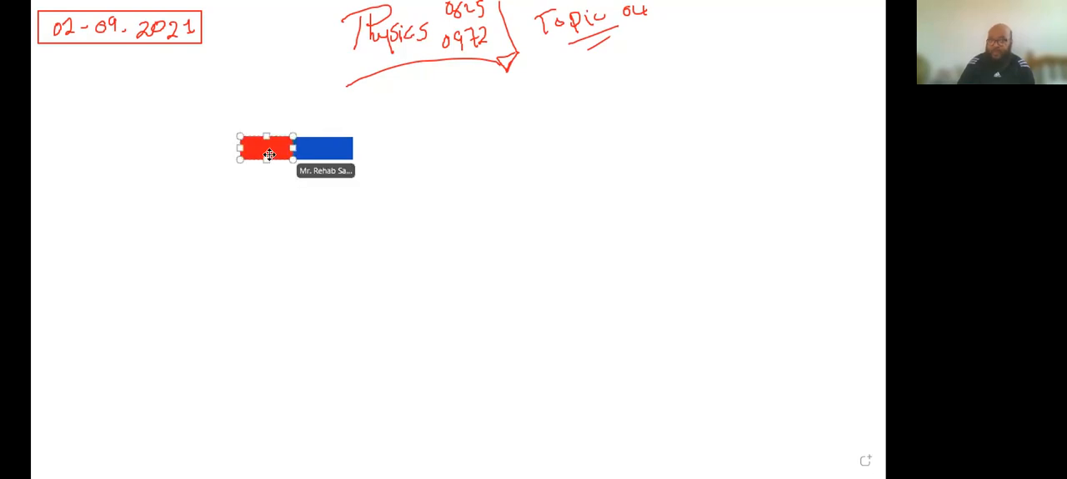
left_click(294, 85)
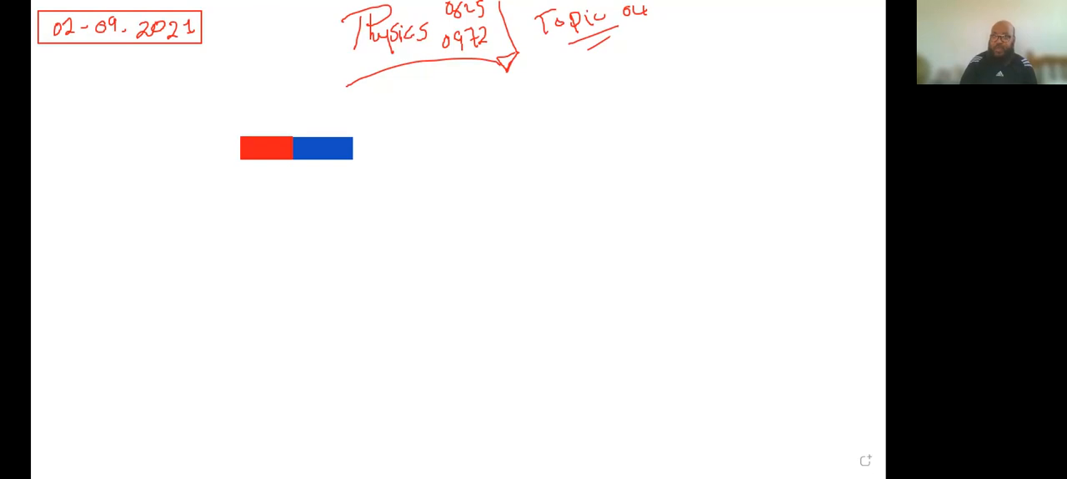
mouse_move(283, 60)
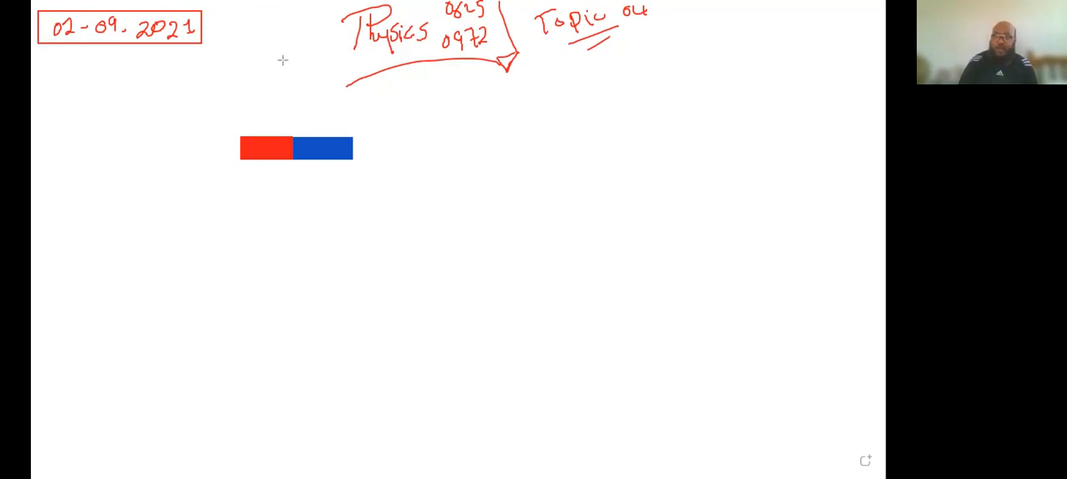
Draw a thin black vertical line through the join between the red and blue halves.
left_click_drag(287, 57, 290, 130)
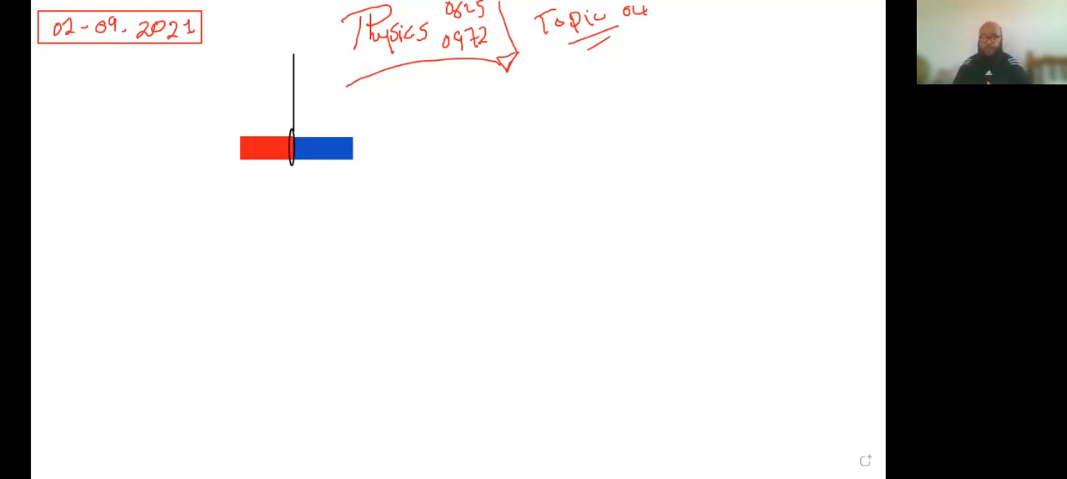
left_click(265, 148)
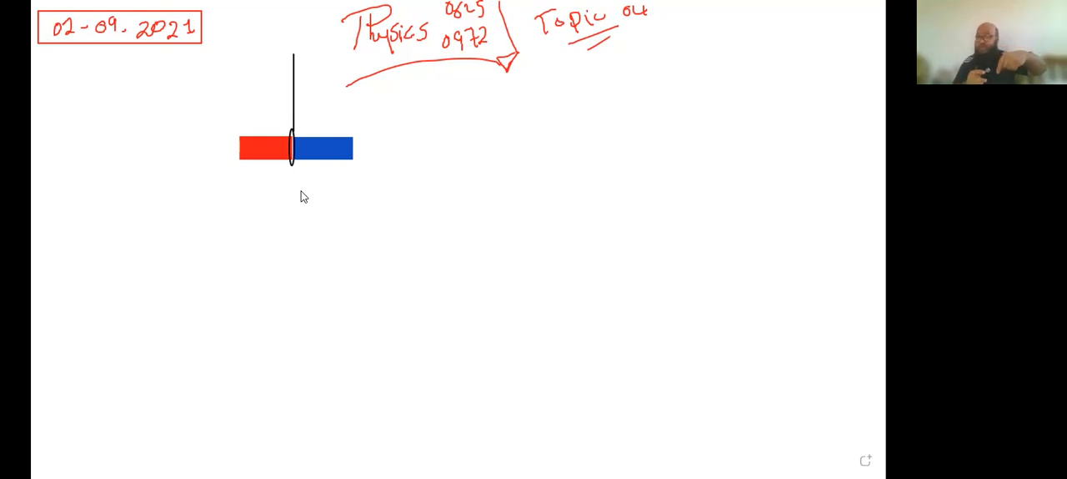
mouse_move(200, 124)
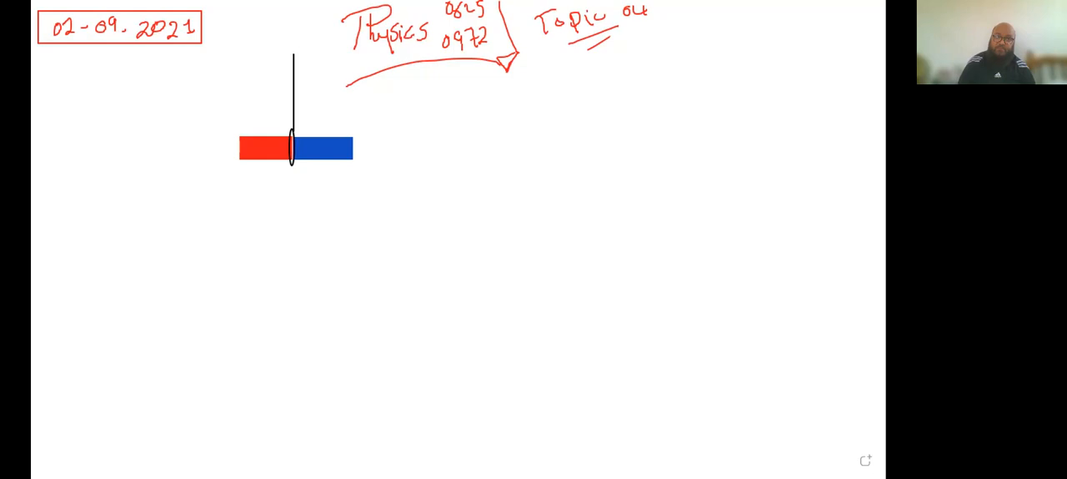
mouse_move(350, 133)
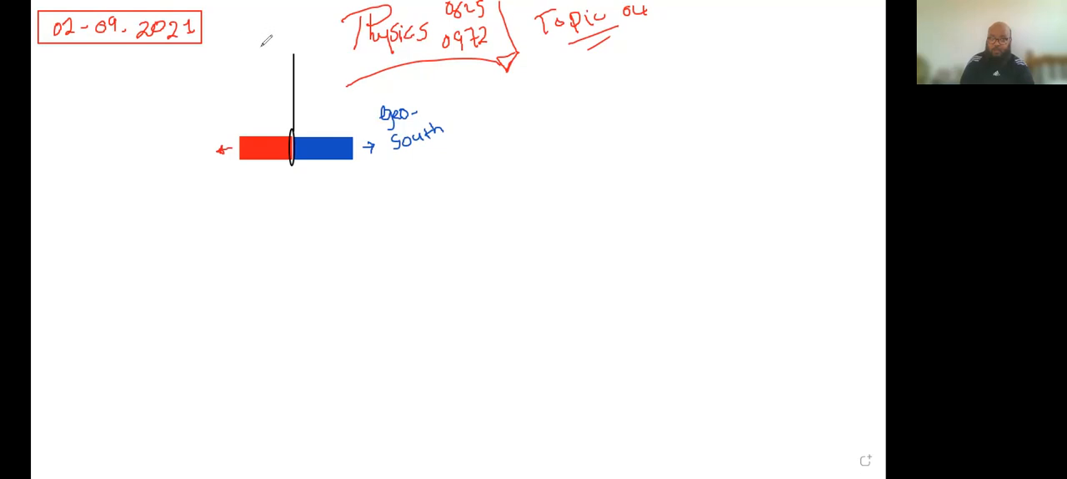
mouse_move(214, 107)
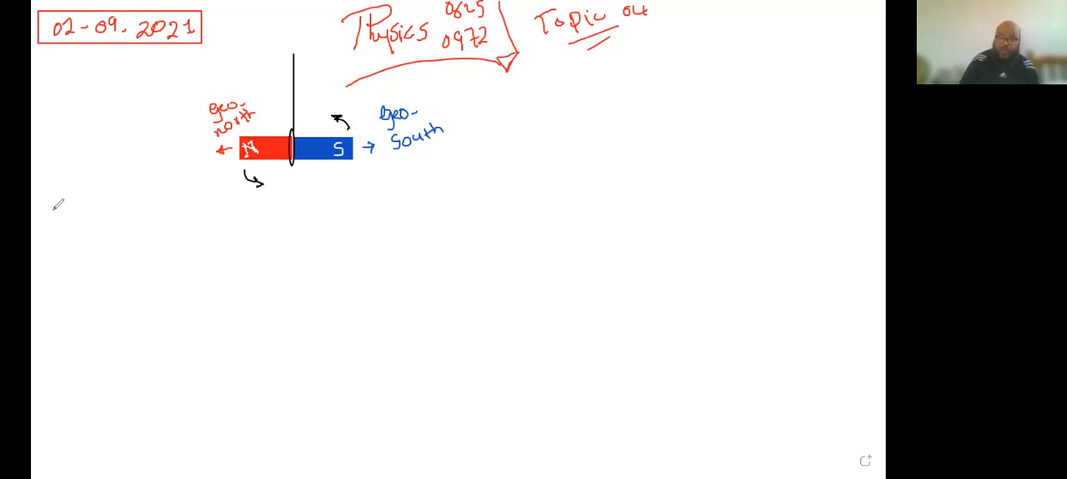
mouse_move(65, 218)
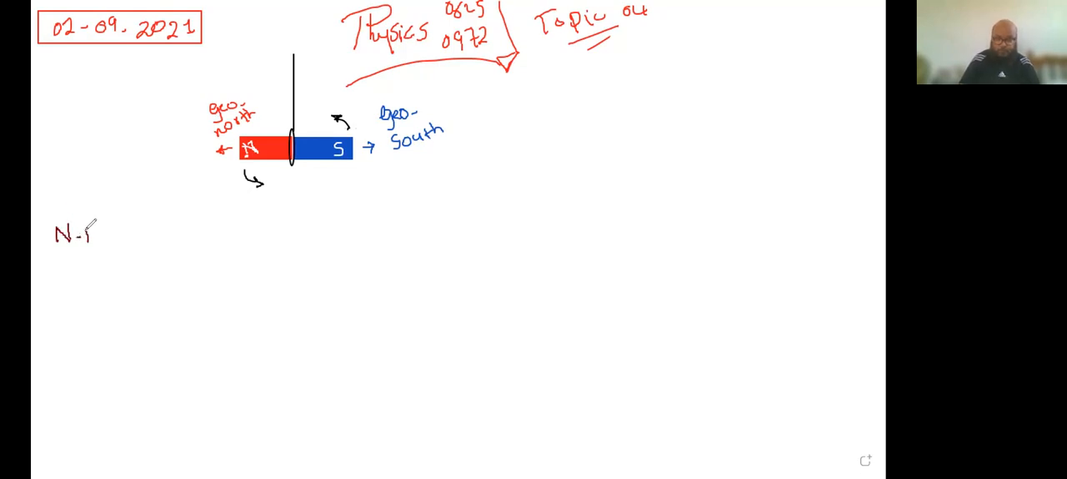
Handwrite 'N-pole' and 'S-pole' below the diagram and enclose each in a red box.
type("P")
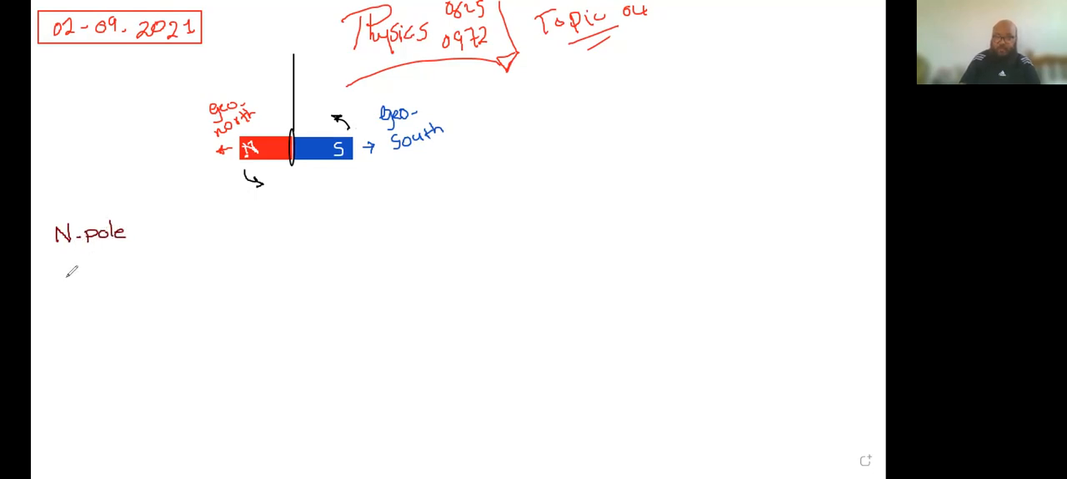
type("S-po")
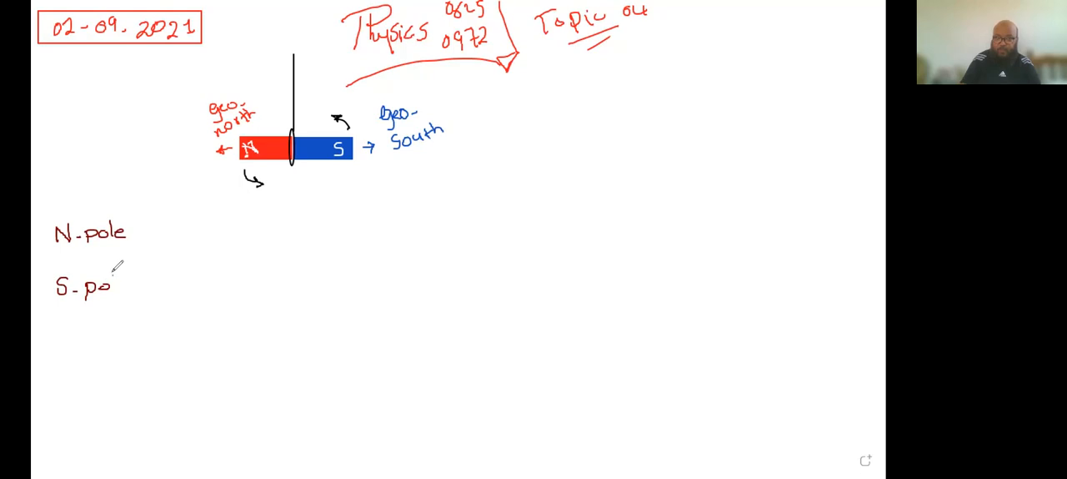
type("le")
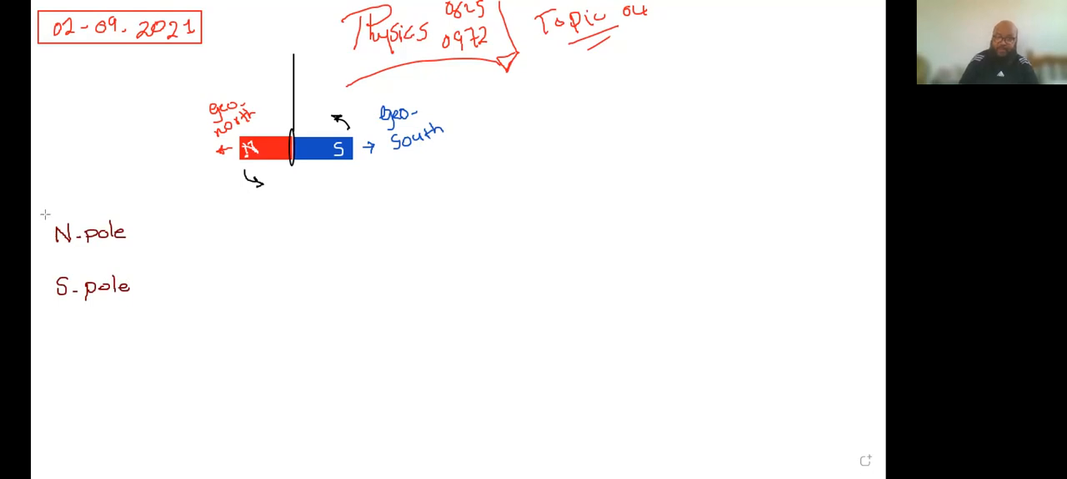
left_click(90, 232)
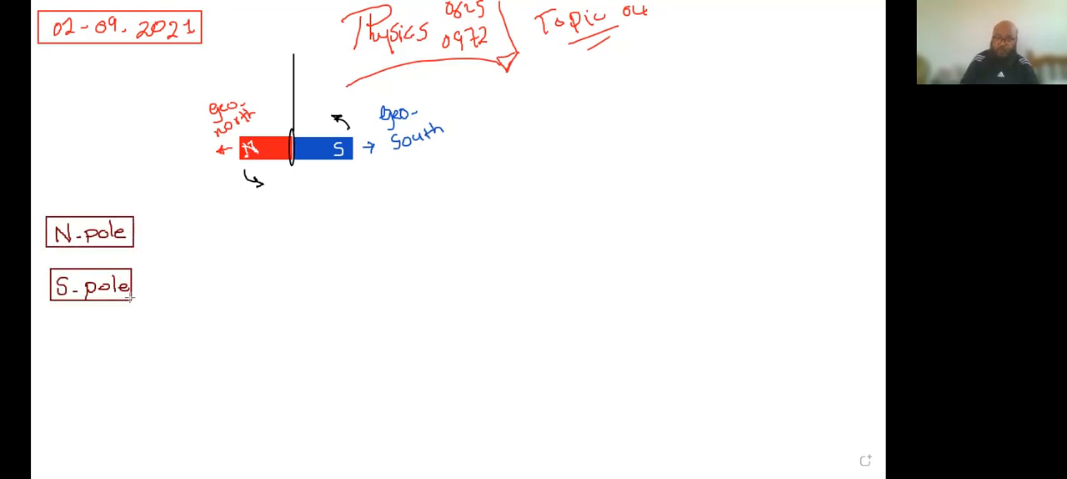
left_click(90, 287)
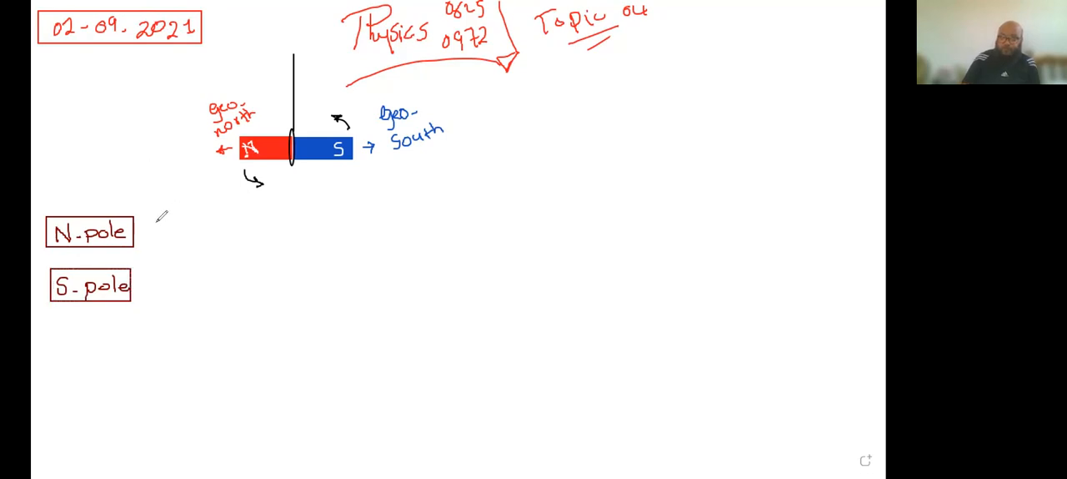
Write '= Geo-north seeking pole' after the N-pole label.
type("=")
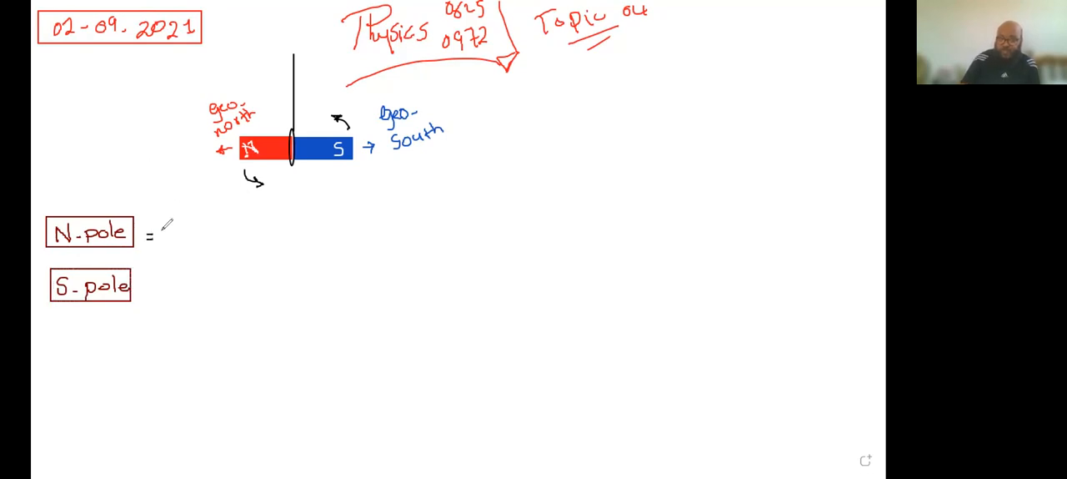
type("C")
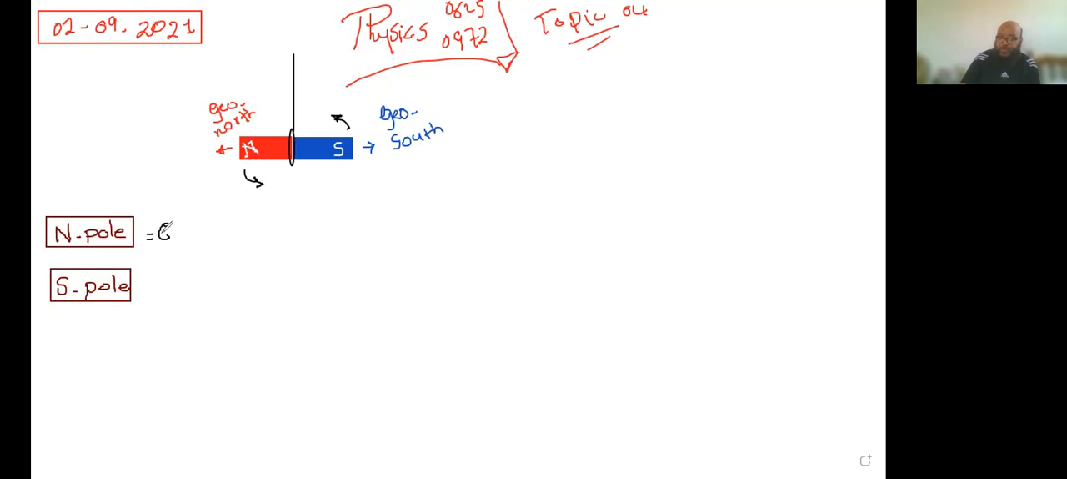
type("Geo")
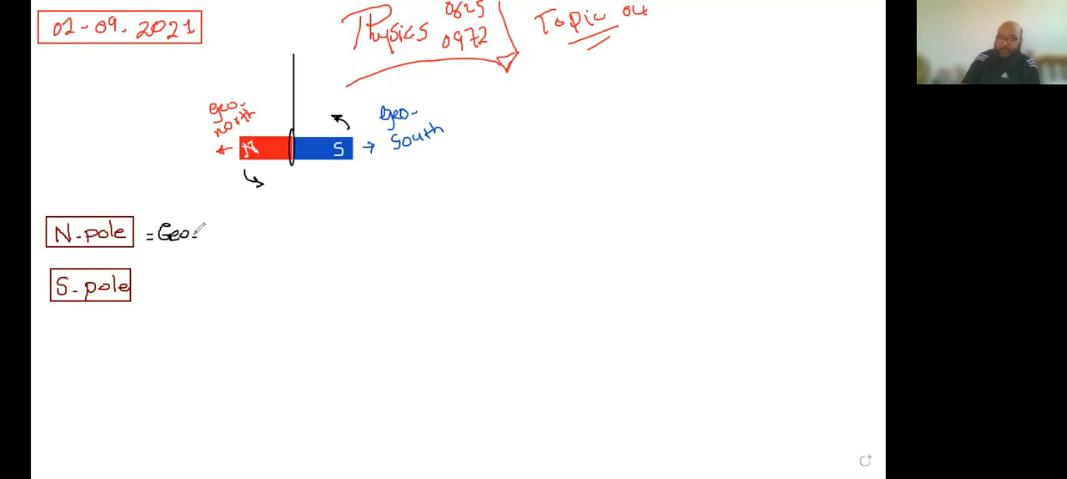
type("north")
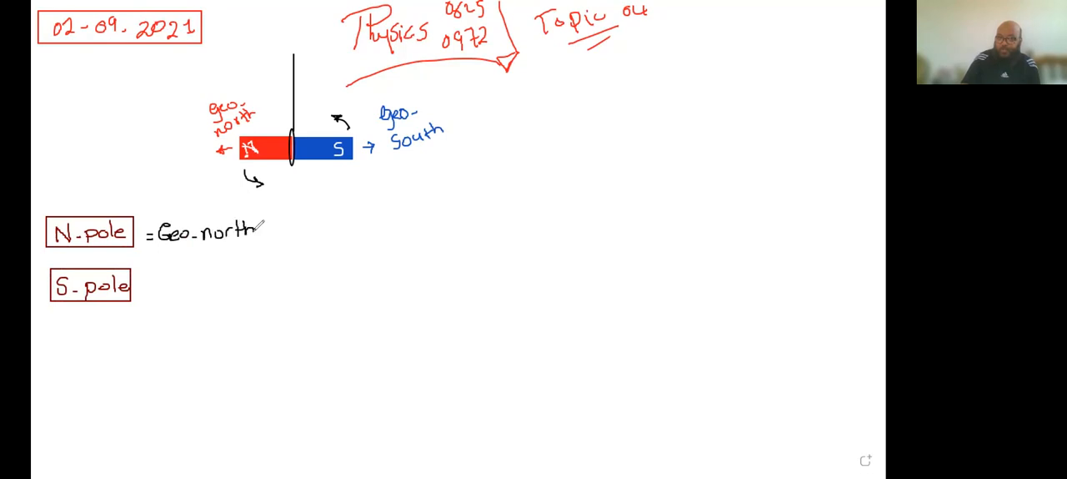
type("So")
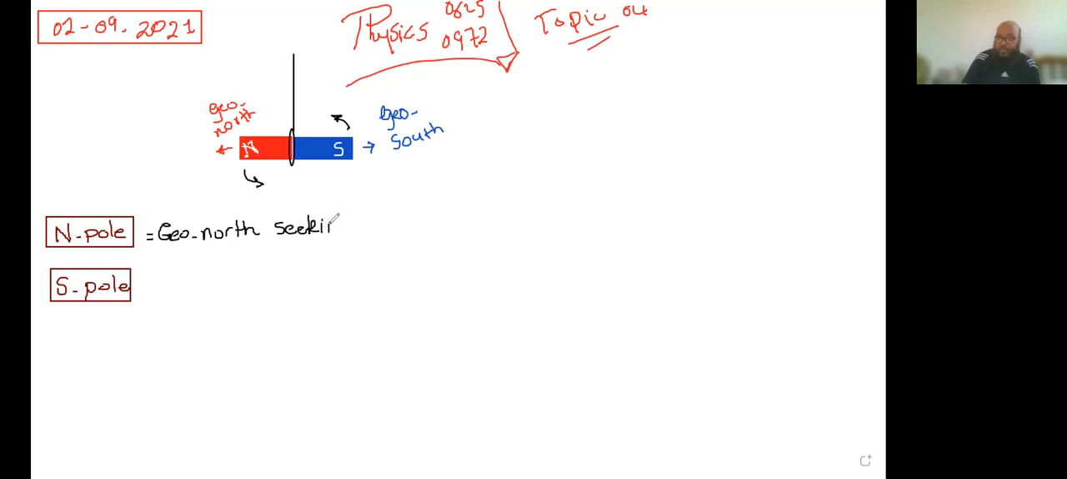
type("ing")
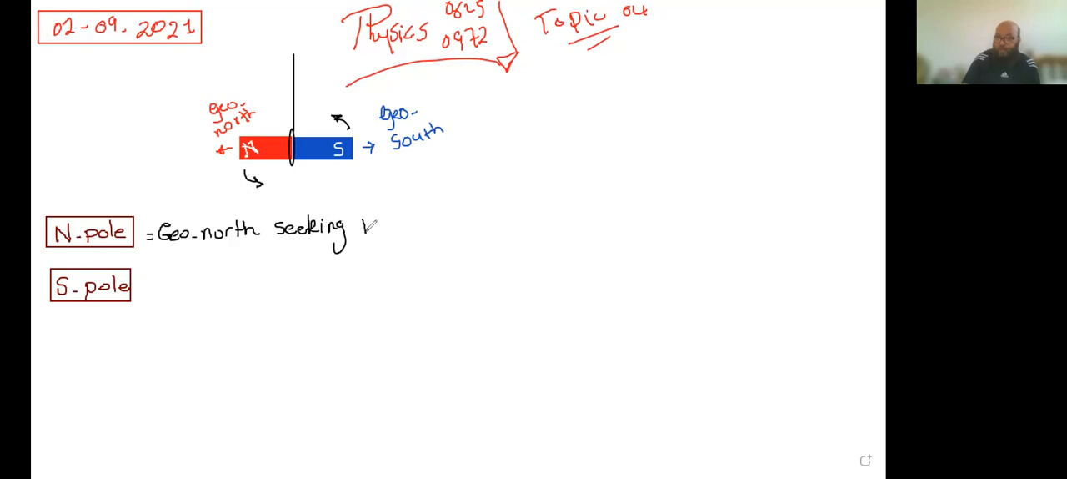
type("pole")
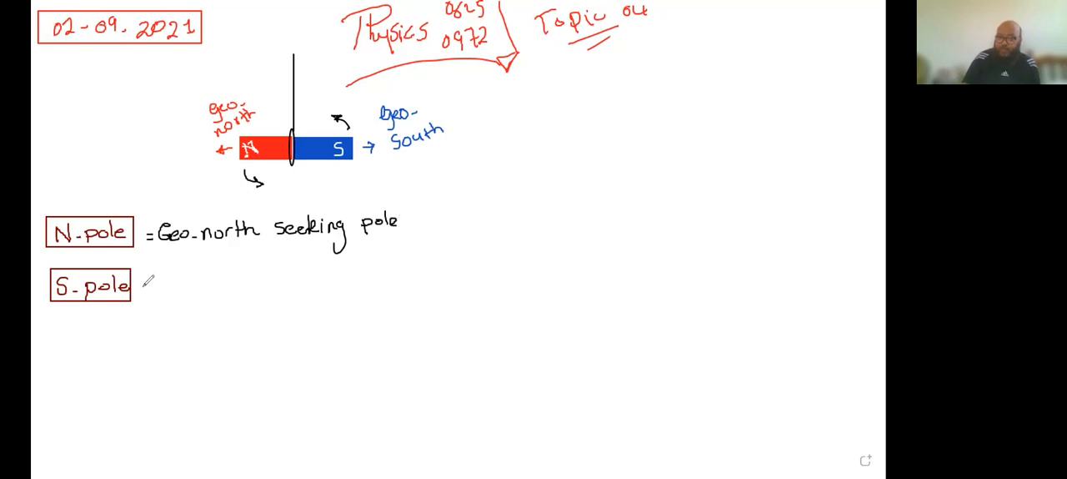
Write '= Geo-south seeking pole' after the S-pole label.
type("=G")
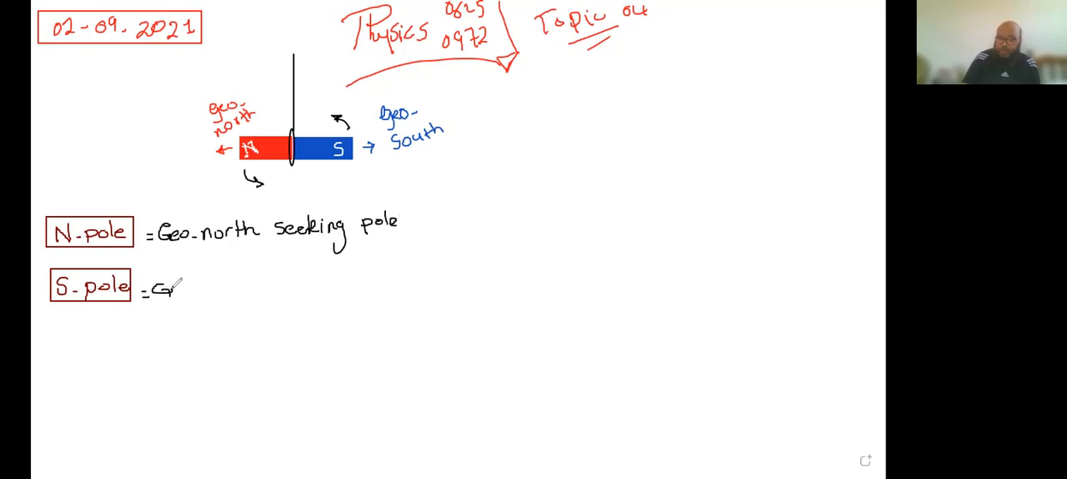
type("Geo -")
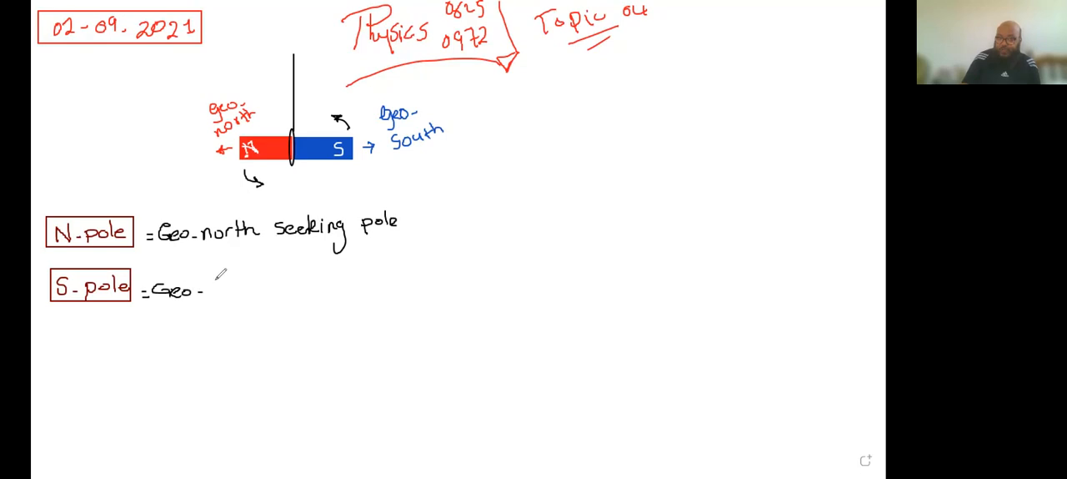
type("Sou")
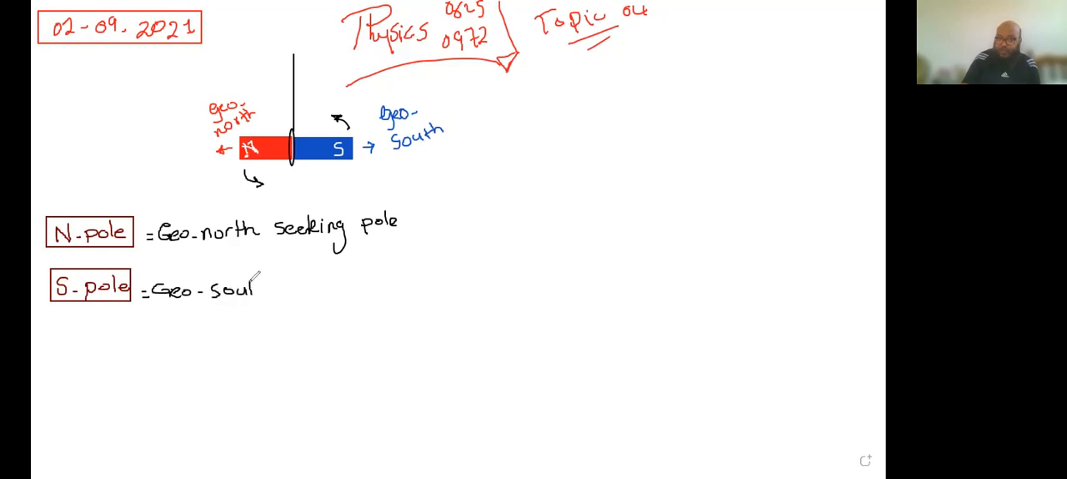
type("h")
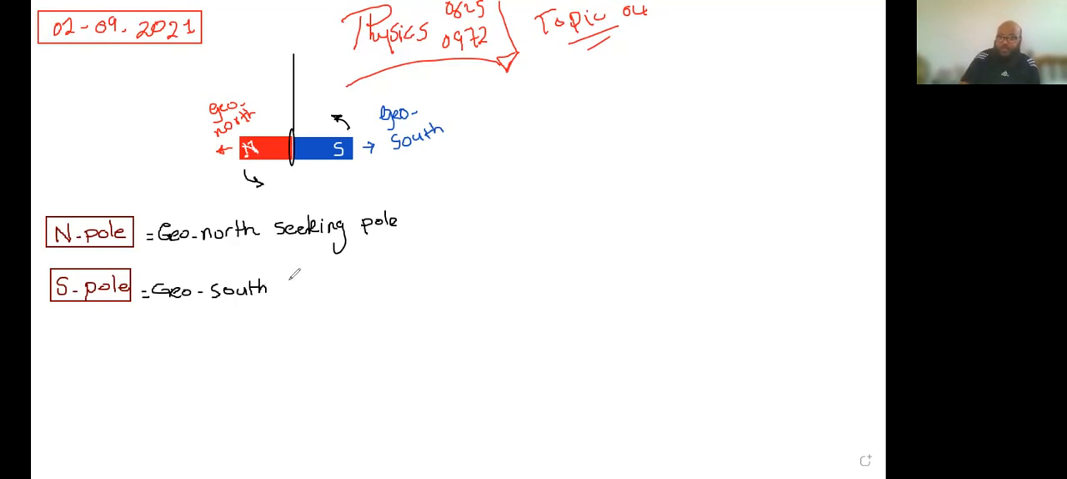
type("seeking")
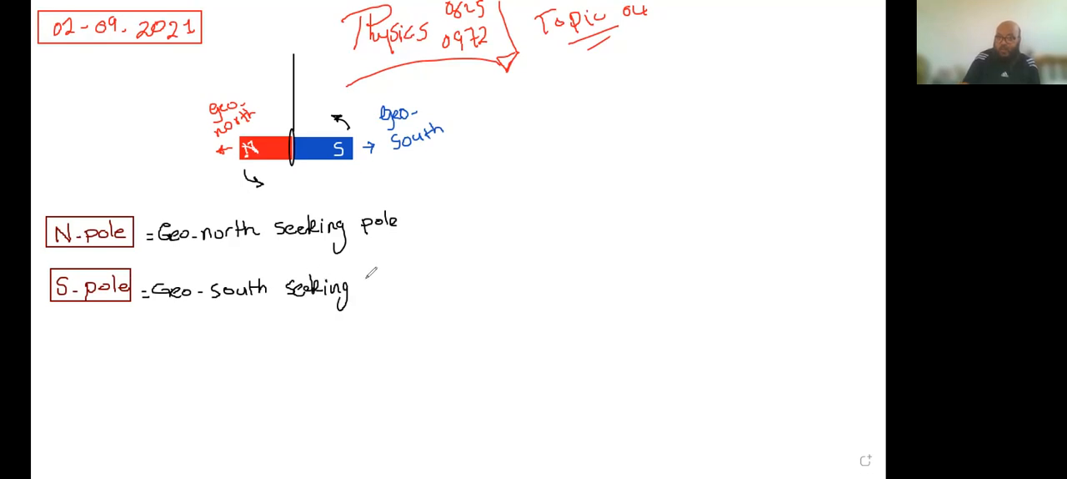
type("pol")
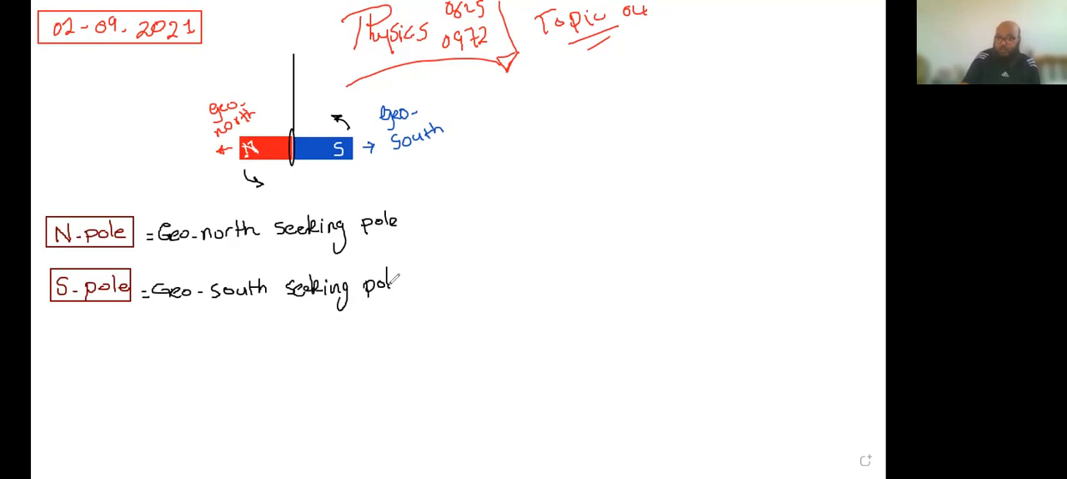
type("pole")
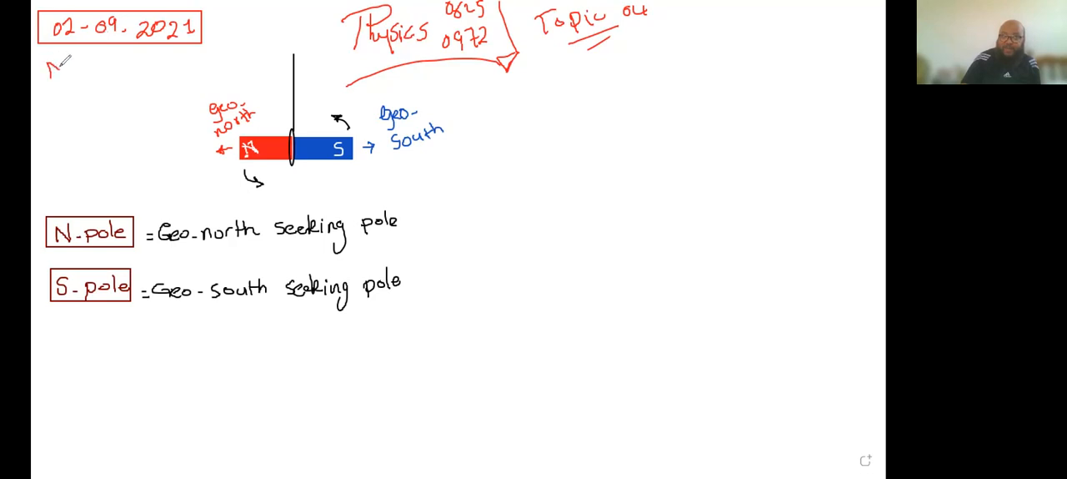
Handwrite the red heading 'Magnetic Poles' under the date box.
type("Moo")
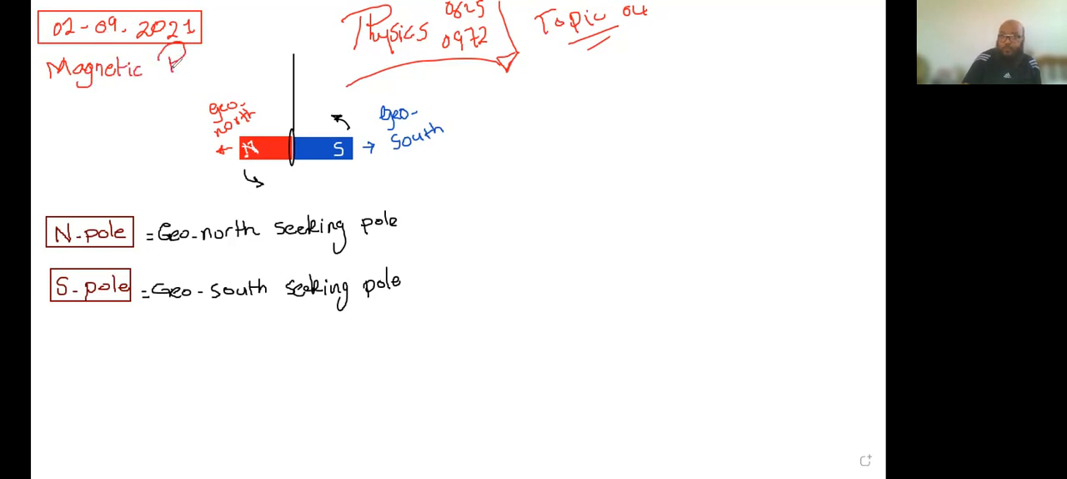
type("Poles")
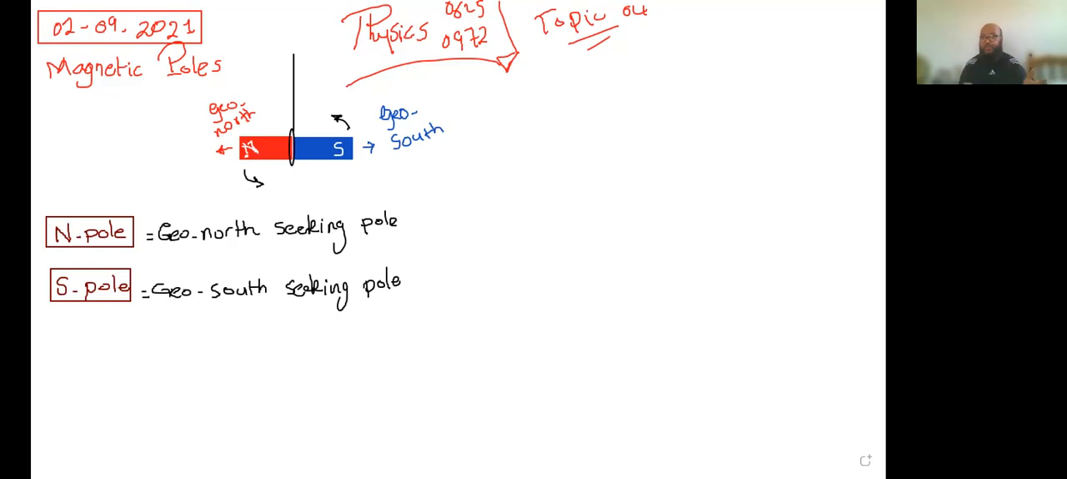
mouse_move(100, 13)
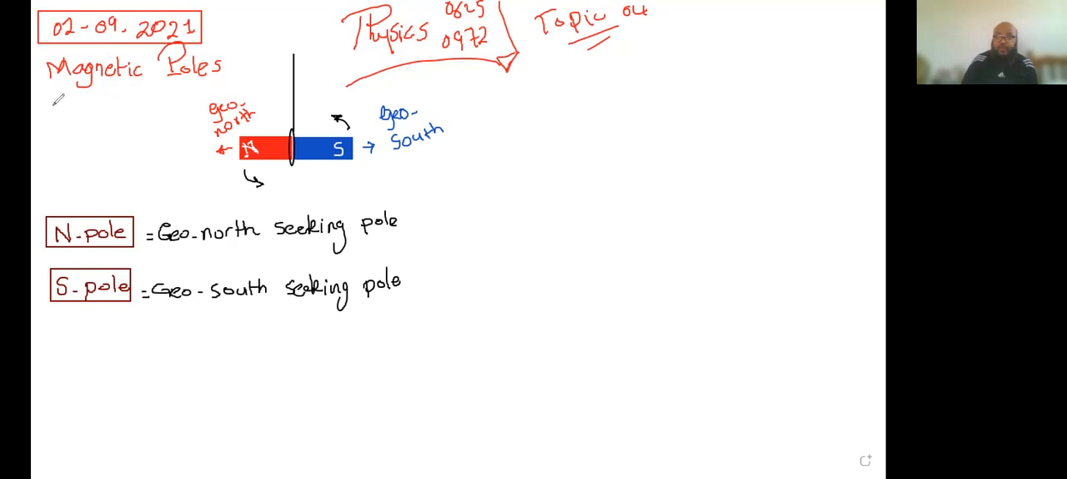
Draw a red scalloped cloud outline around the 'Magnetic Poles' heading.
left_click_drag(54, 104, 216, 92)
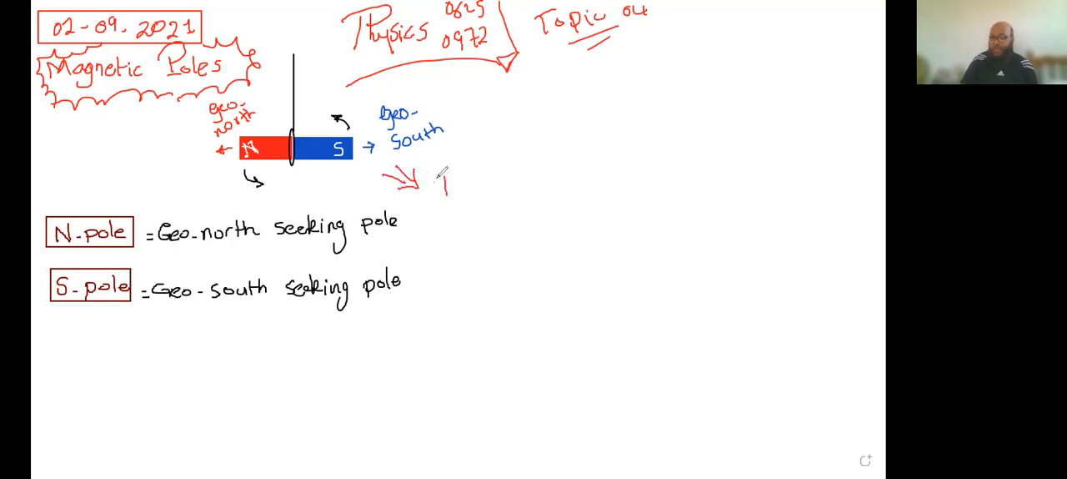
Write 'The magnet always takes the same directions' with 'terminal' inserted above.
type("The")
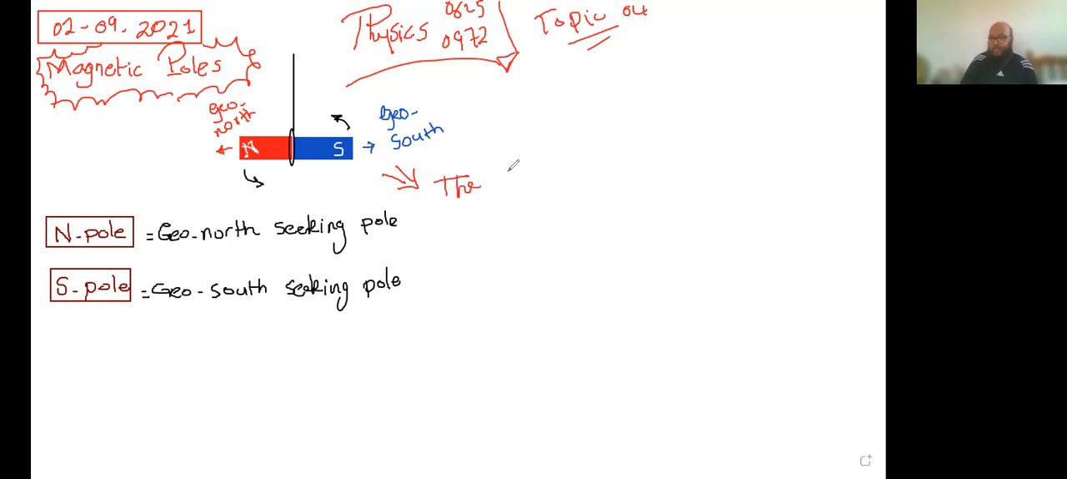
type("mo")
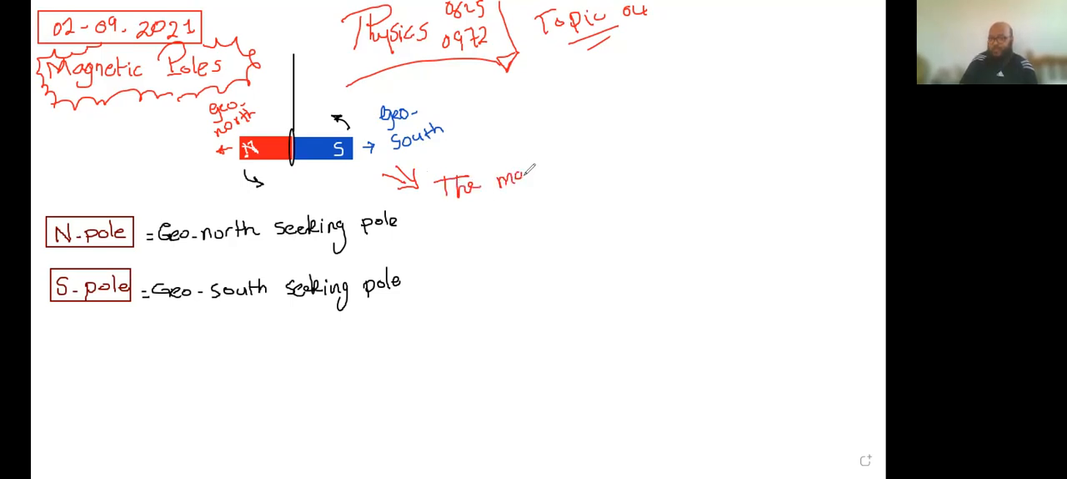
type("magnet")
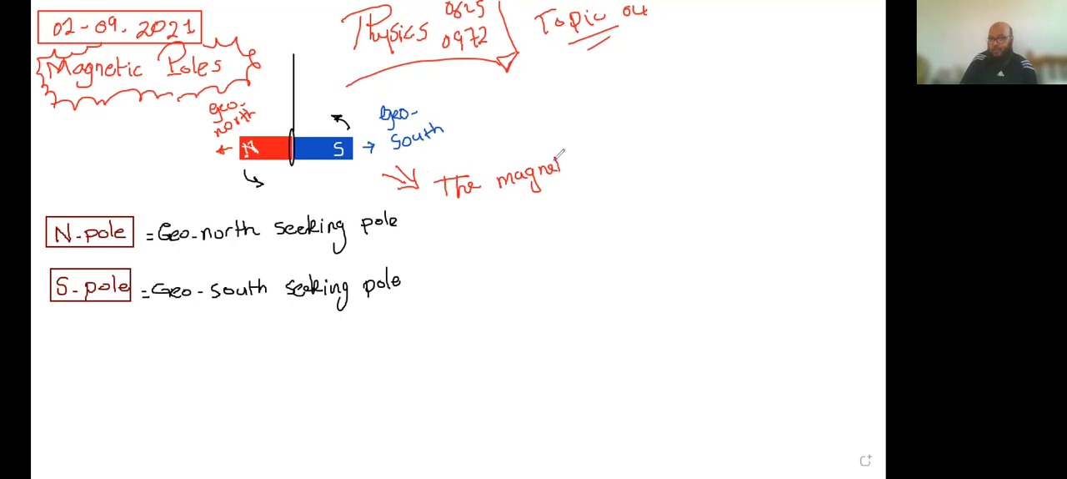
type("ali")
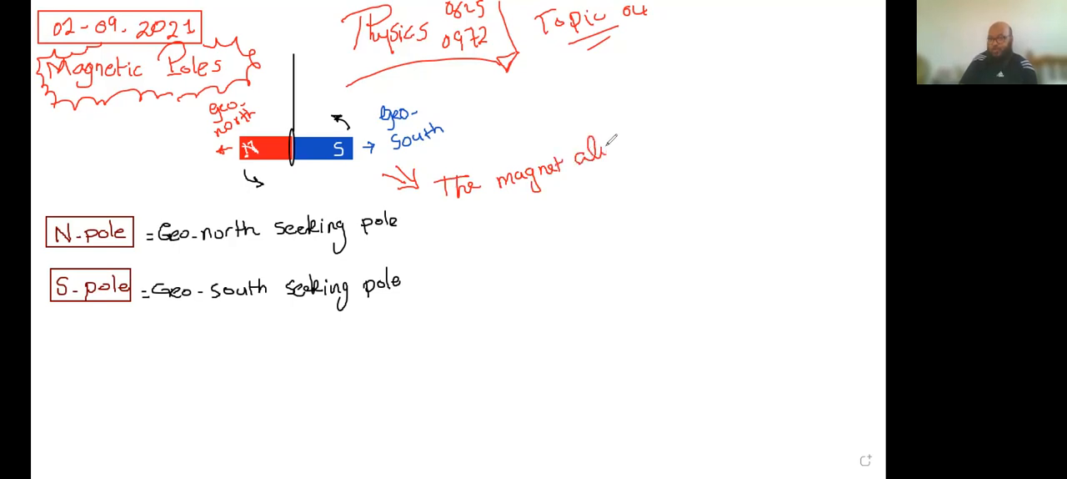
type("always")
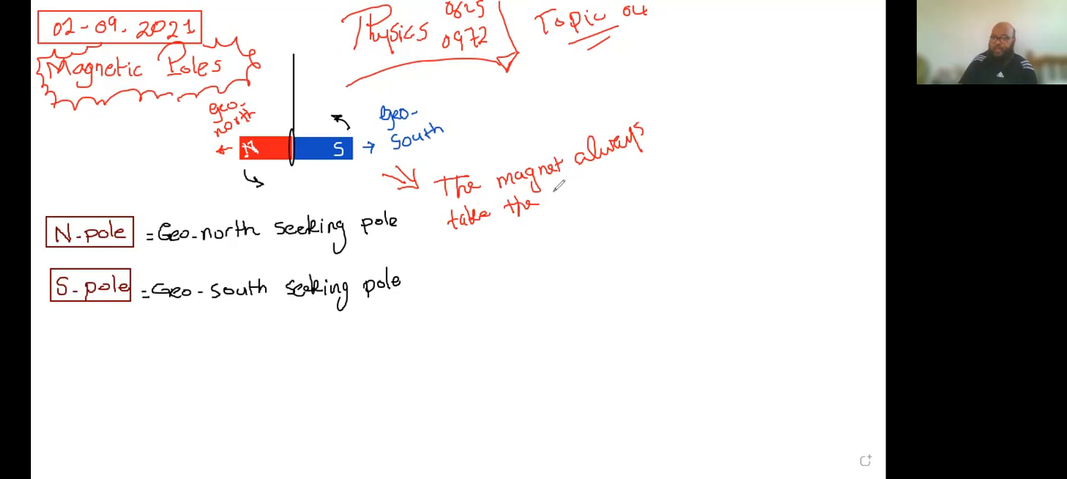
type("same")
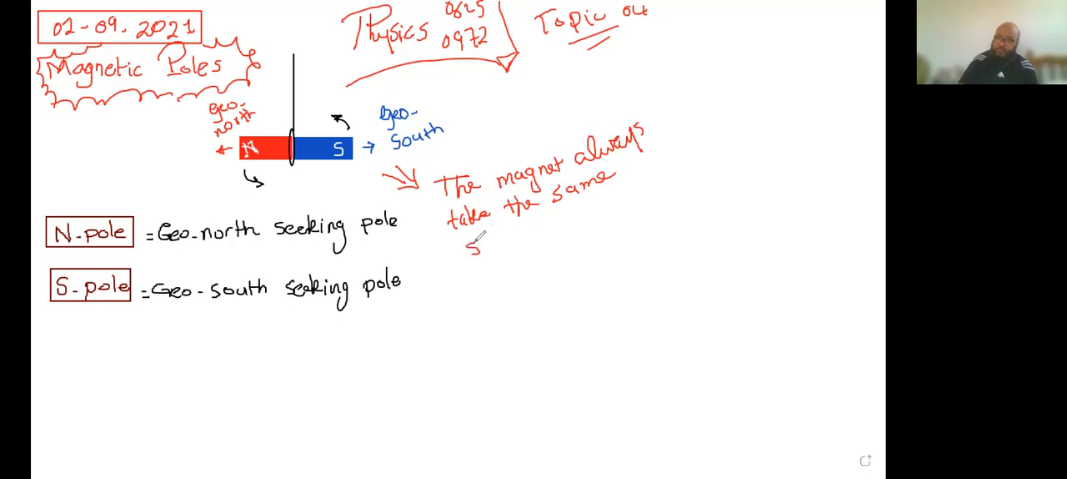
type("i")
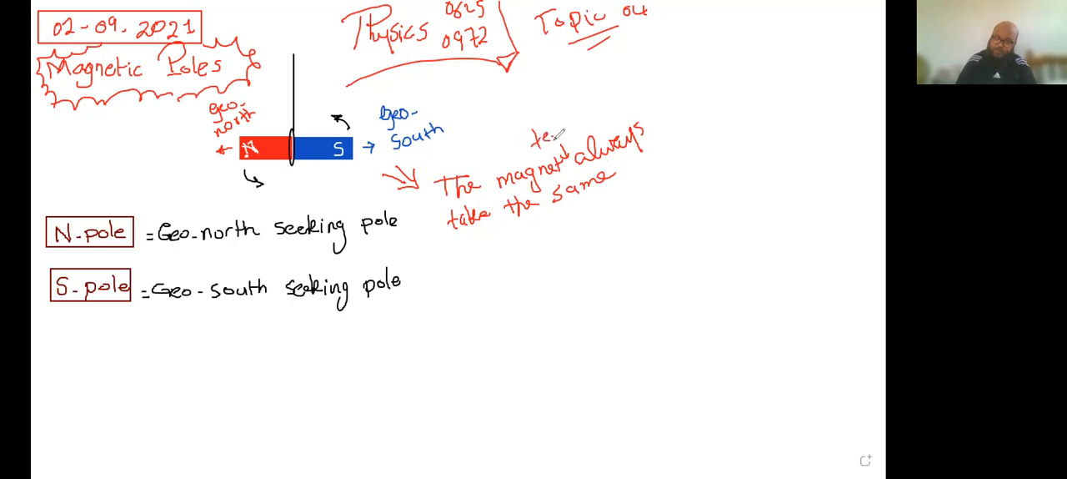
type("rminal")
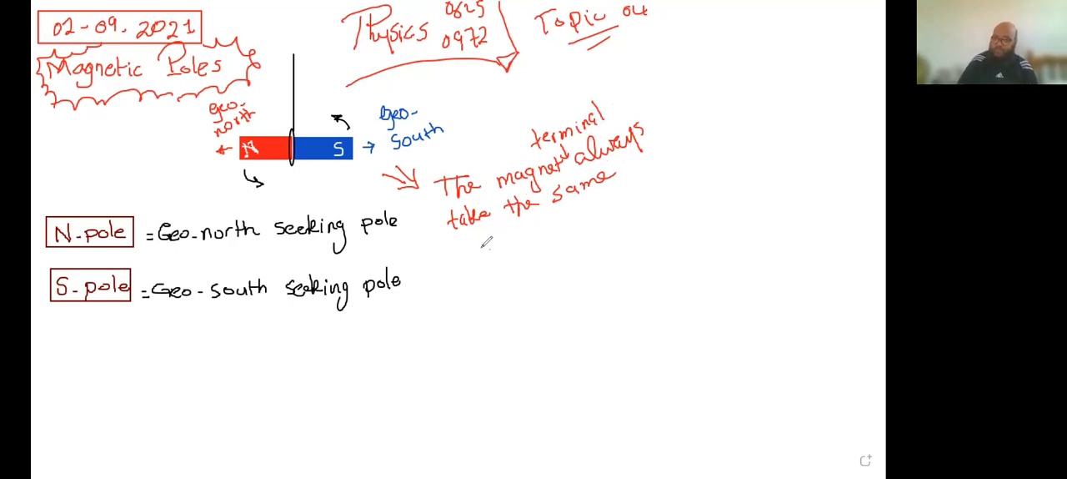
type("direc")
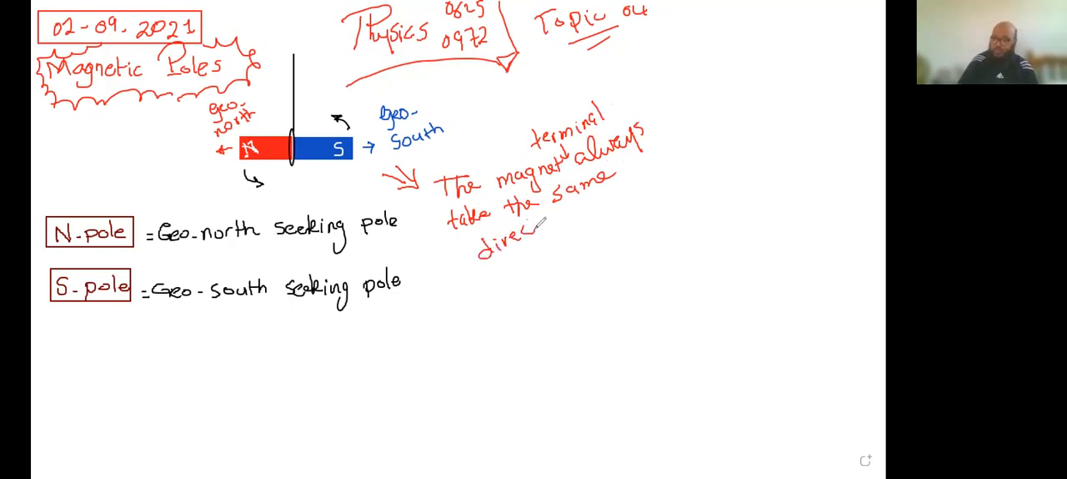
type("tions.")
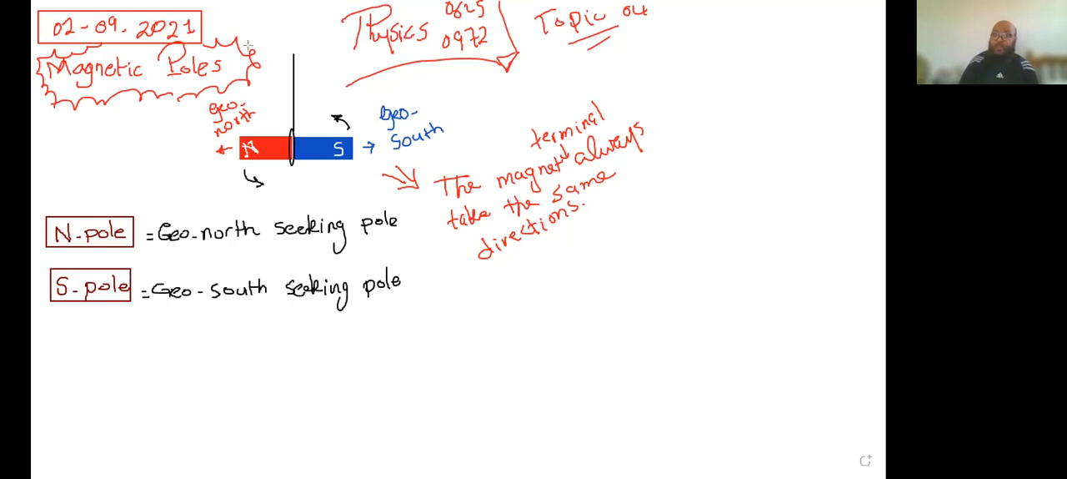
mouse_move(297, 77)
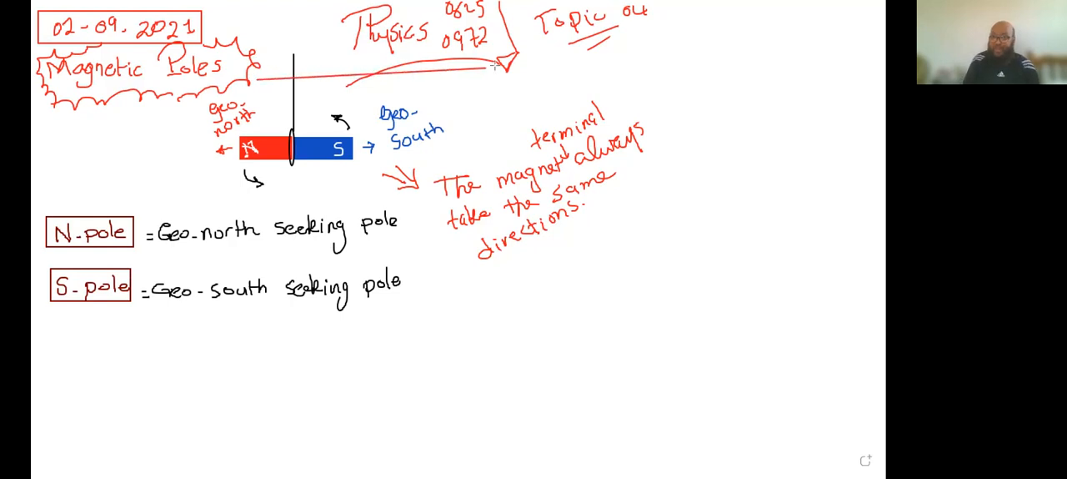
Draw red lines from the heading forming a closed rectangular frame around diagram, note and definitions.
left_click_drag(497, 68, 634, 75)
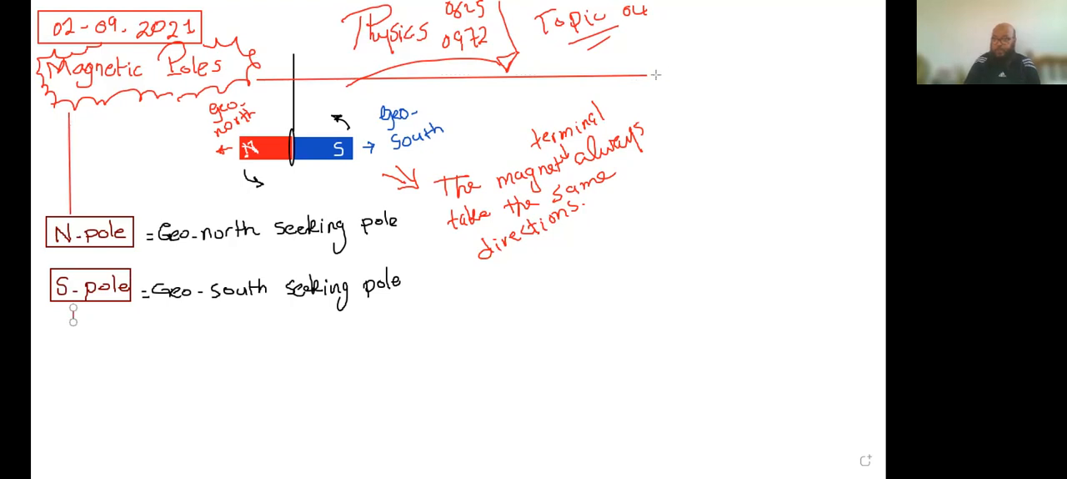
left_click_drag(653, 74, 635, 310)
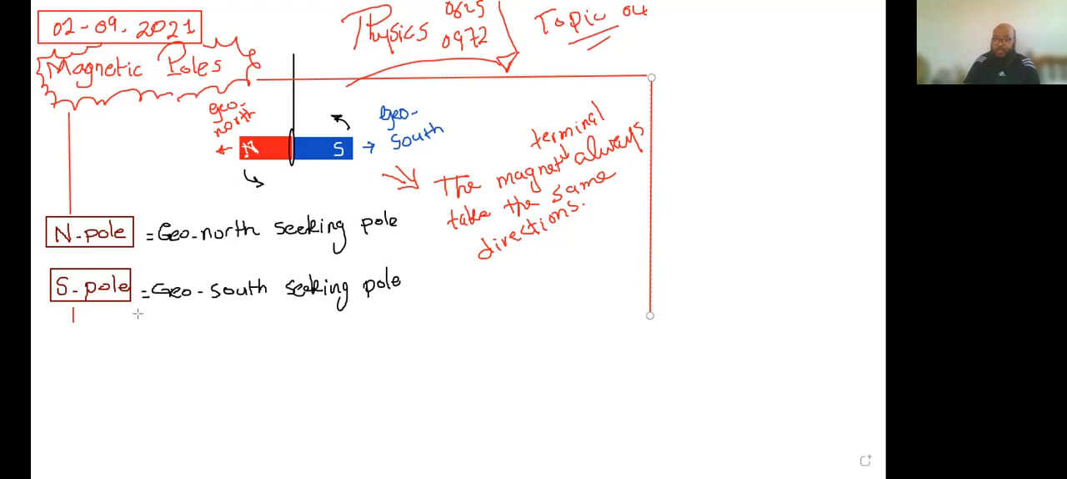
left_click_drag(75, 323, 542, 324)
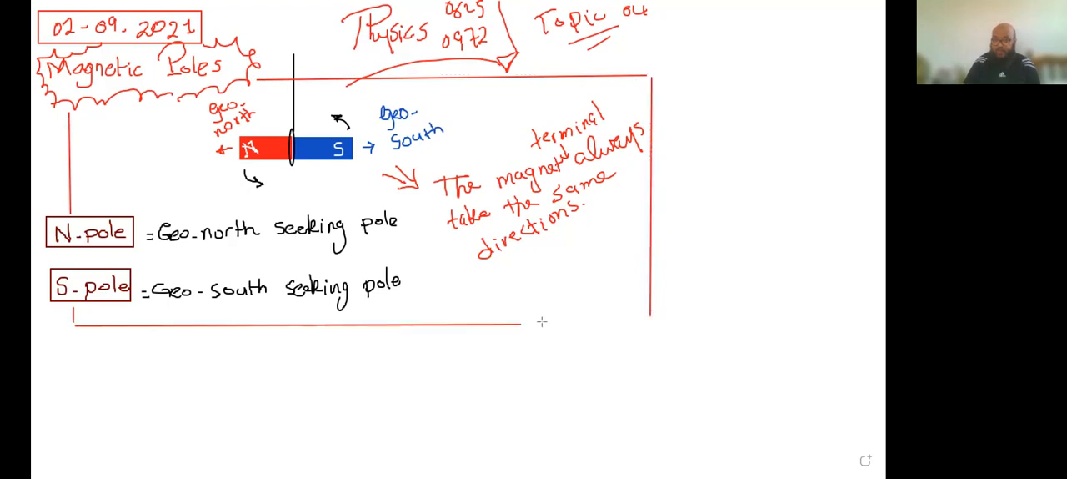
left_click(537, 324)
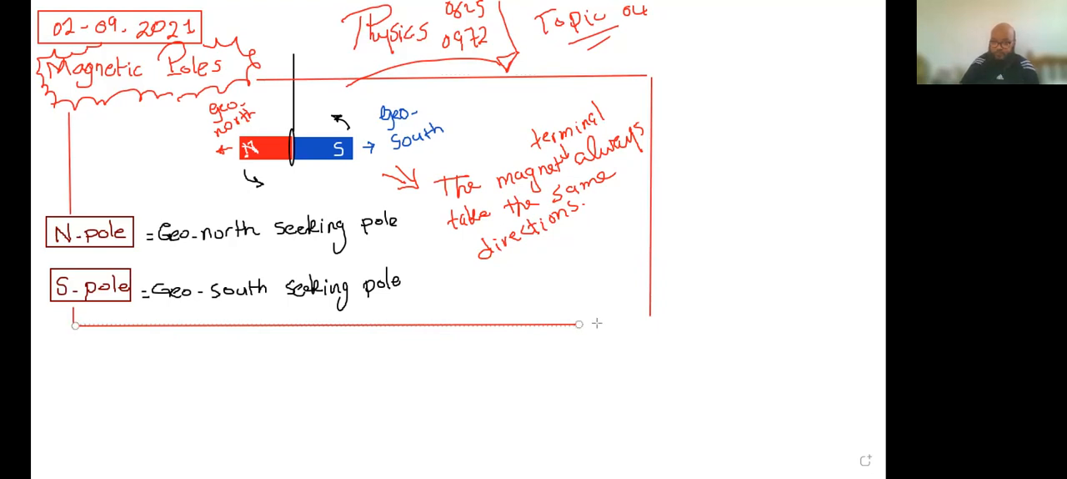
left_click_drag(580, 324, 647, 314)
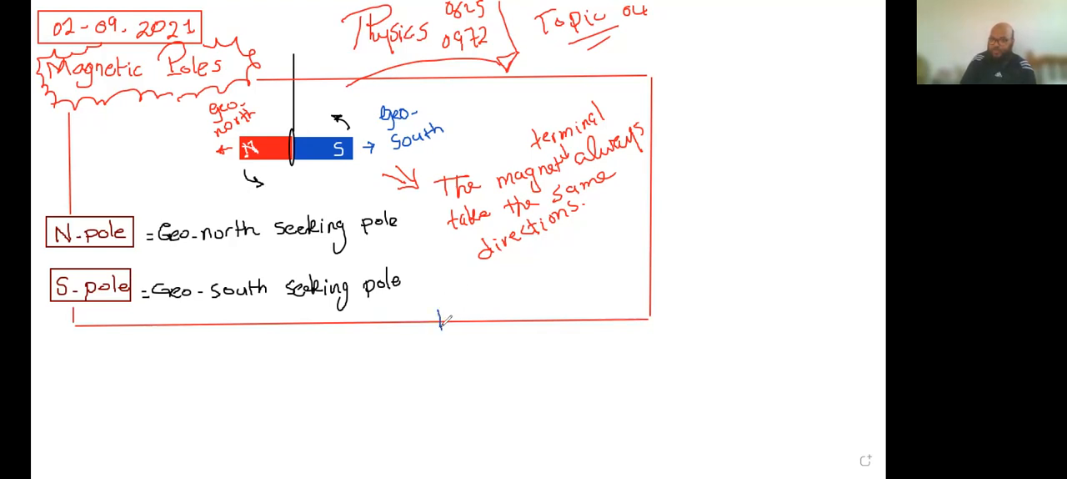
Draw a blue downward arrow and handwrite 'This is the idea of "Compass"' below the frame.
left_click_drag(434, 320, 453, 334)
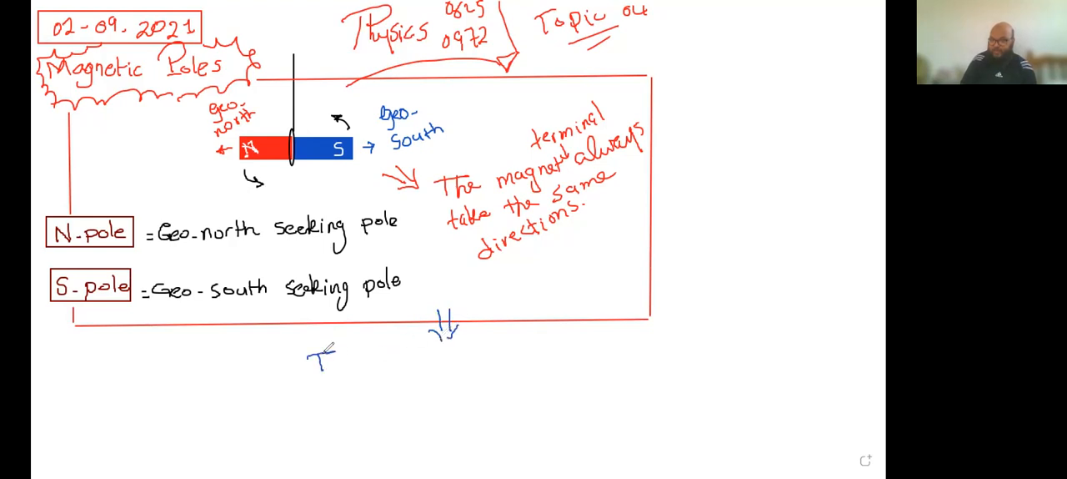
type("This is")
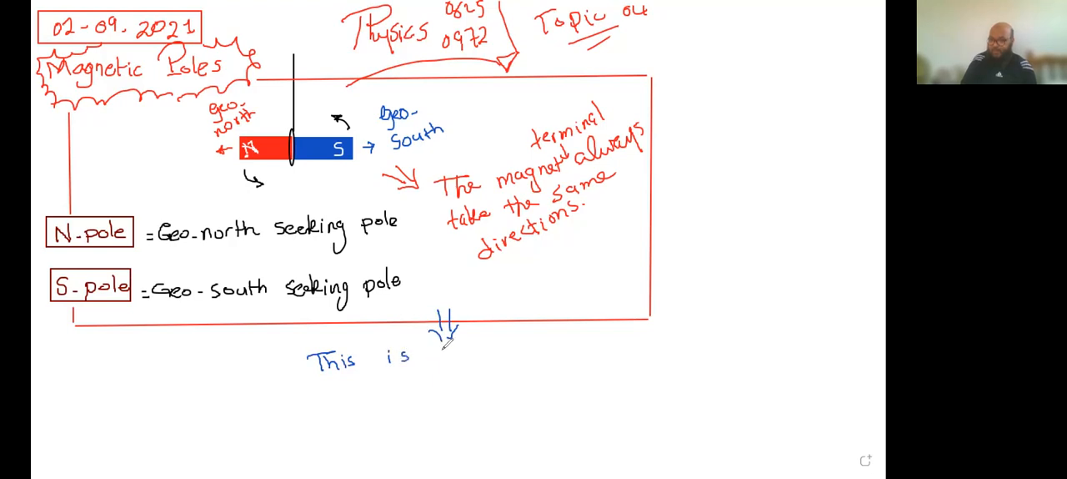
type("the i")
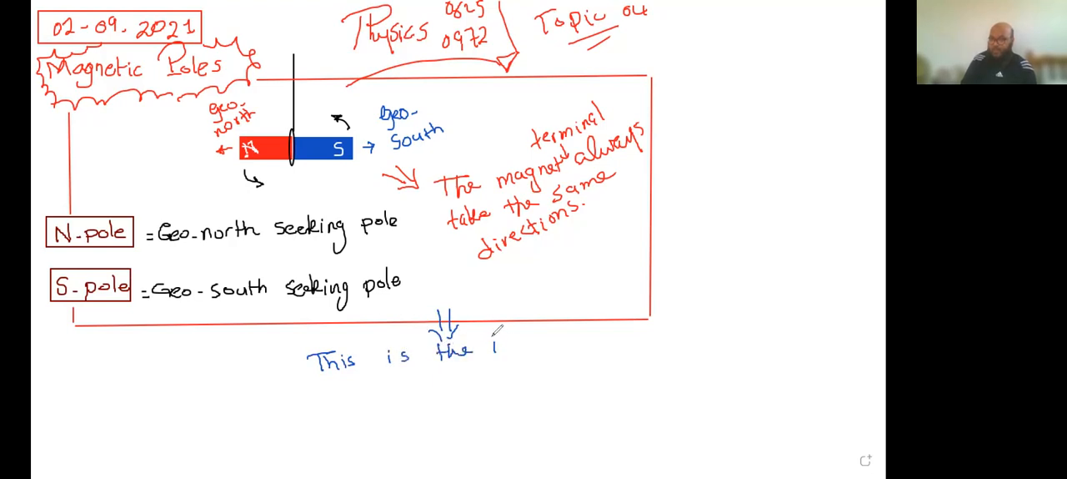
type("idea of")
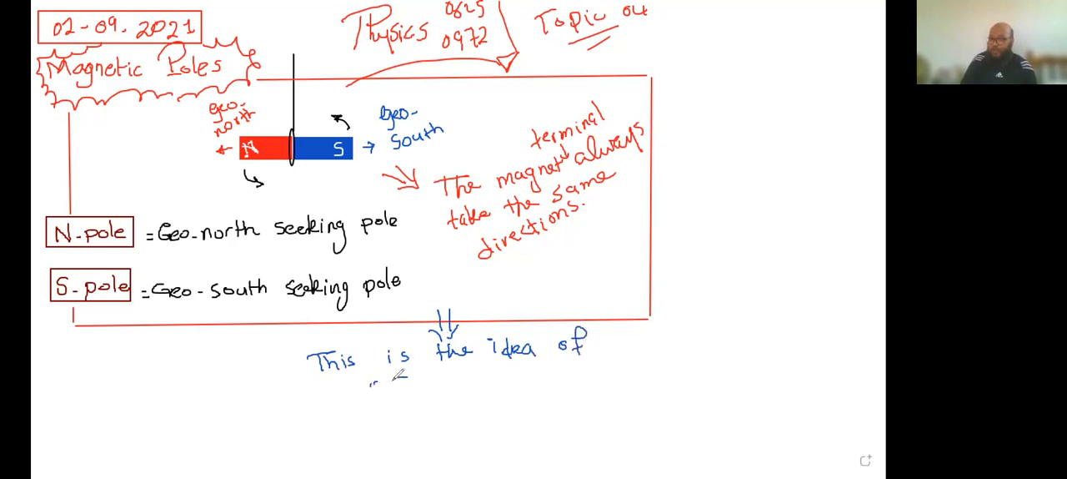
type("Coi")
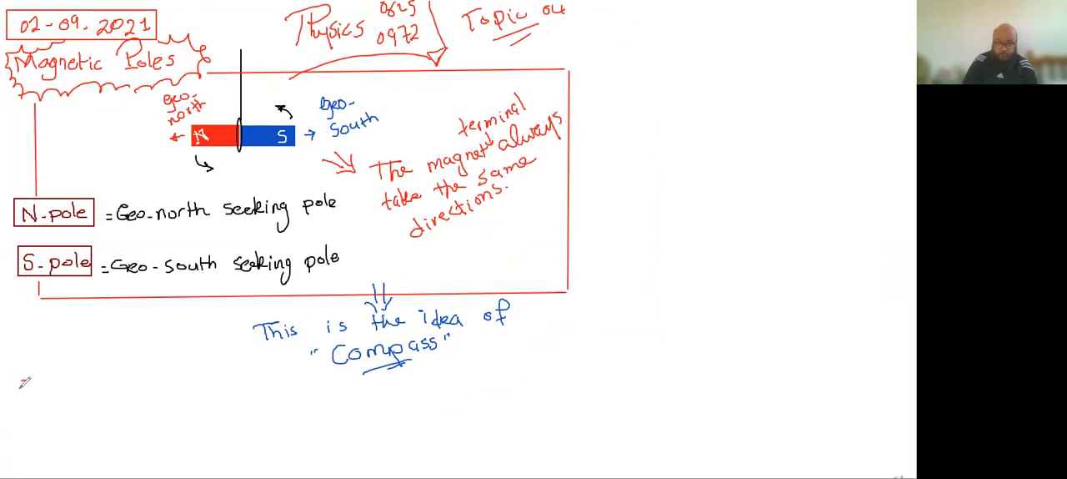
Box the 'Compass' label and begin the note 'It's a tiny' beside it.
type("Compass")
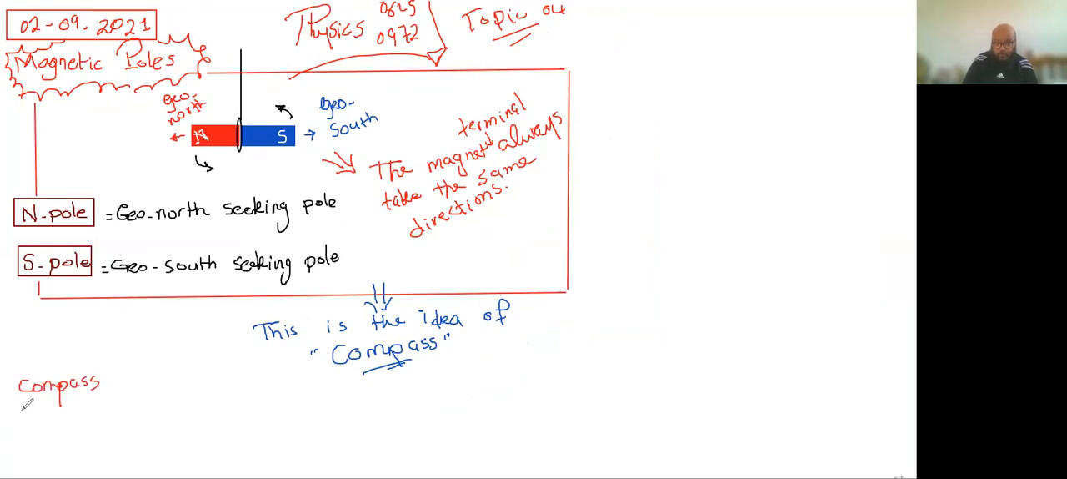
left_click_drag(25, 405, 91, 409)
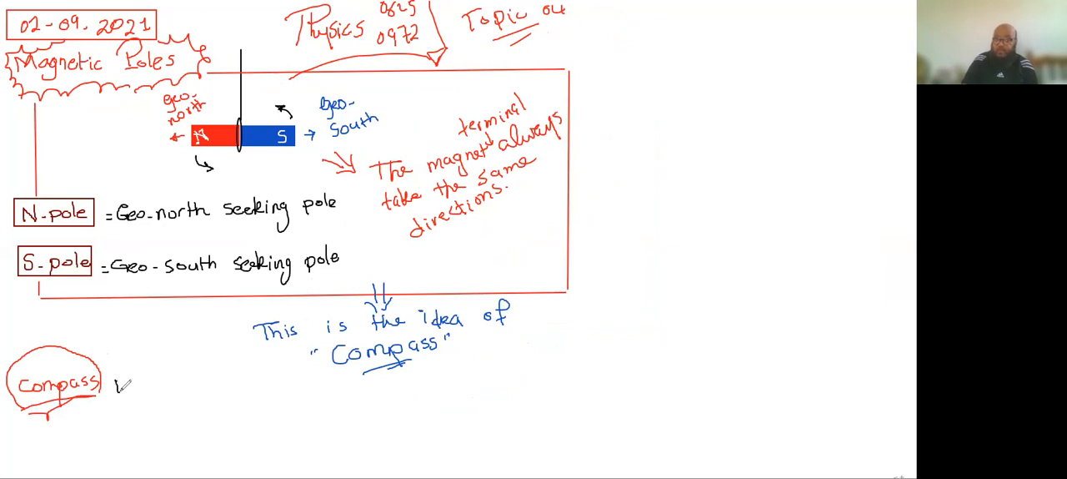
type("I↓V")
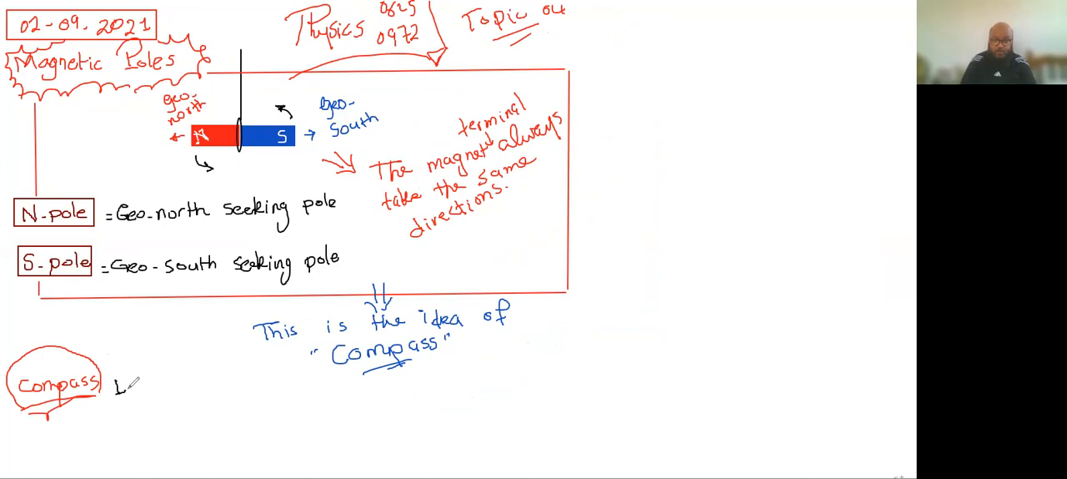
type("It's")
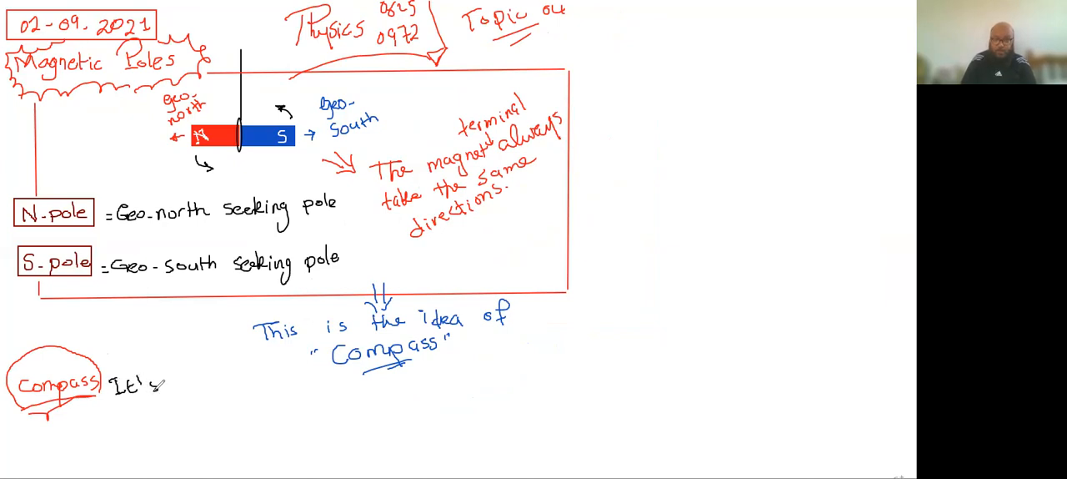
type("a t")
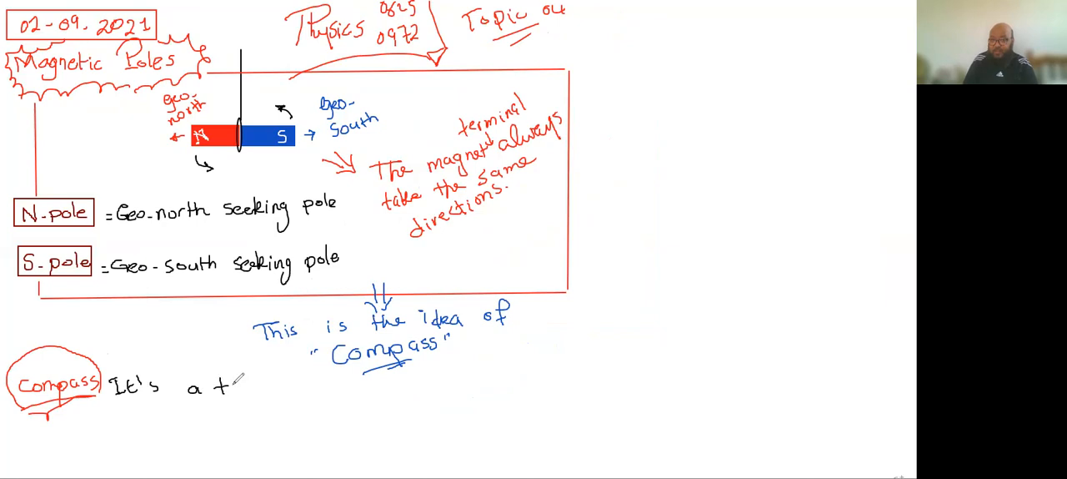
type("tiny")
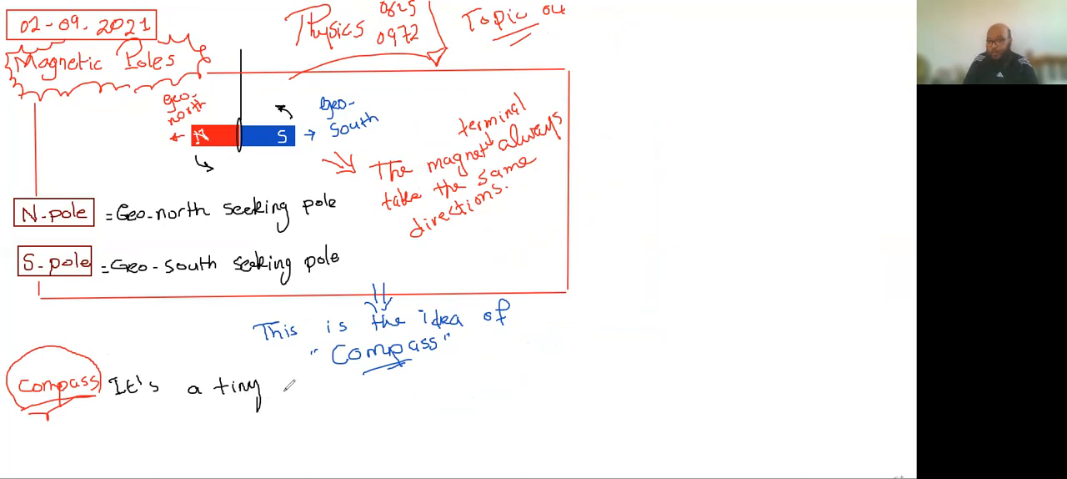
Continue the note with 'magnet / magnetic needle'.
type("mag")
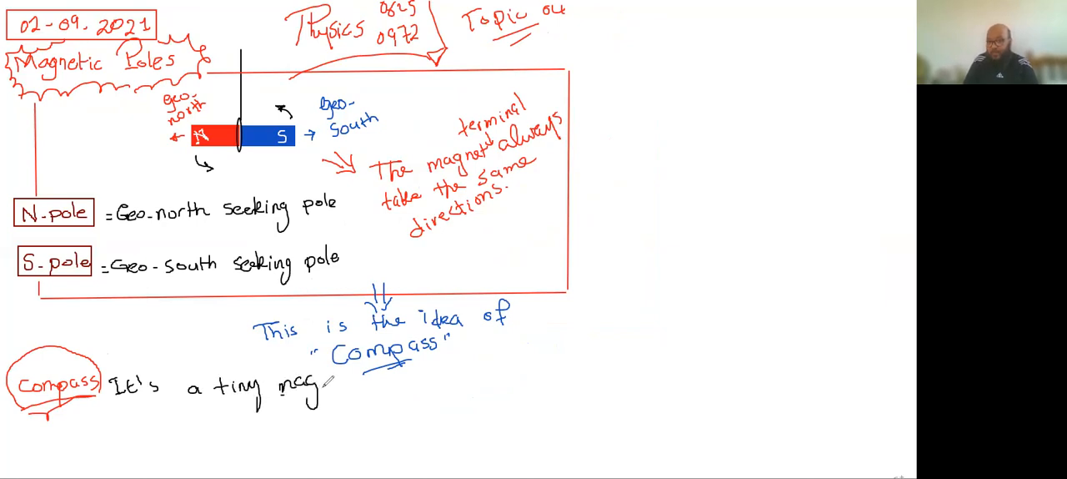
type("net (")
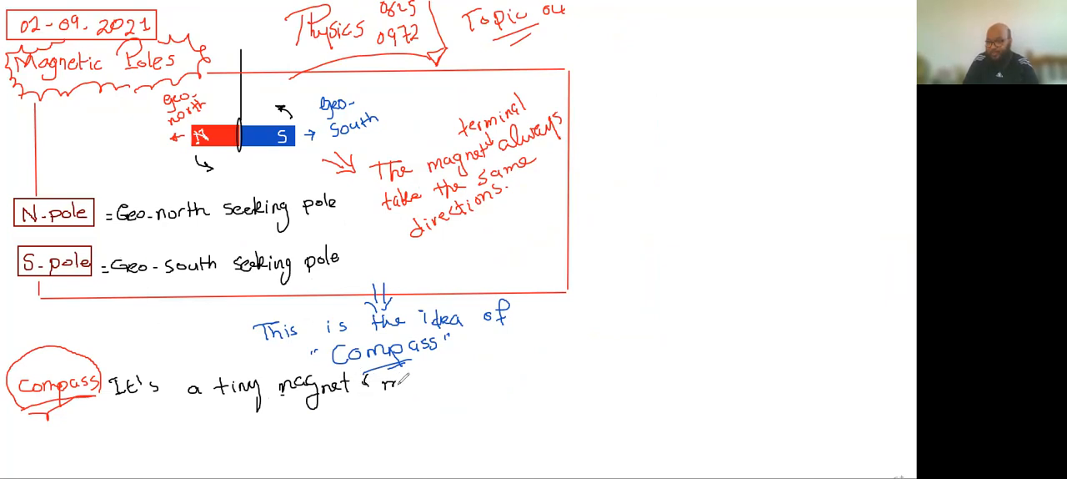
type("magnetic")
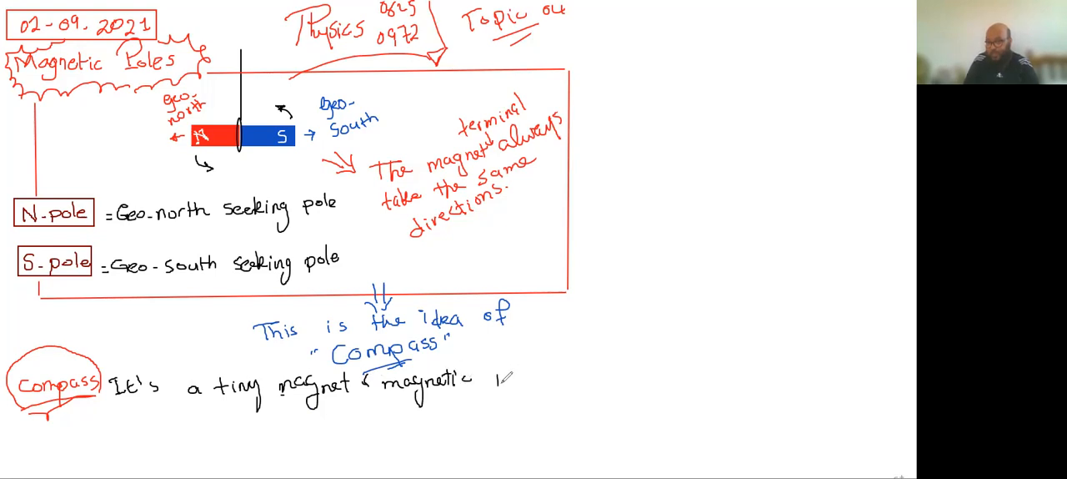
type("needle")
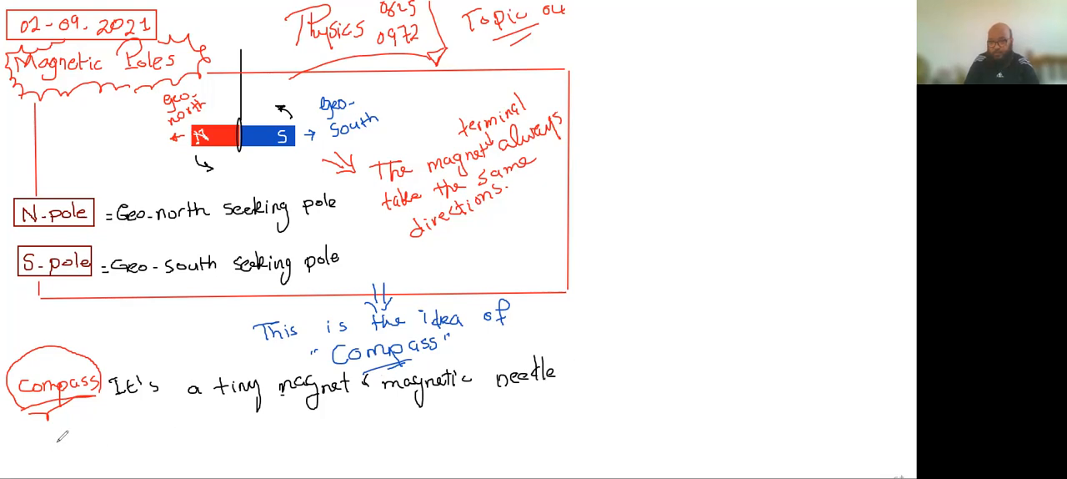
type("Pic")
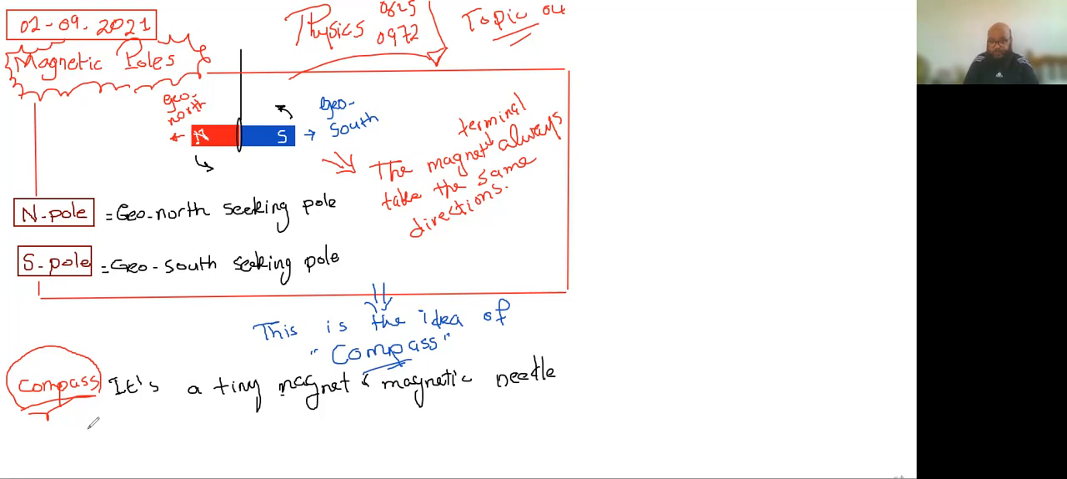
Handwrite 'rotates freely around a pivot at its mid-point' on the line below the compass note.
type("rst")
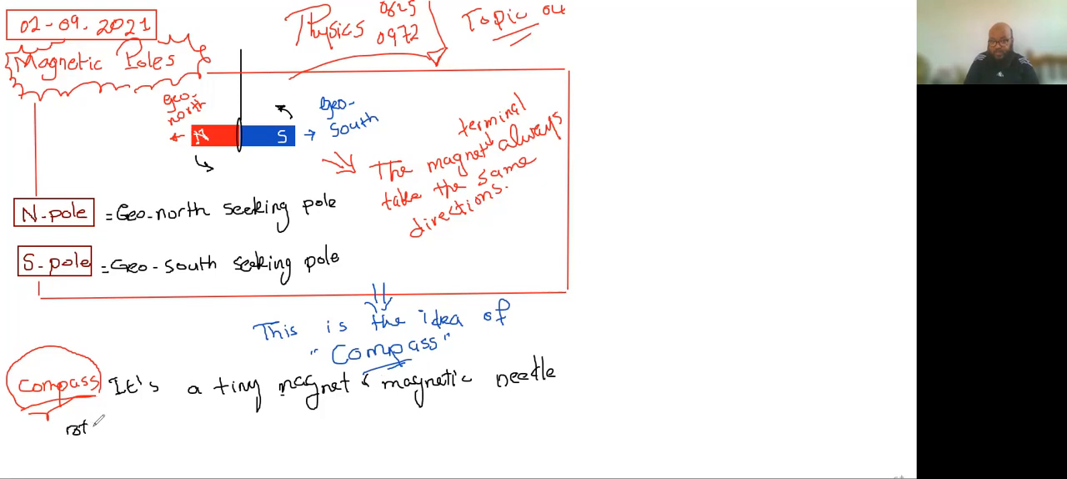
type("rotates")
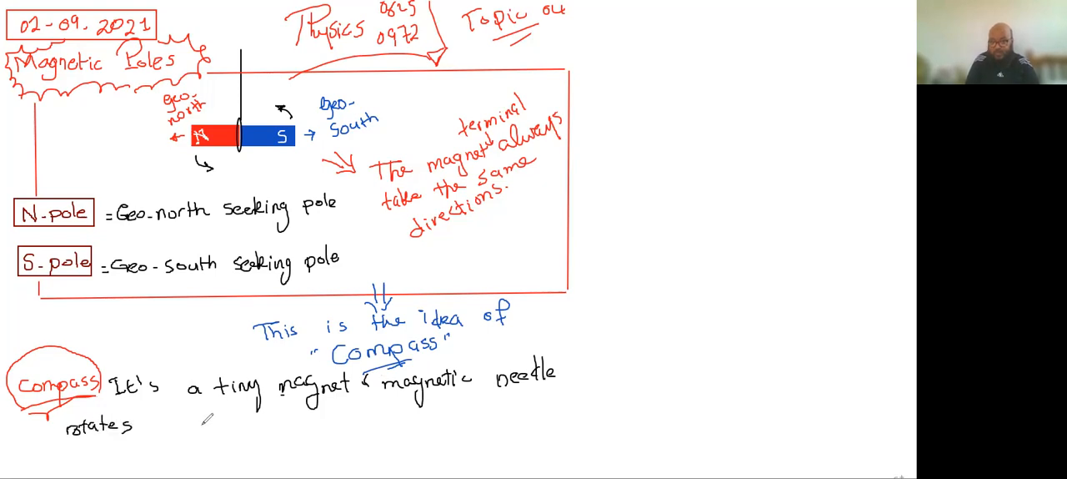
type("freely")
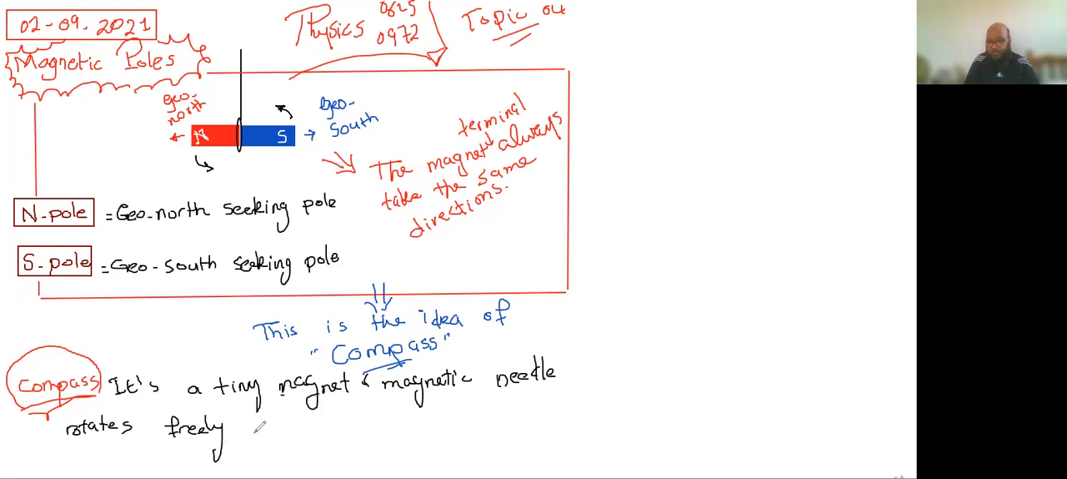
type("aro")
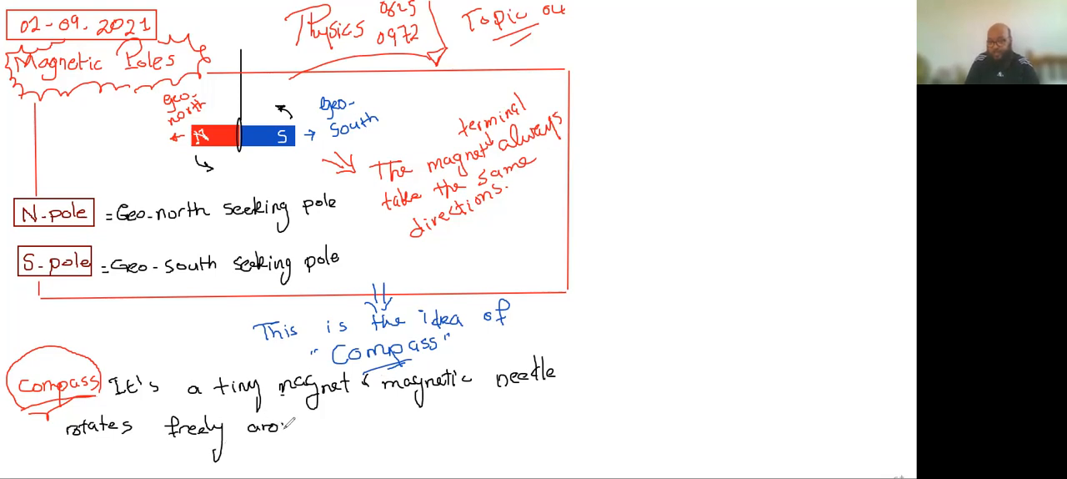
type("around")
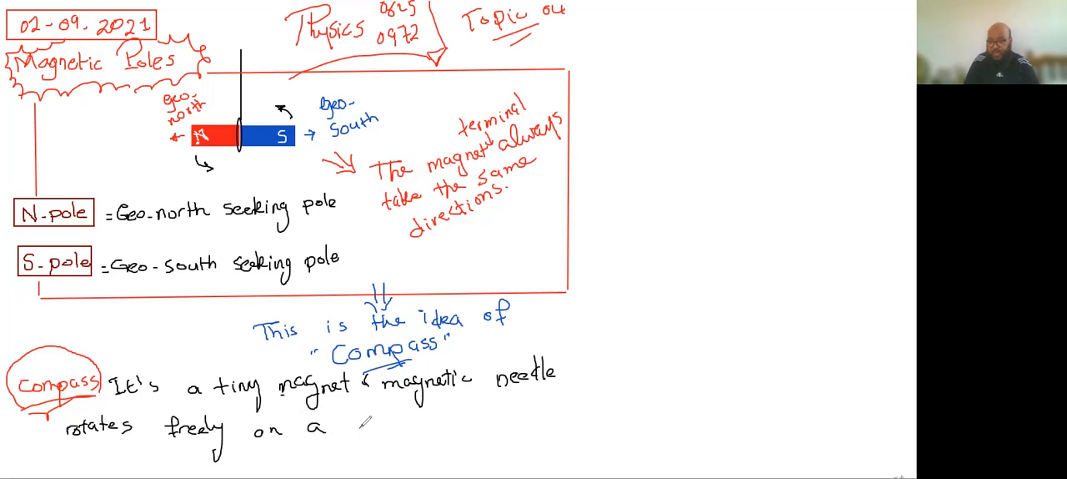
type("pivot")
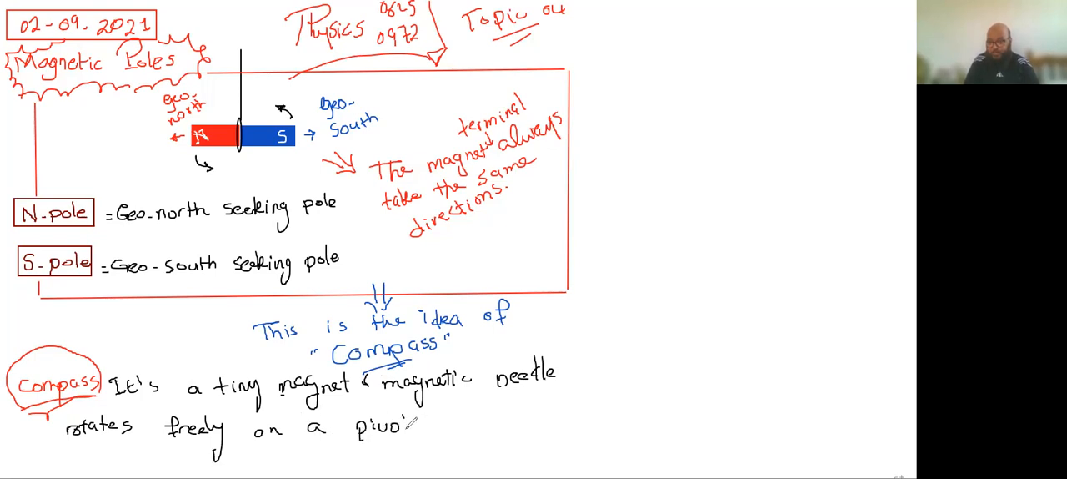
type("at")
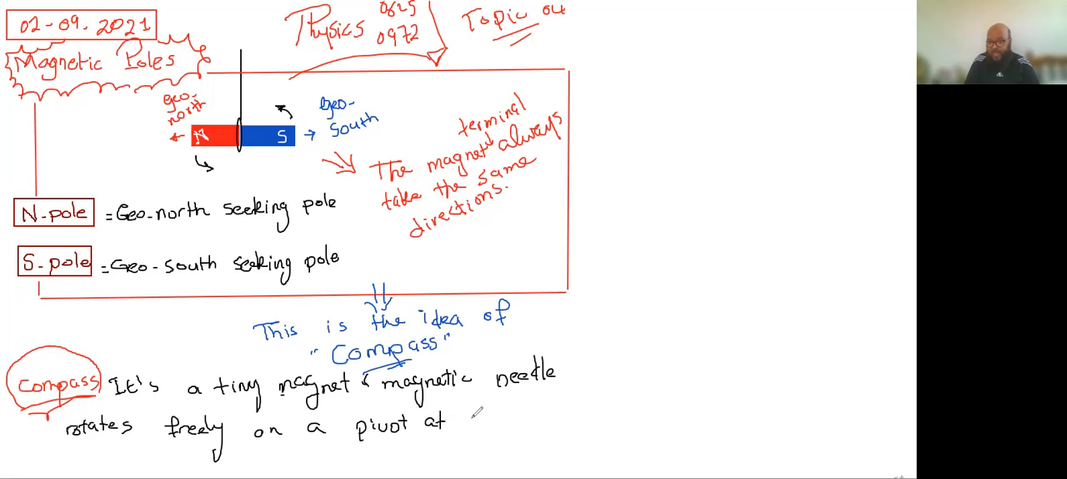
type("its")
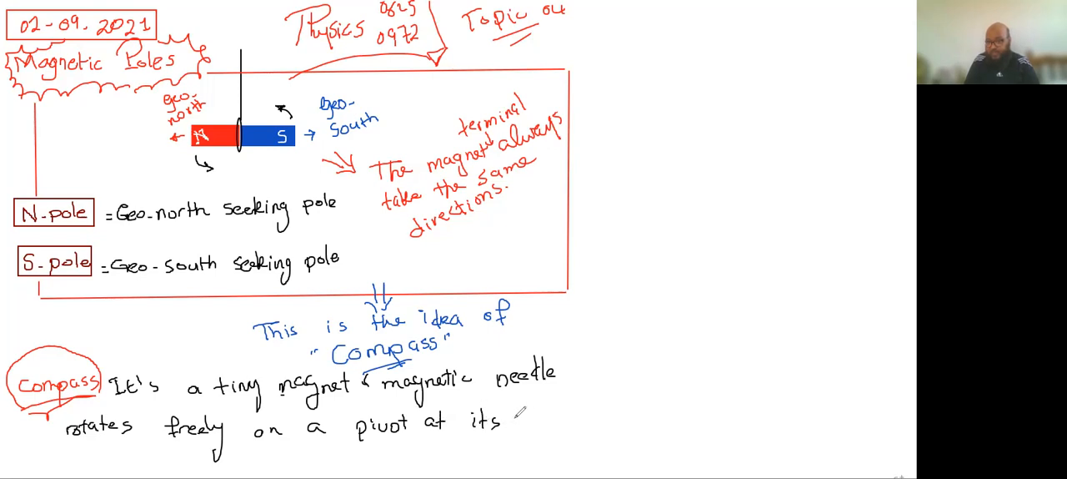
type("mid")
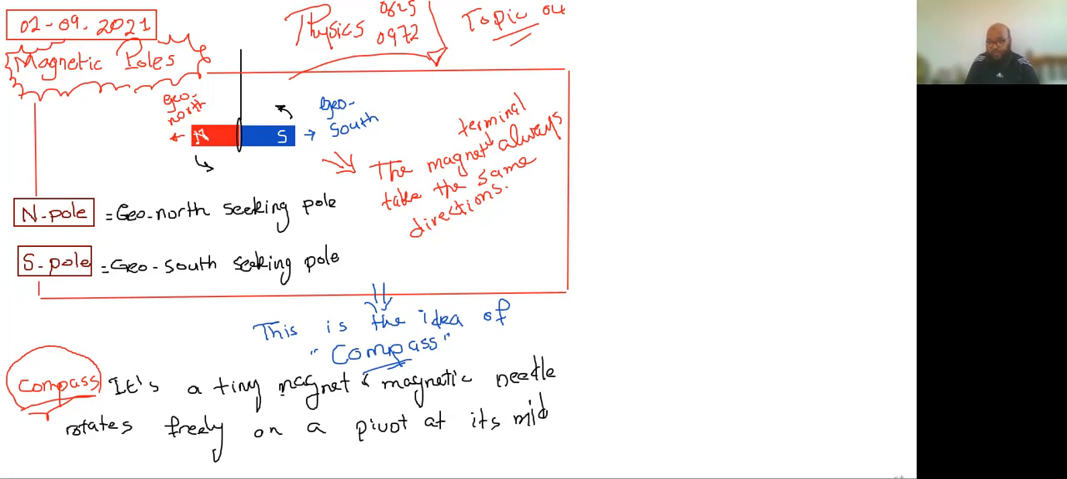
type("Point")
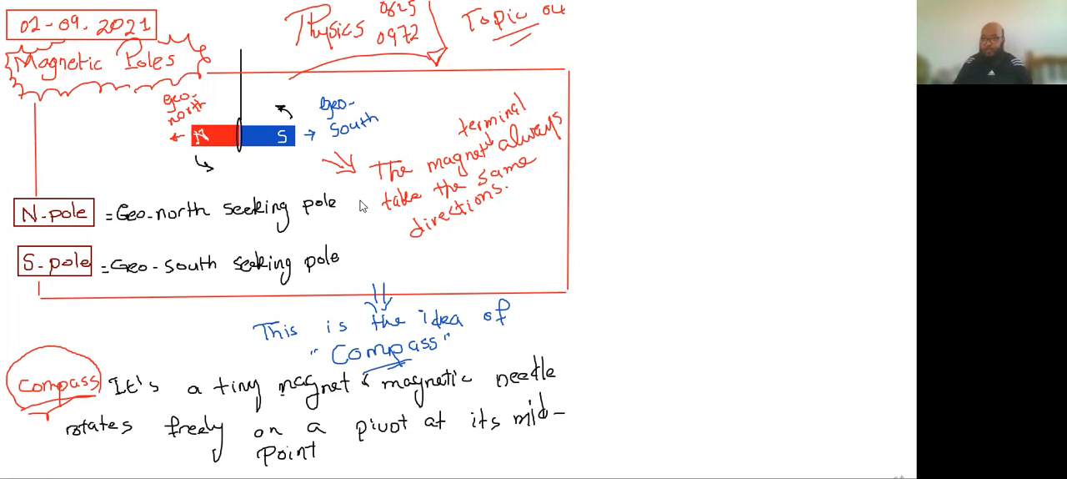
mouse_move(664, 203)
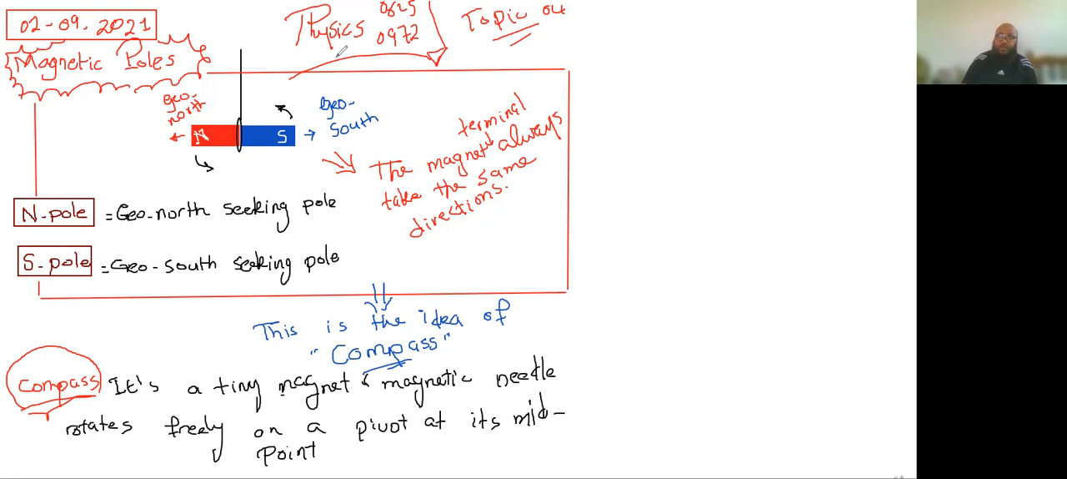
mouse_move(747, 128)
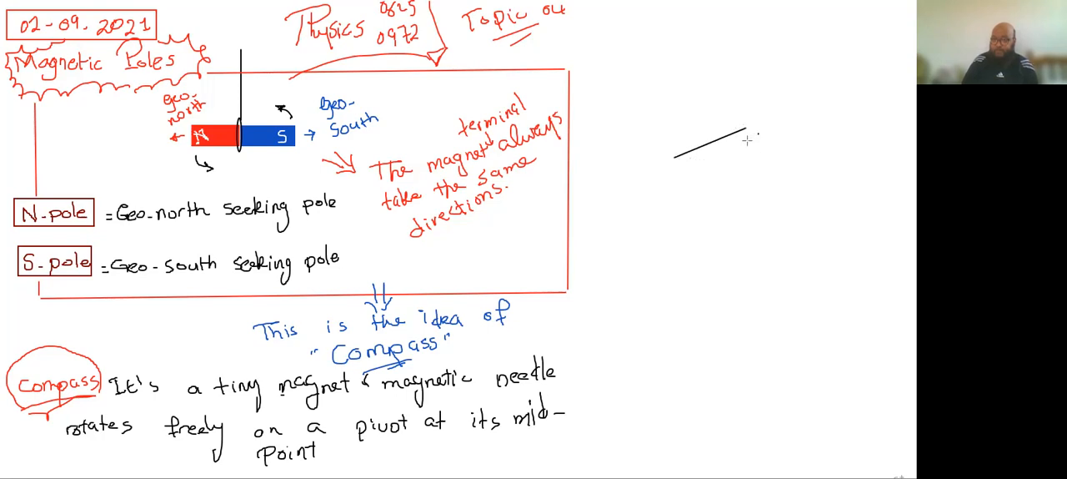
Write 'Compass' below the needle sketch and 'magnetic needle' above it.
left_click(713, 142)
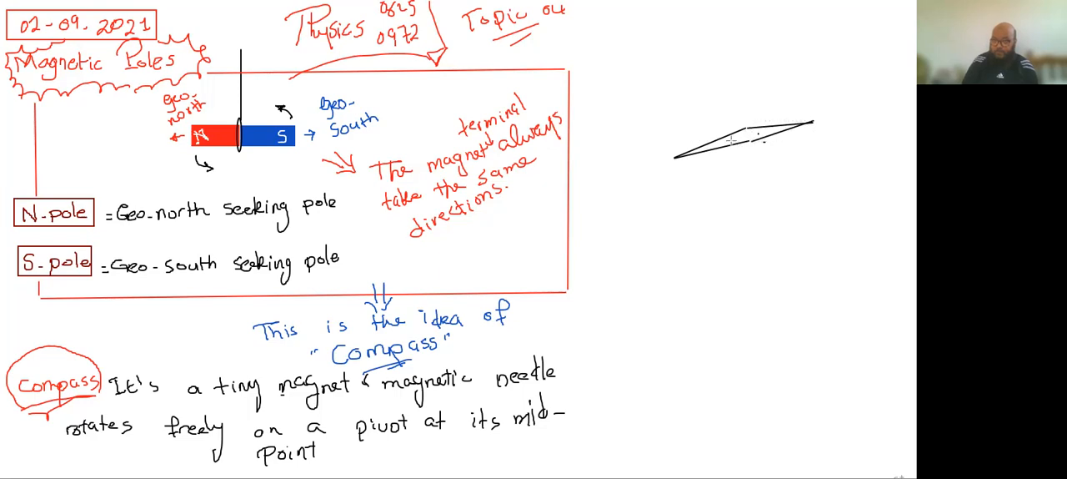
mouse_move(731, 140)
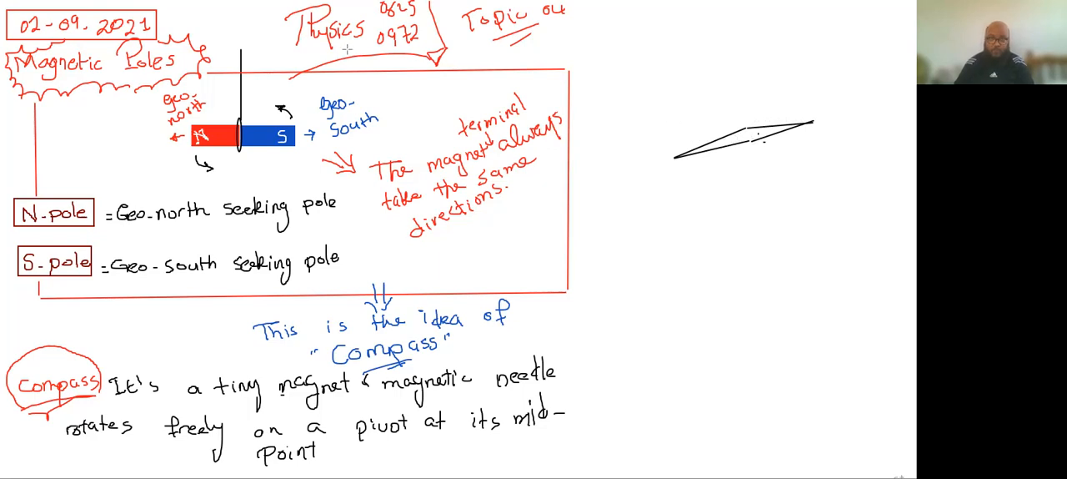
mouse_move(744, 160)
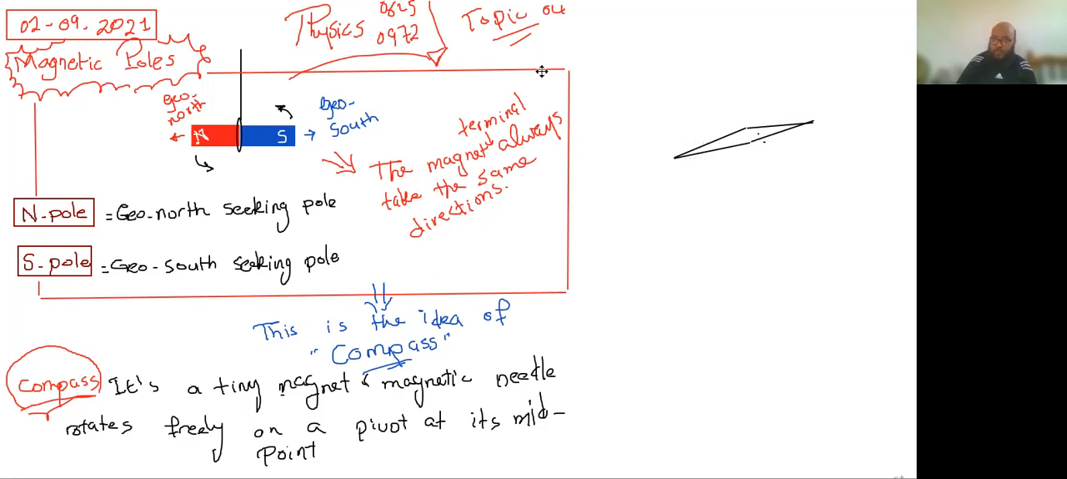
mouse_move(631, 40)
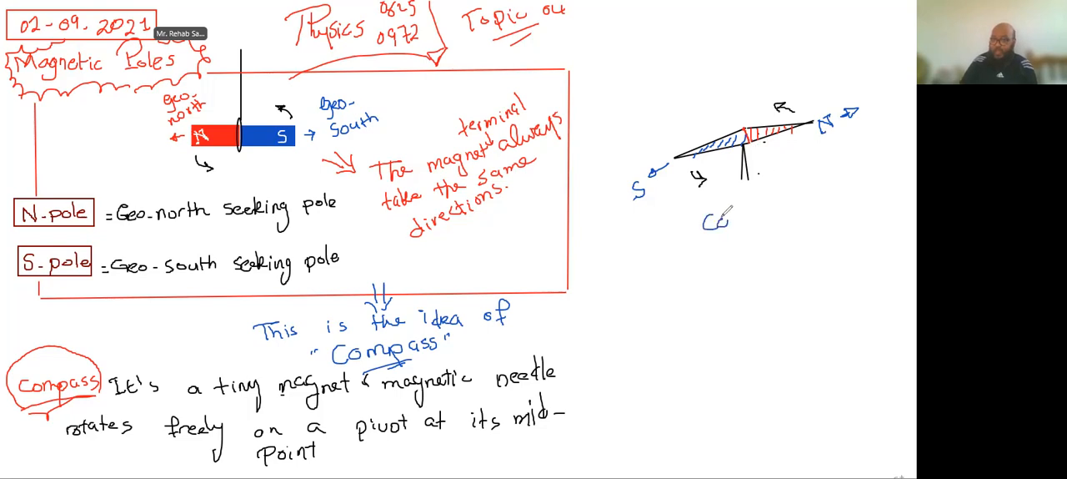
type("Compa")
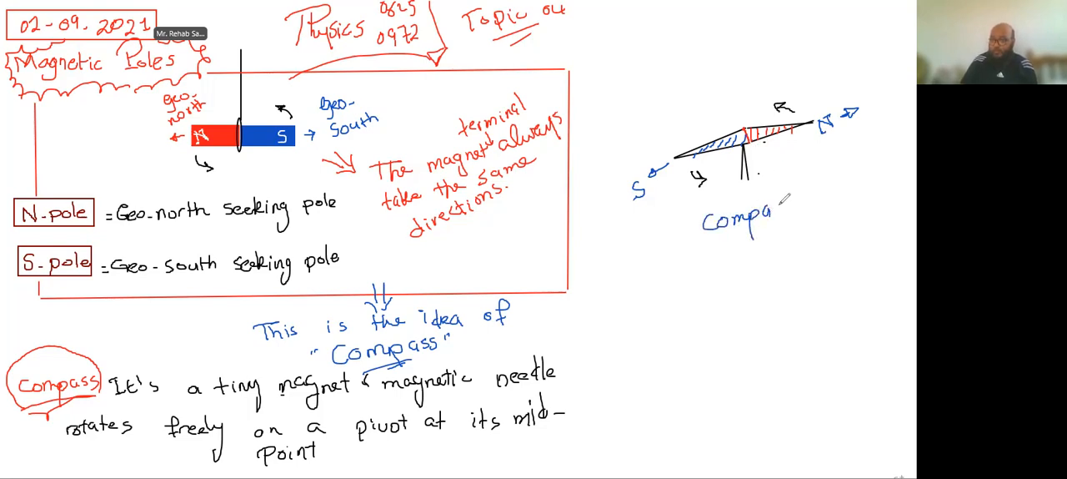
type("ss")
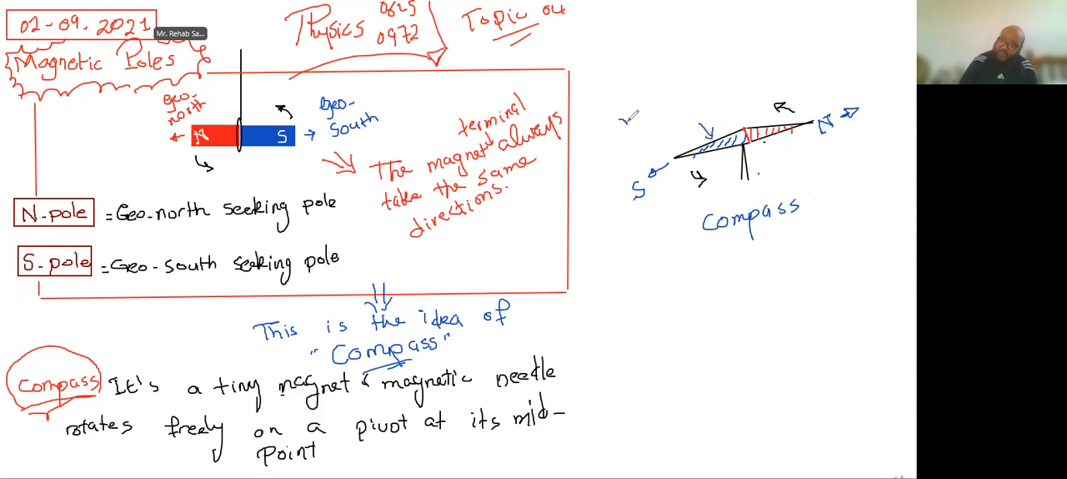
type("magnetic")
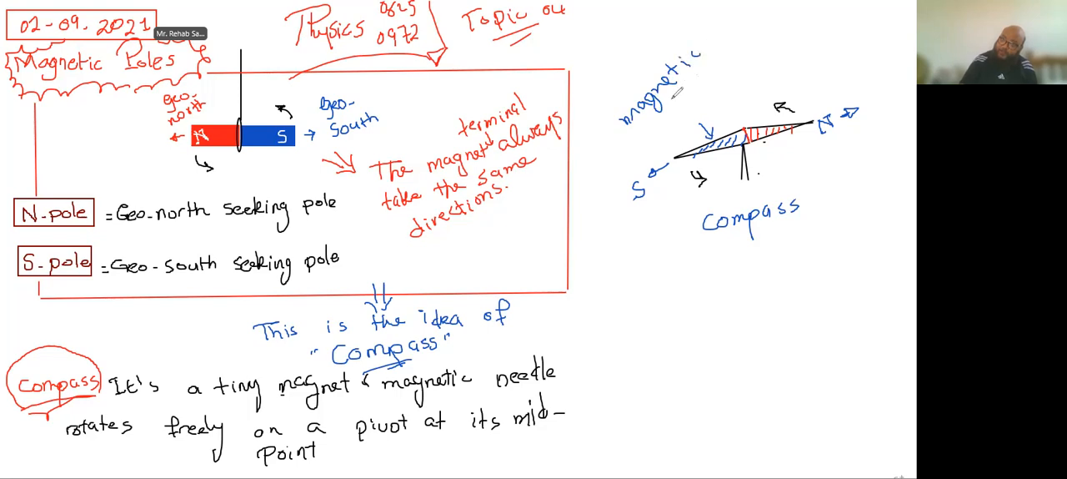
type("needle")
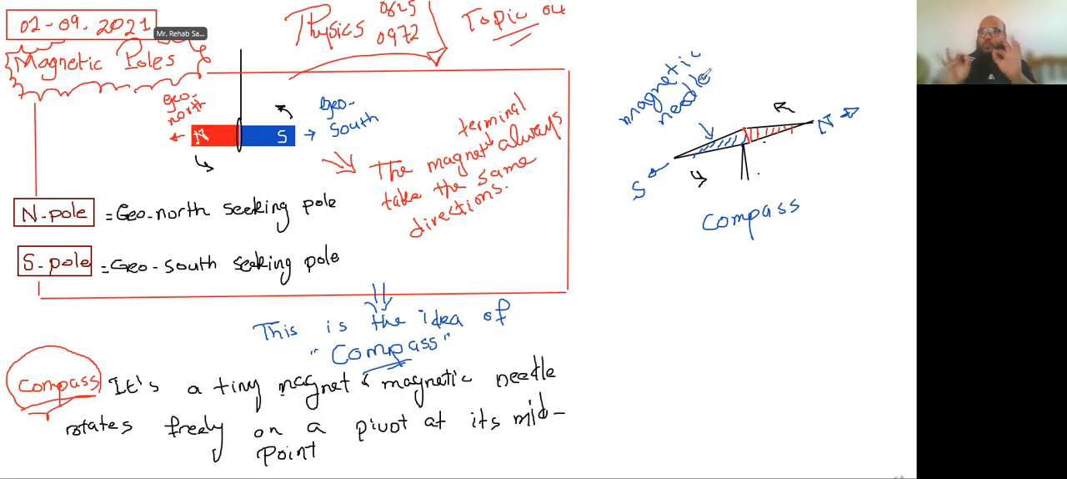
mouse_move(704, 75)
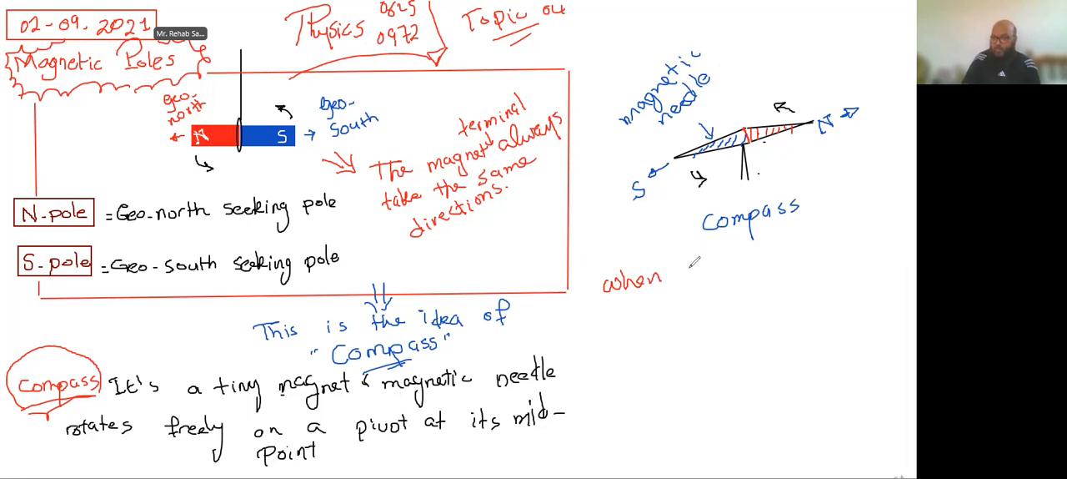
Handwrite in red 'when compass needle balances its (N) points to:' under the sketch.
type("Comp")
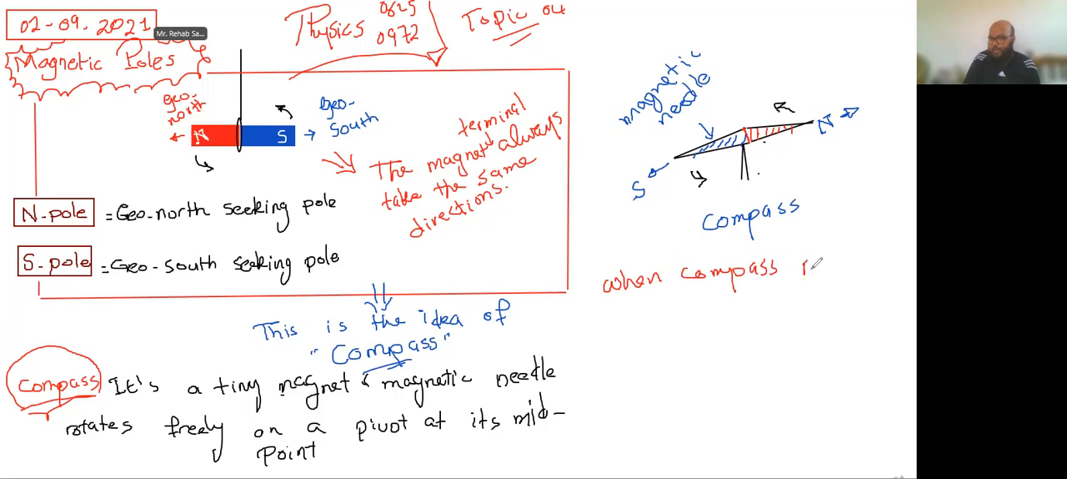
type("needle")
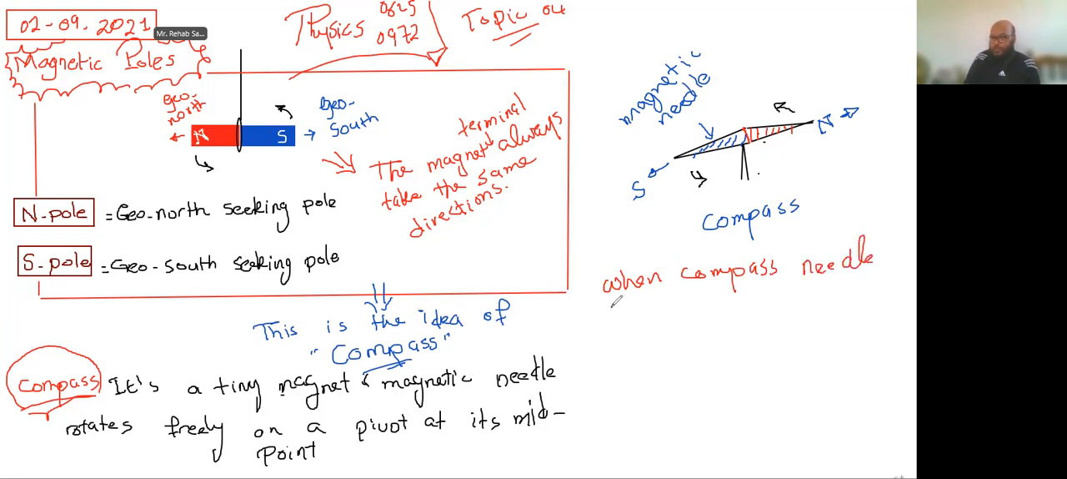
type("balc")
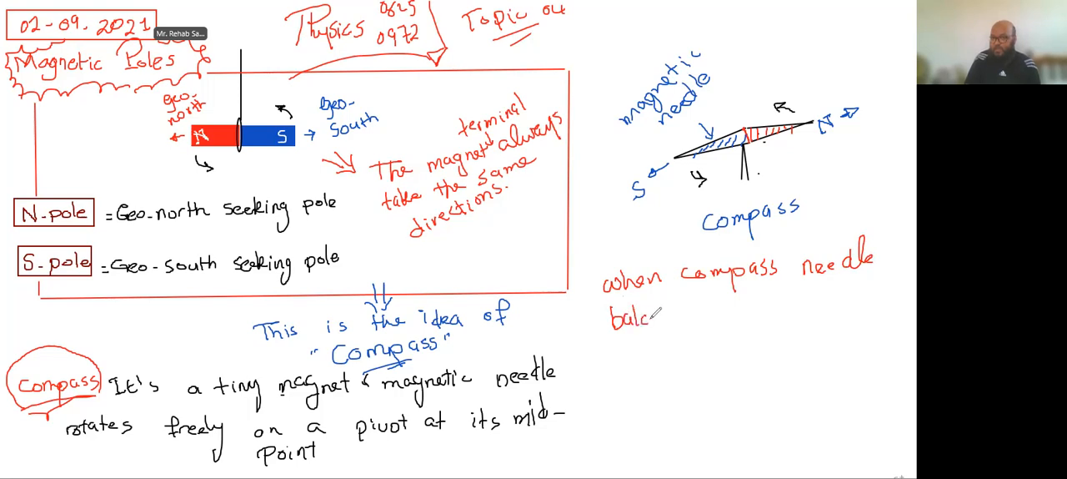
type("balances")
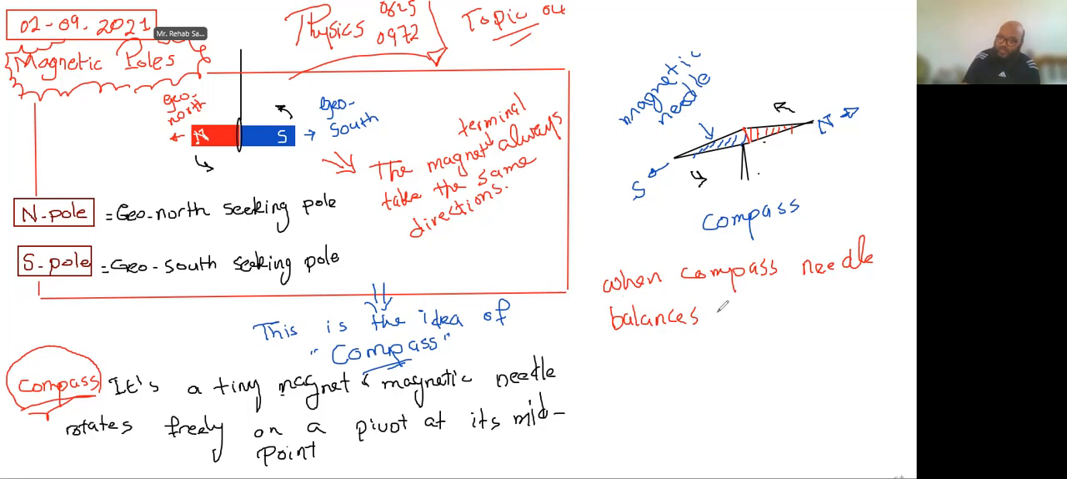
type("its (N")
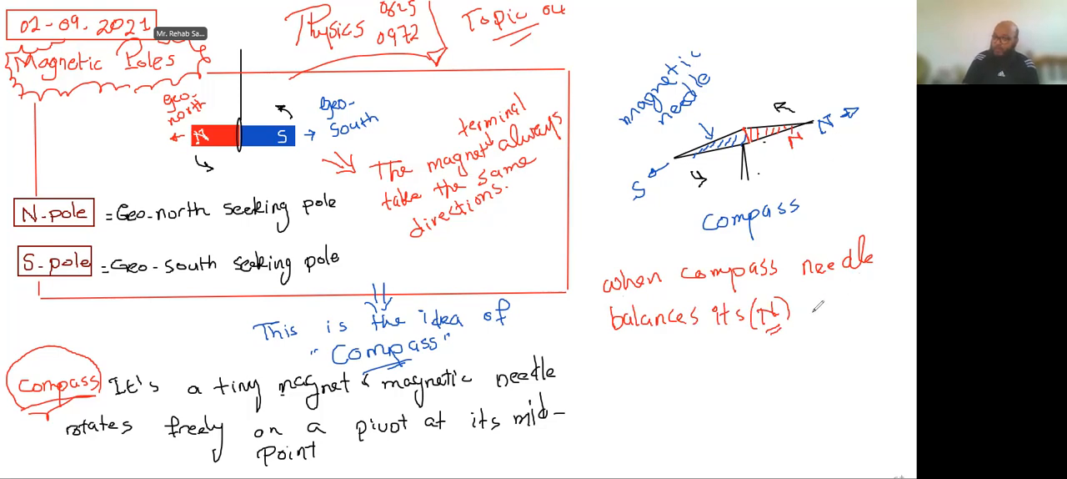
type("points")
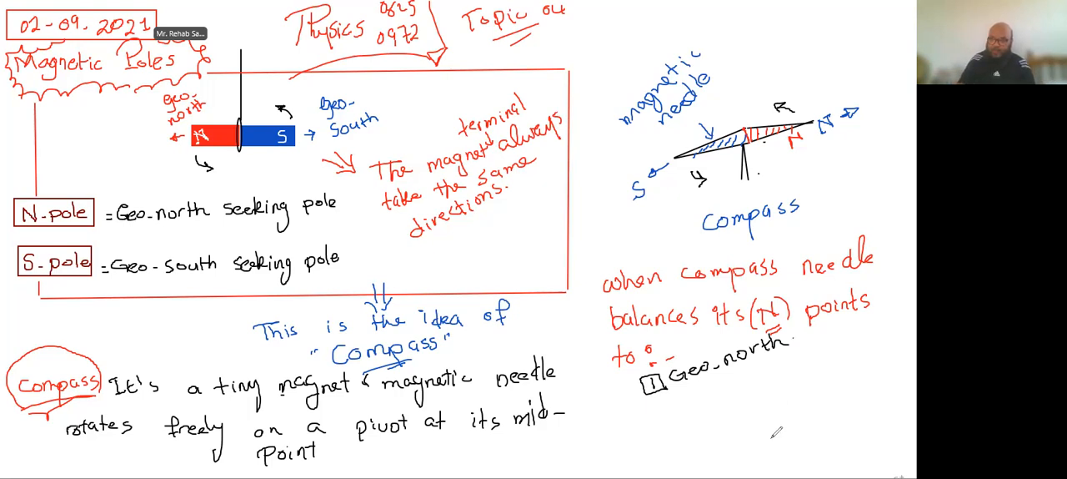
Write item 2 'the direction of the neighbouring magnetic field' and move on to a blank page.
type("2")
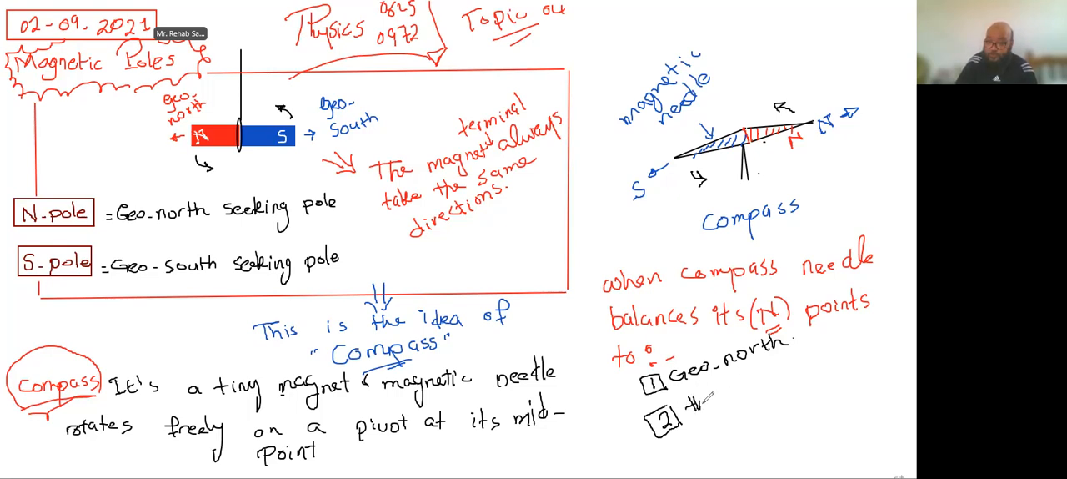
type("the direction of")
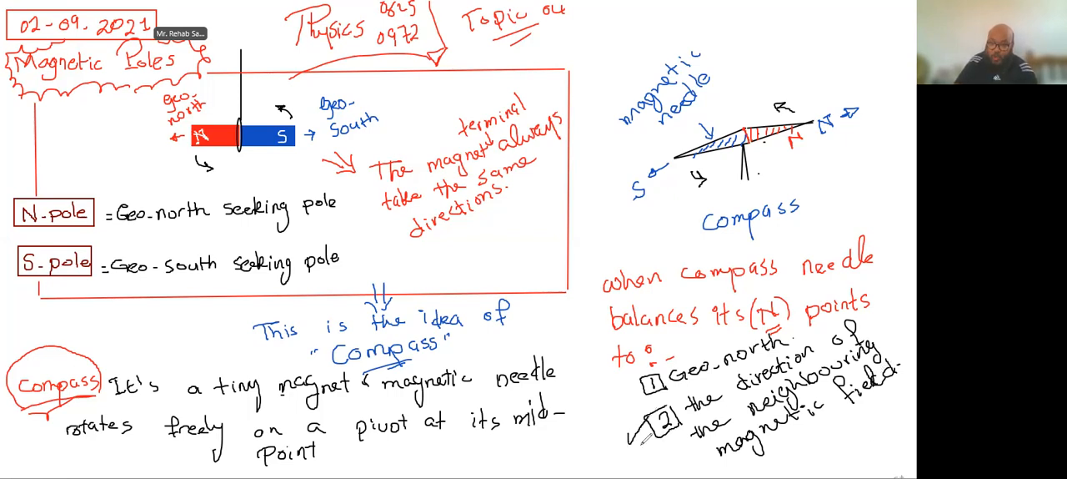
left_click(647, 425)
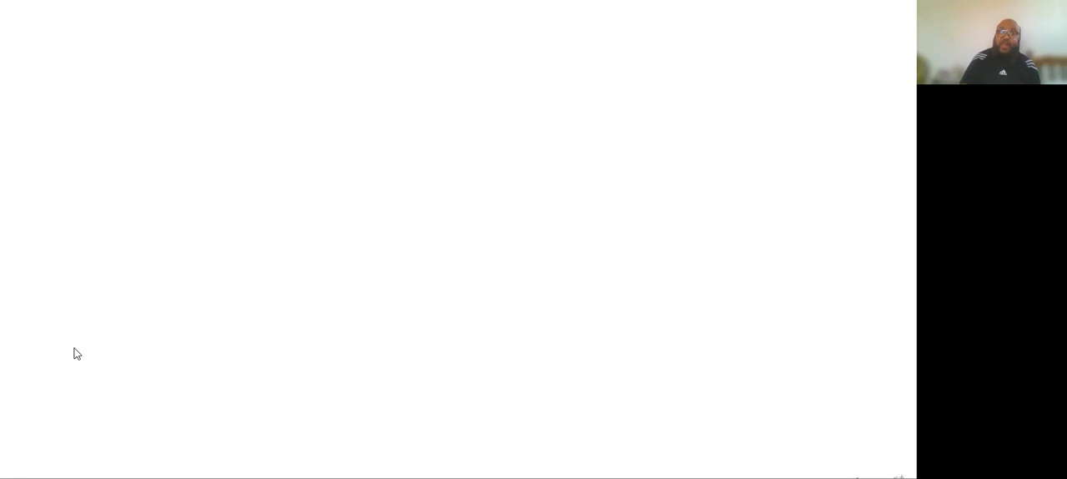
mouse_move(380, 105)
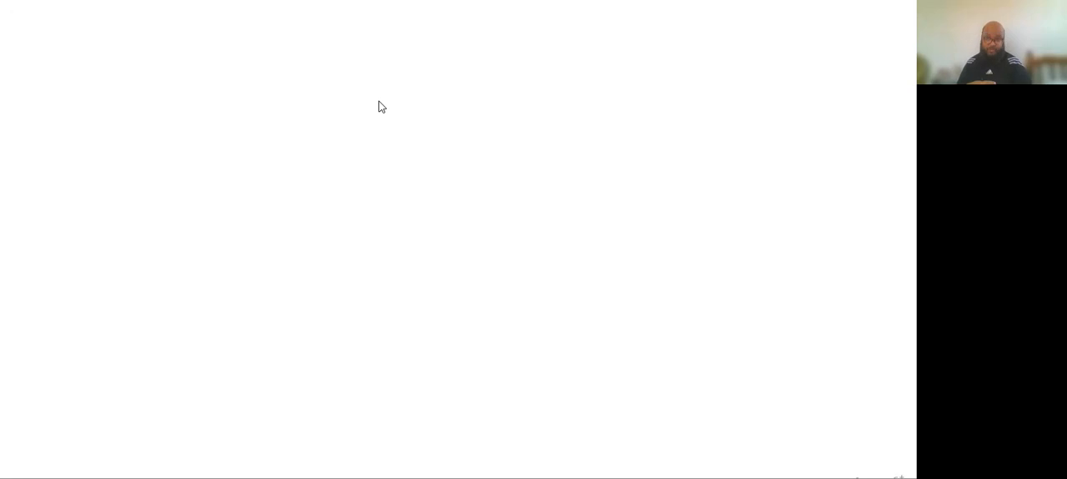
mouse_move(70, 53)
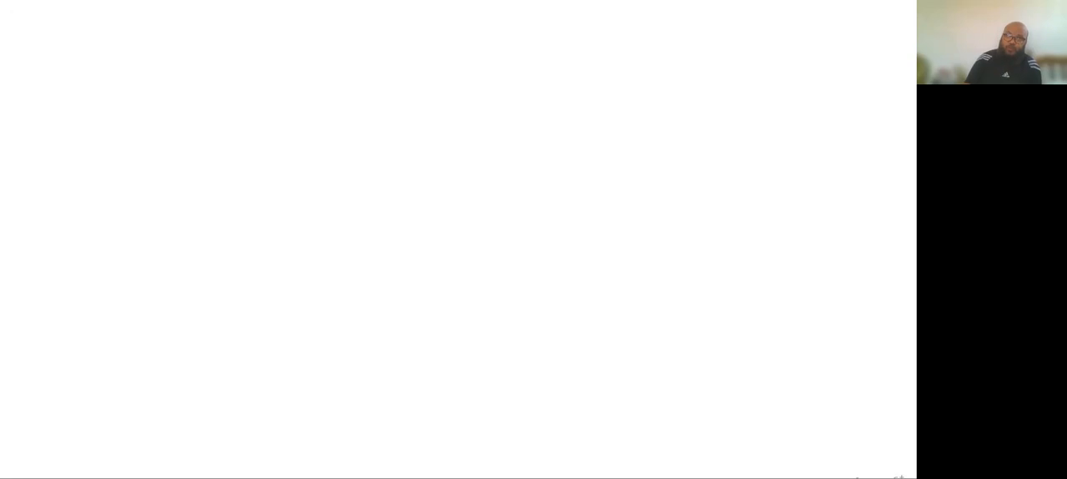
Handwrite a circled red 'Note that' heading and start point 1 with 'In permanent'.
left_click_drag(37, 75, 53, 63)
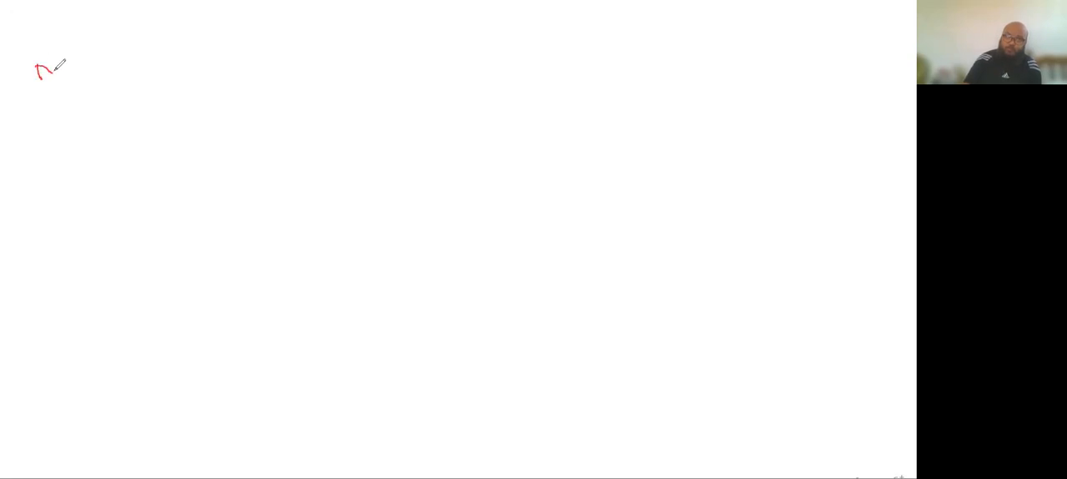
left_click_drag(36, 70, 84, 70)
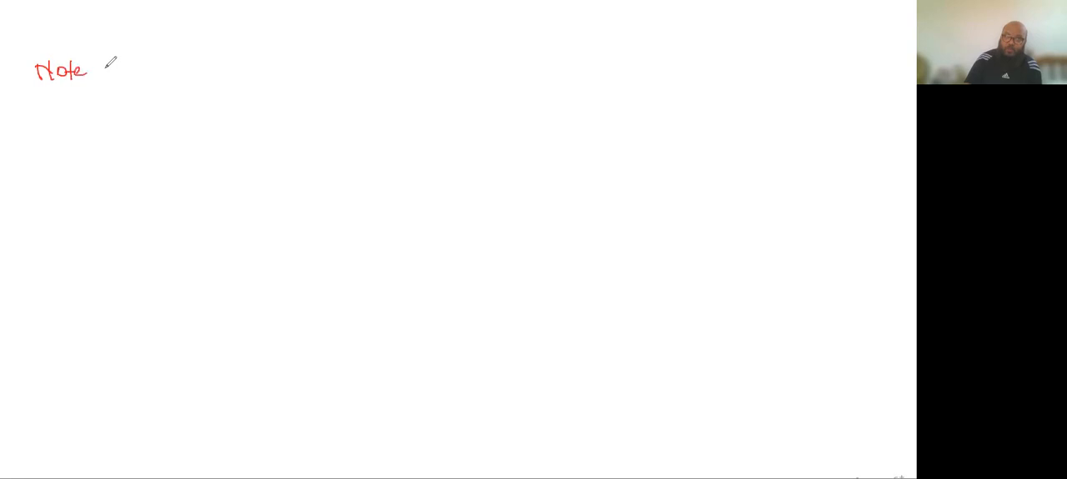
type("that")
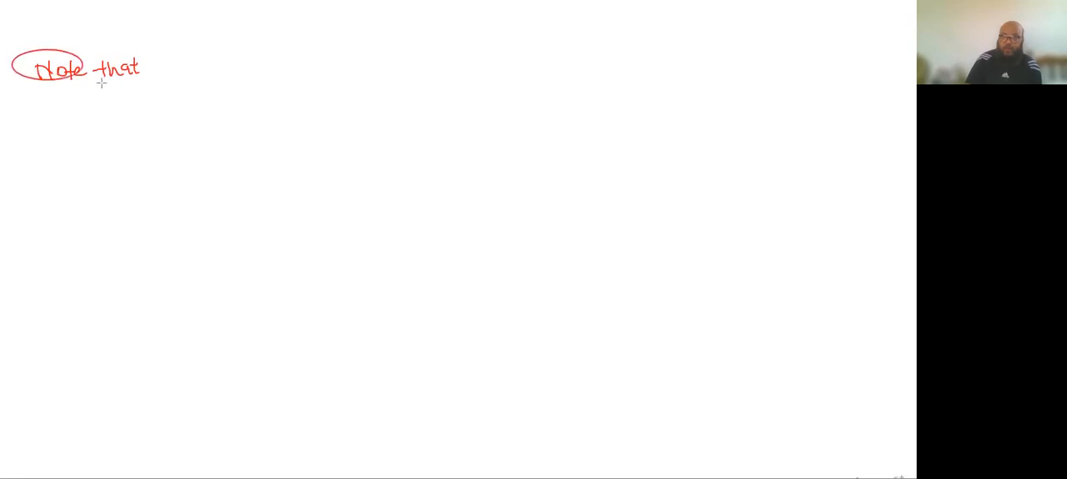
left_click(75, 69)
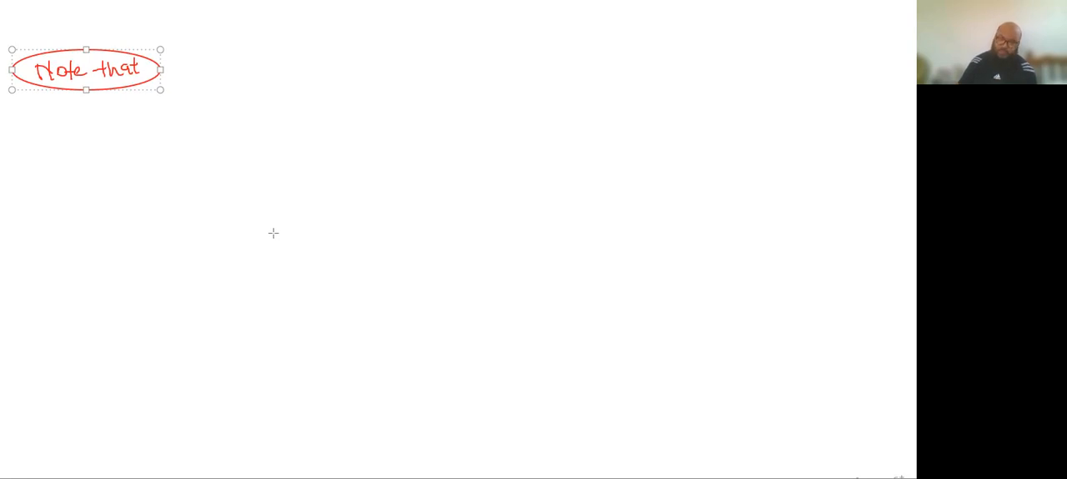
mouse_move(294, 377)
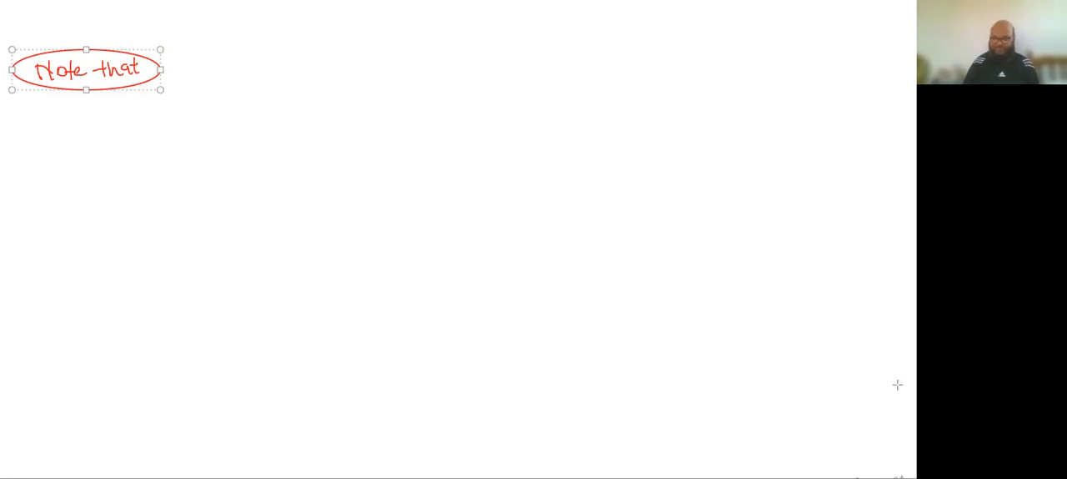
mouse_move(206, 45)
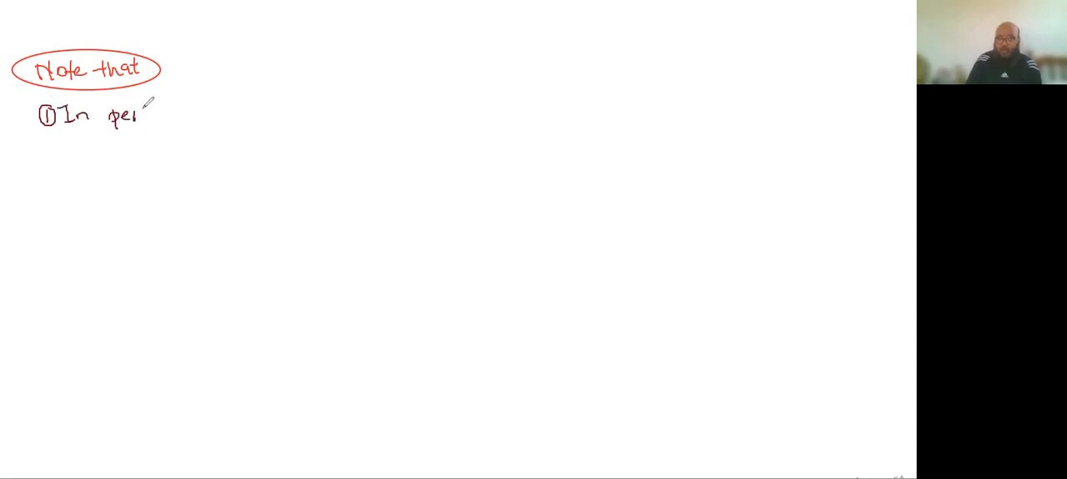
type("permina")
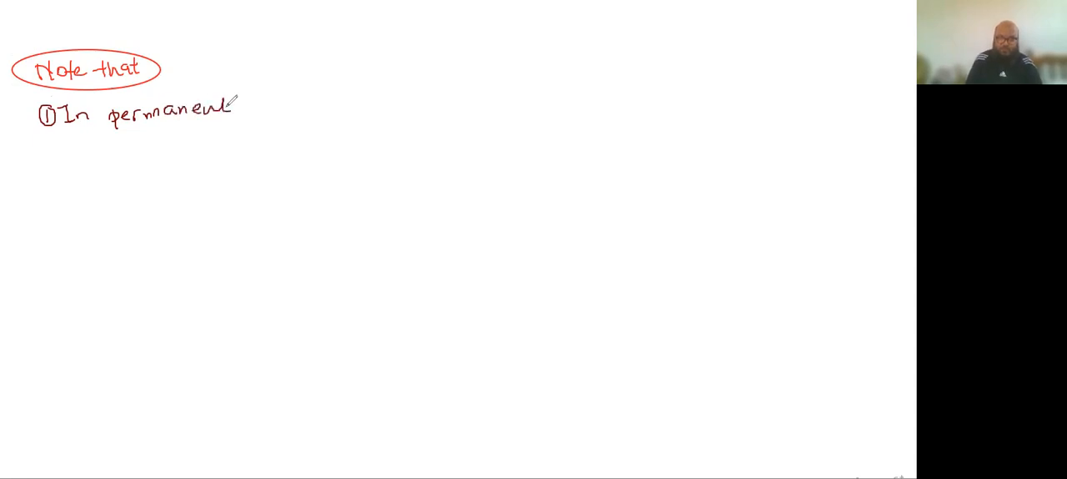
Finish point 1: 'magnet — N and S poles are in fixed positions', underlining 'permanent'.
type("magnet")
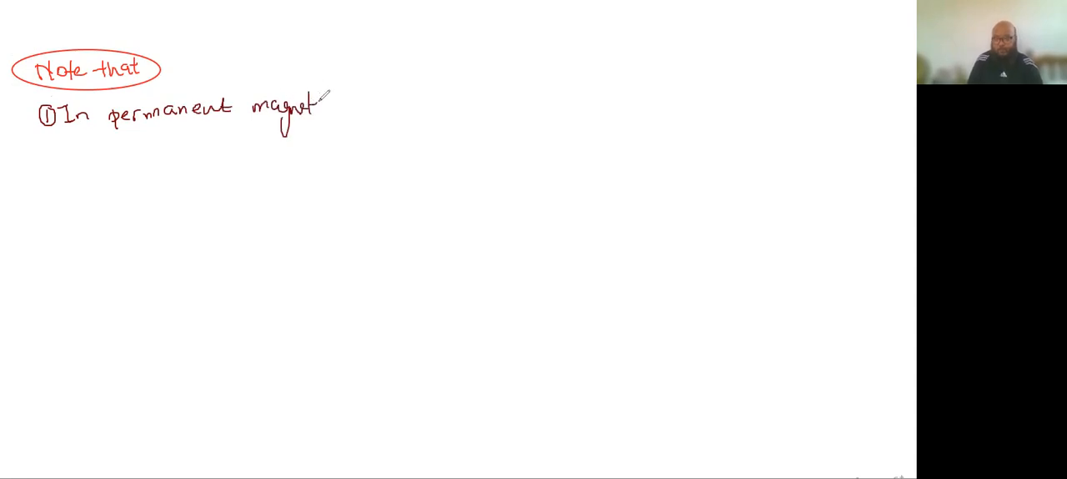
mouse_move(760, 124)
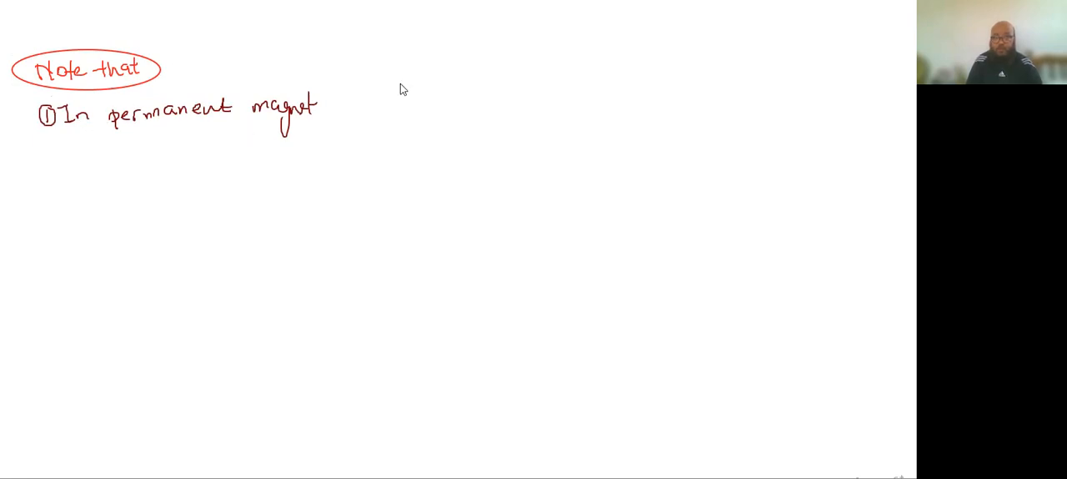
left_click_drag(92, 142, 113, 139)
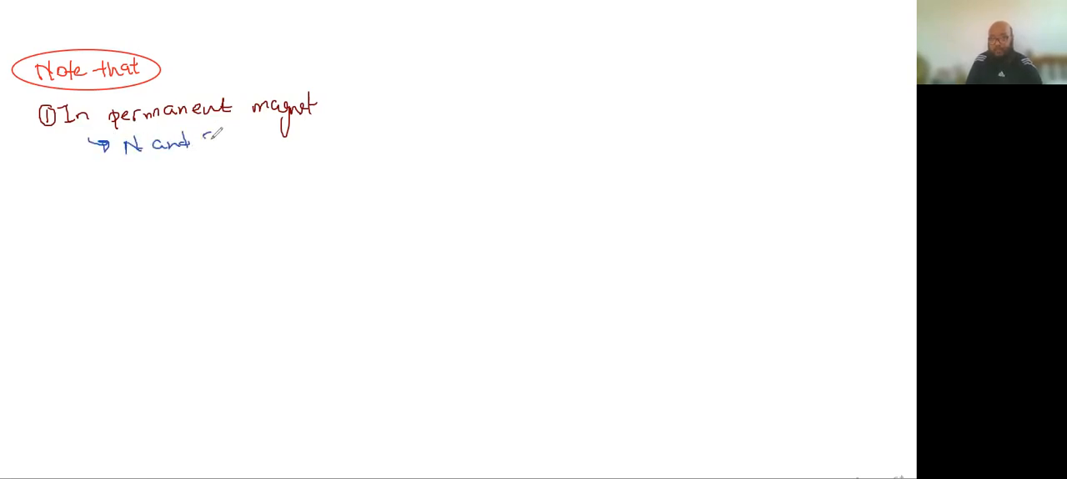
type("S poles are")
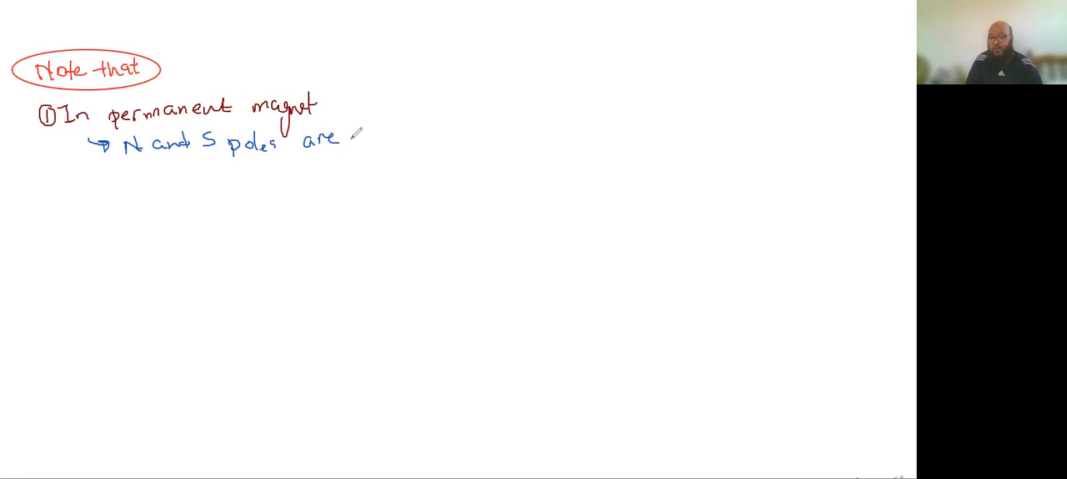
type("in")
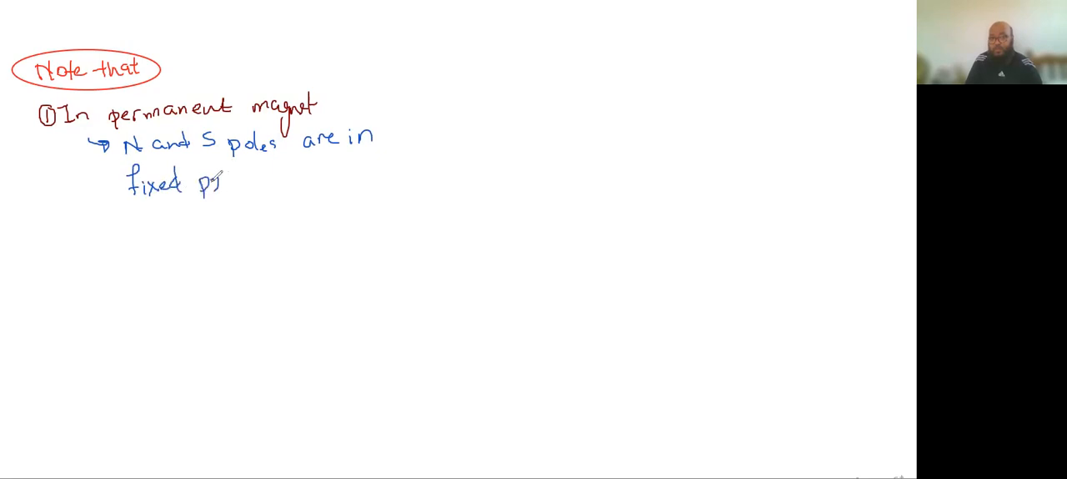
type("positi")
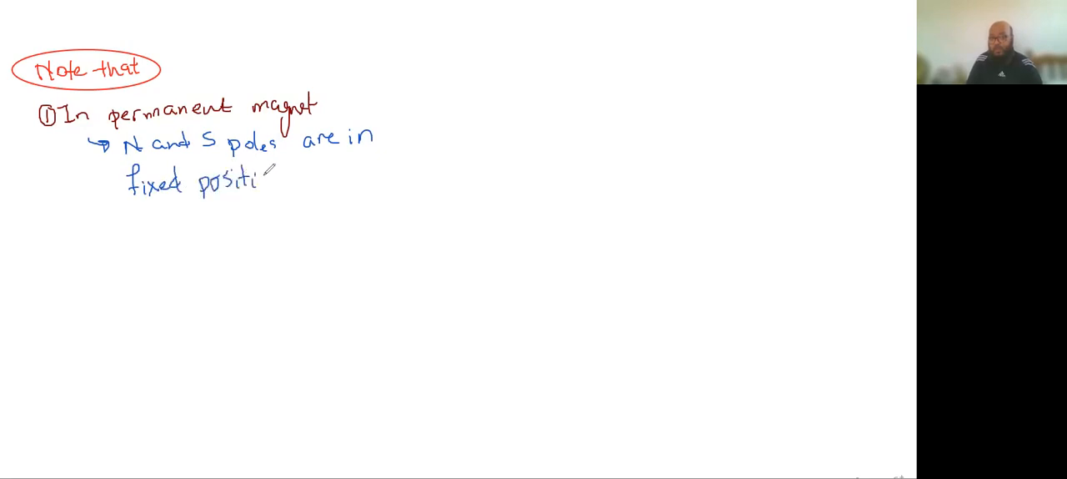
type("ons.")
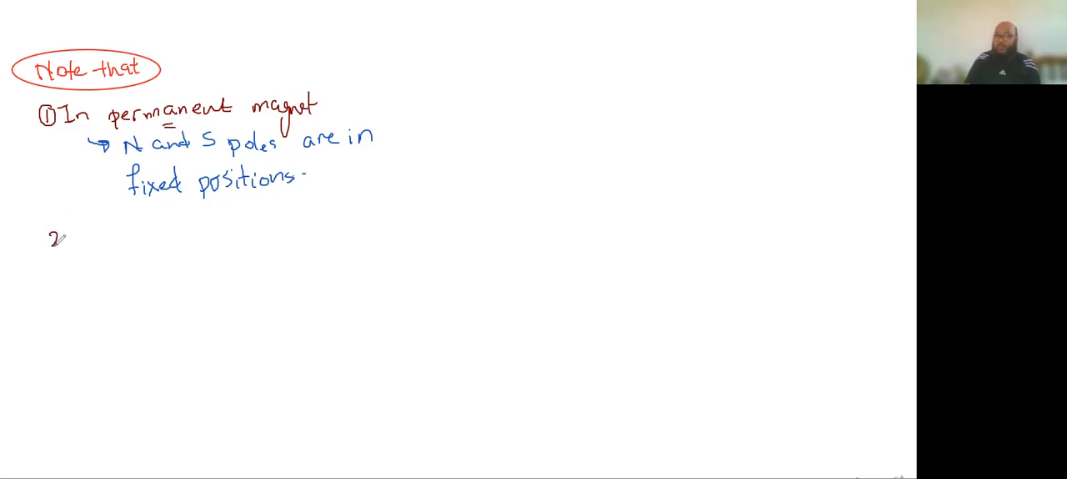
Sketch a boxed N–S bar magnet, an arrow, and two small pieces, enlarging the second to match.
left_click_drag(64, 225, 51, 247)
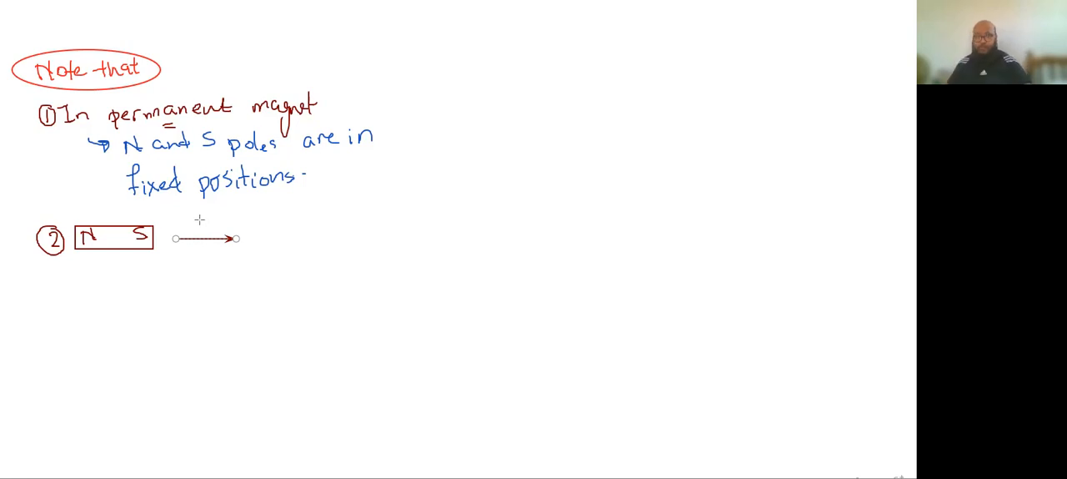
mouse_move(213, 225)
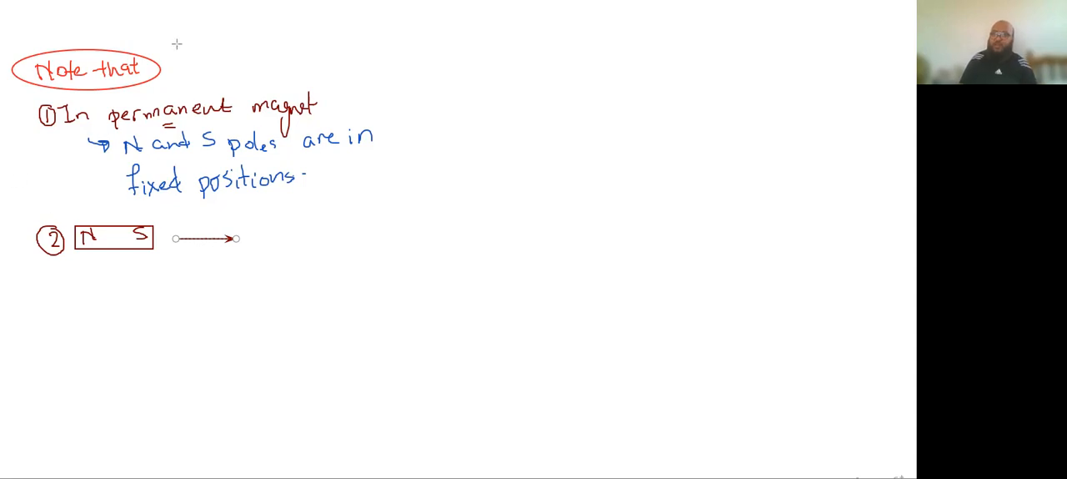
mouse_move(332, 65)
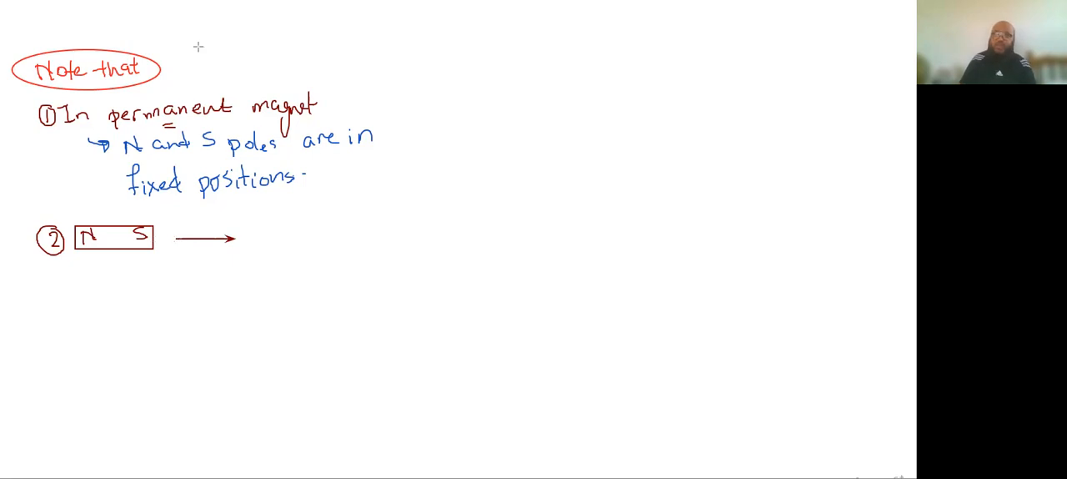
left_click_drag(244, 227, 284, 260)
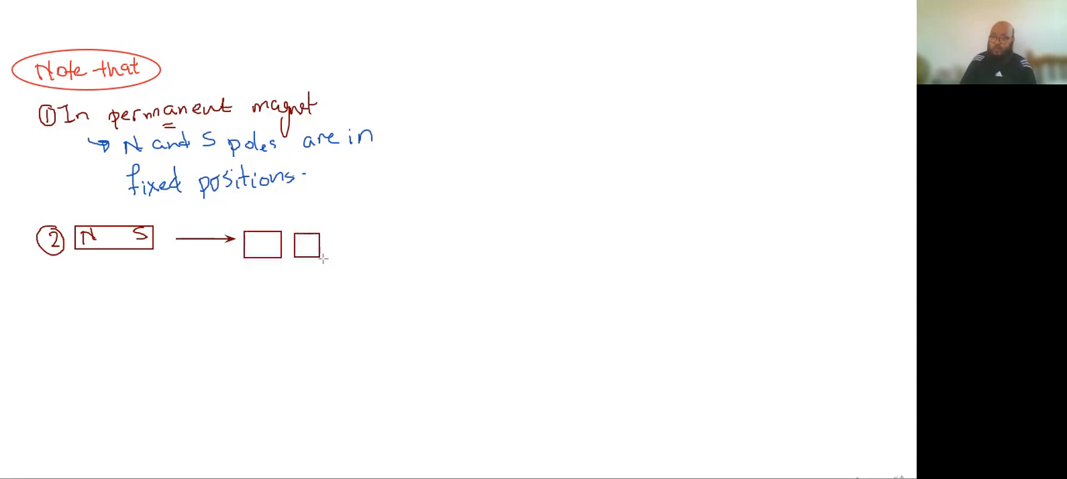
left_click(307, 245)
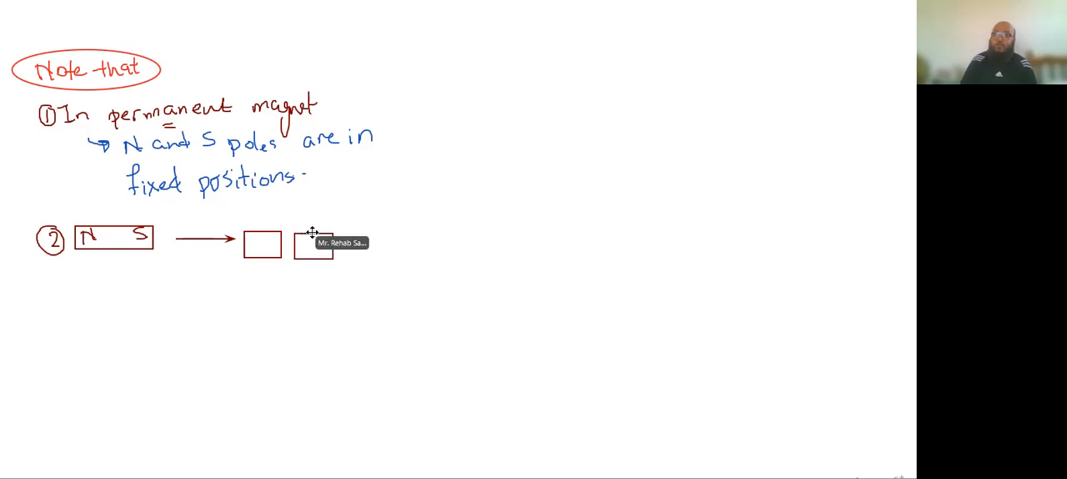
left_click(313, 242)
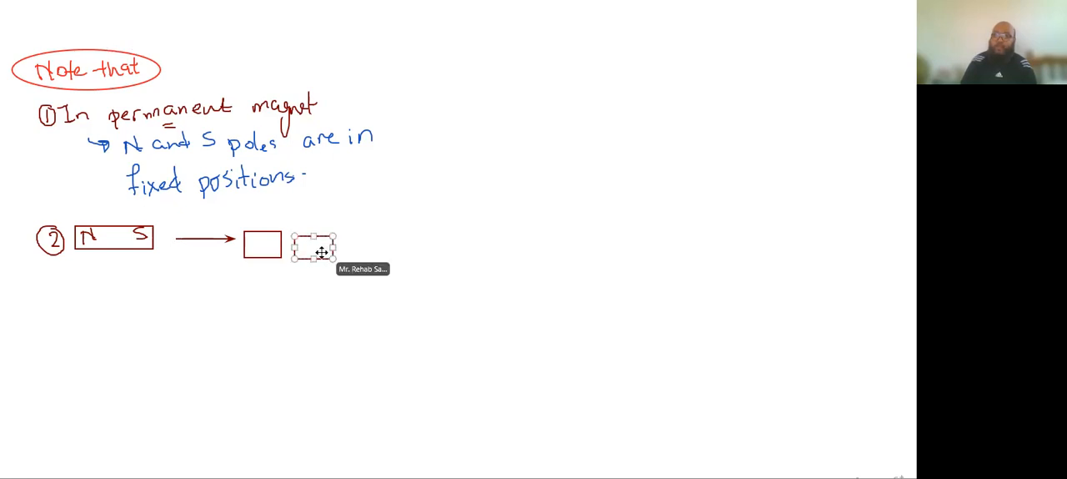
left_click_drag(314, 247, 260, 243)
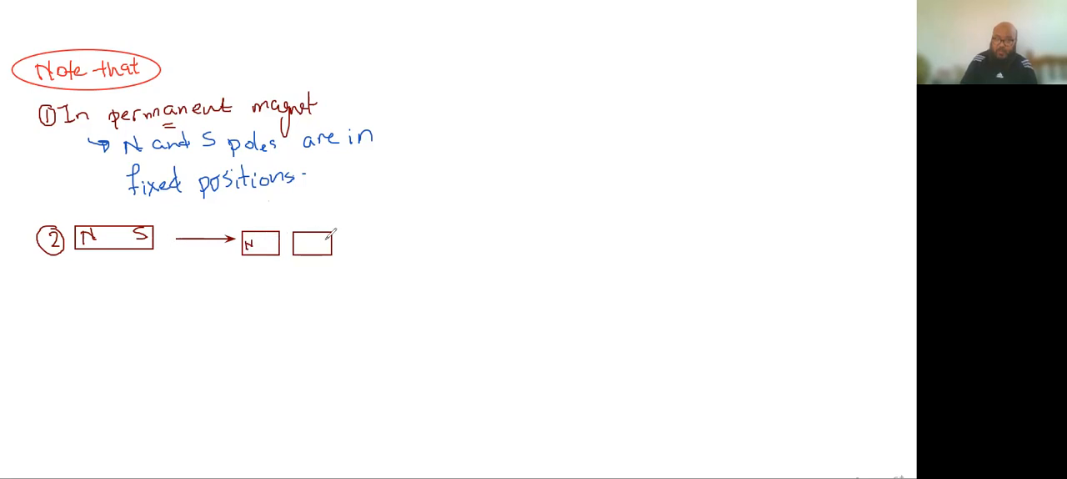
Label both small pieces N S and draw red arrows leading down and left beneath them.
type("S")
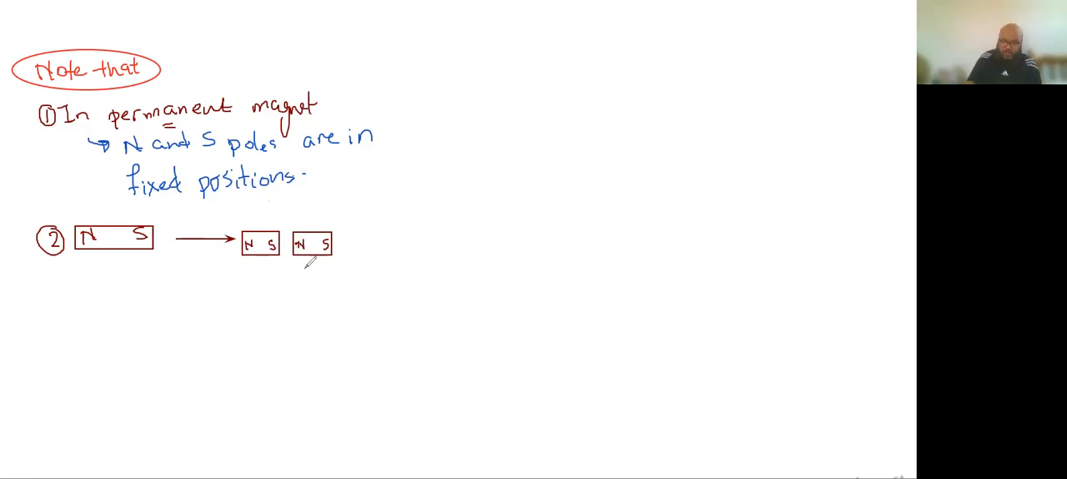
left_click_drag(313, 259, 280, 306)
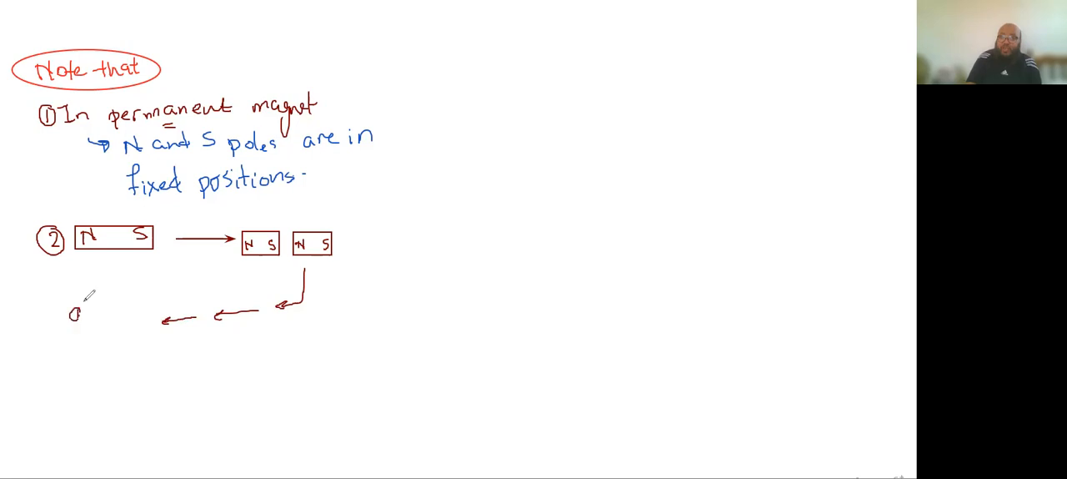
Handwrite 'atom' at the arrow's end, circle it, and mark N S beneath.
type("atom")
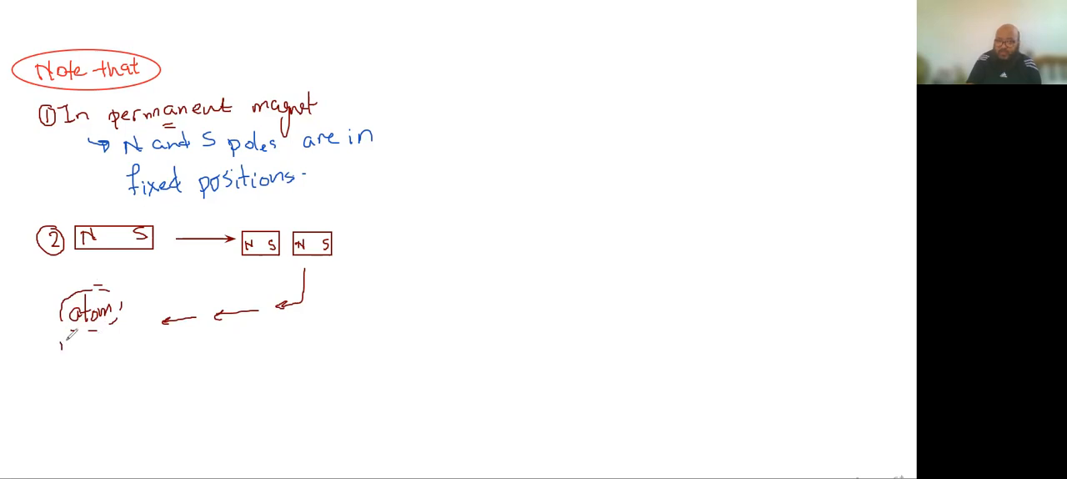
type("N S")
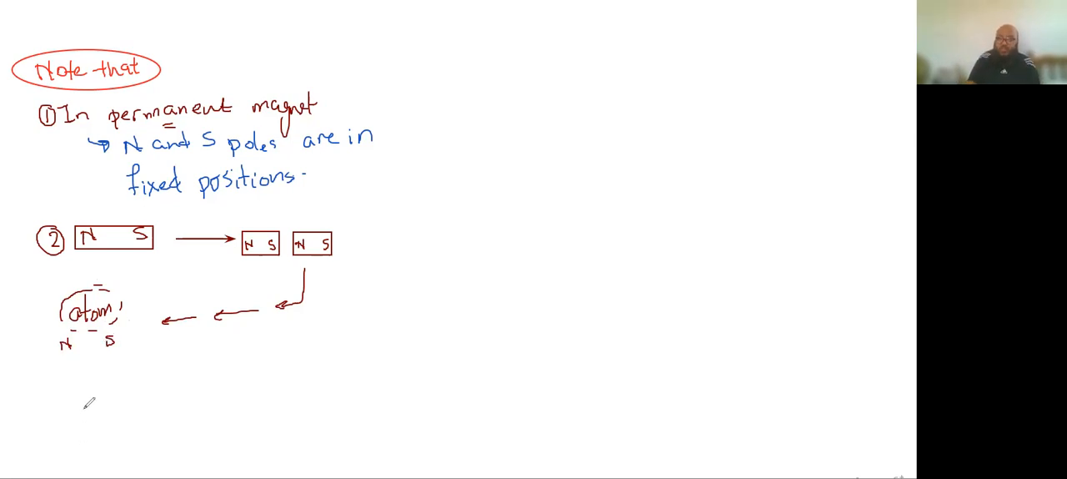
Handwrite the caption 'Magnetic dipole' under the atom.
type("Ma")
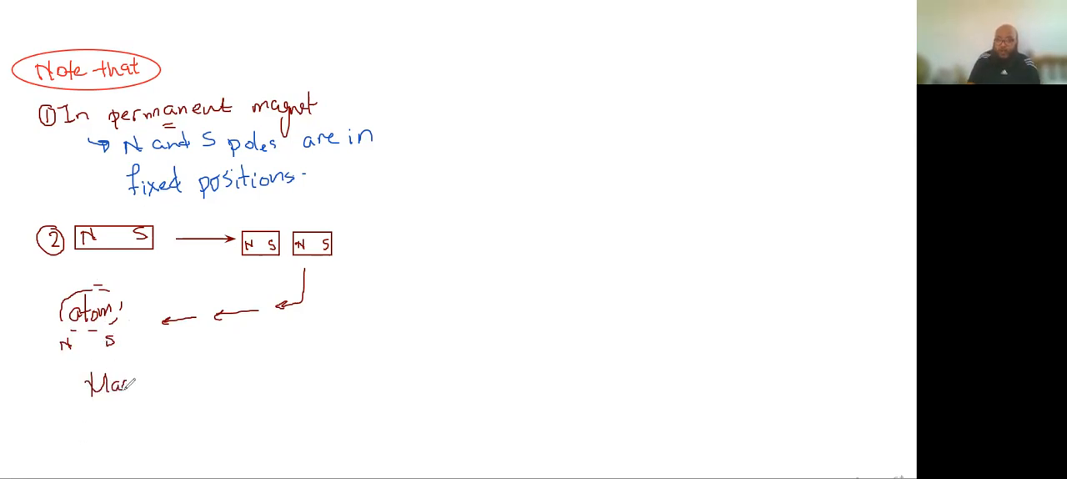
type("Magnatic di")
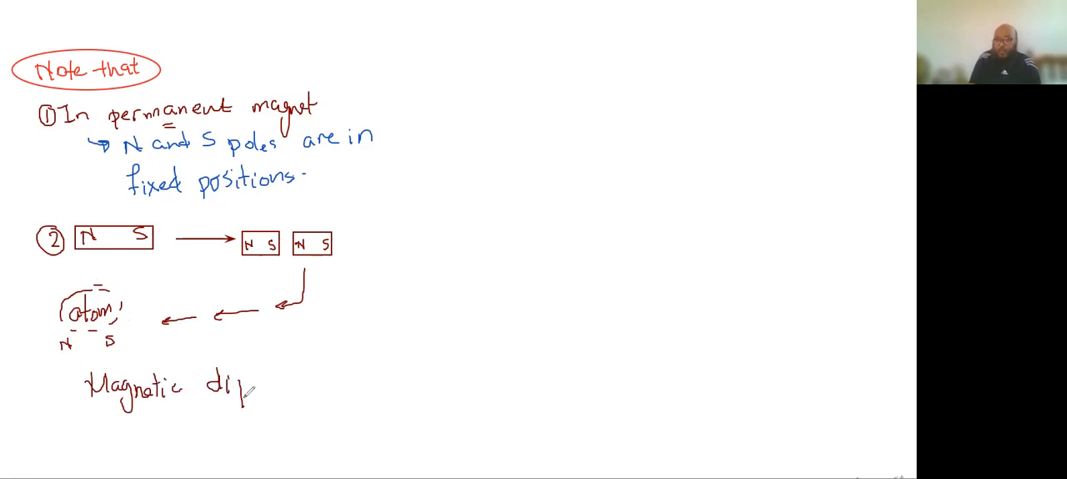
type("ole")
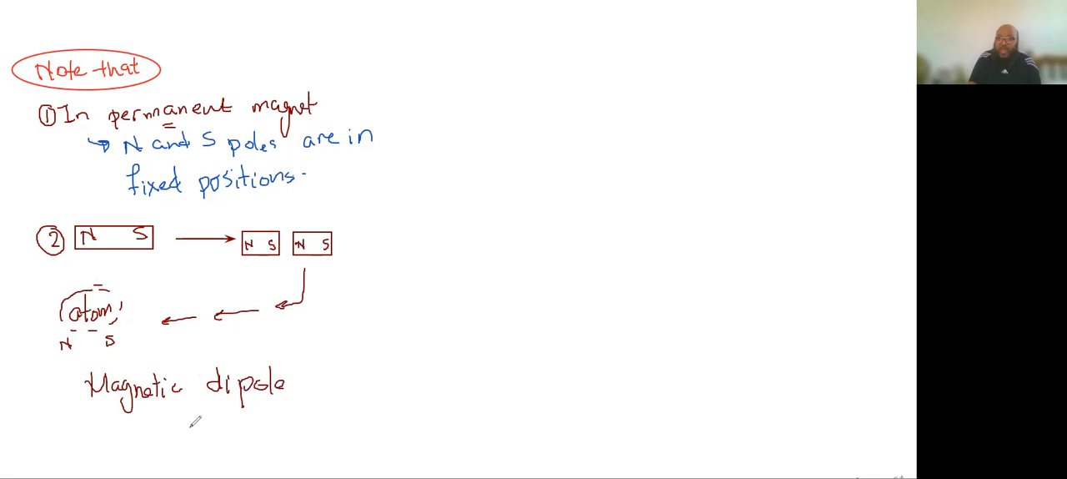
Handwrite 'no single mag. pole' below the caption.
type("Single")
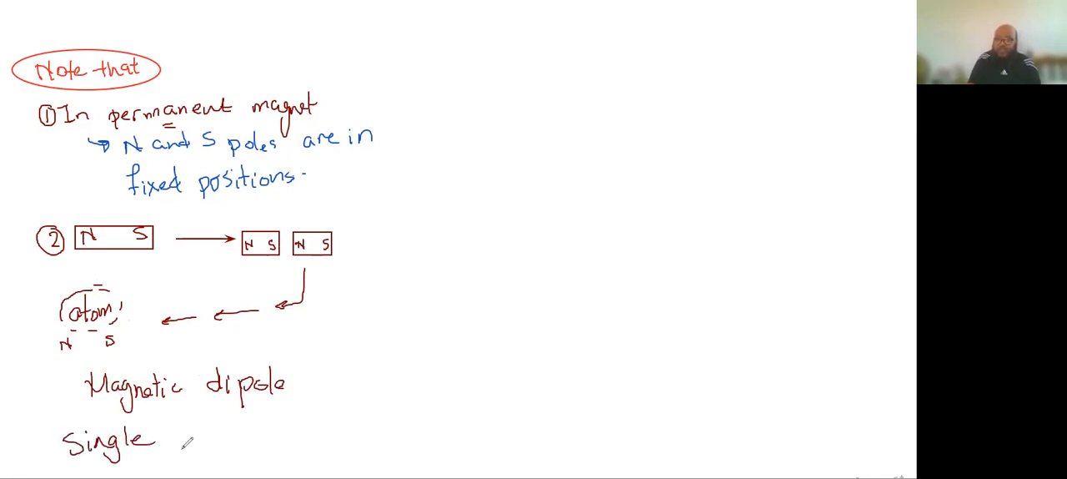
type("no")
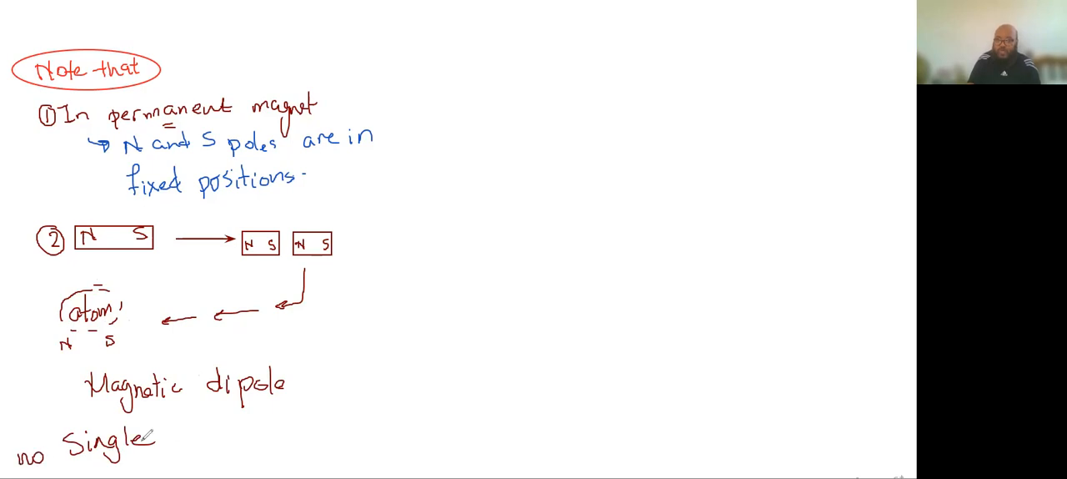
type("mag. 1")
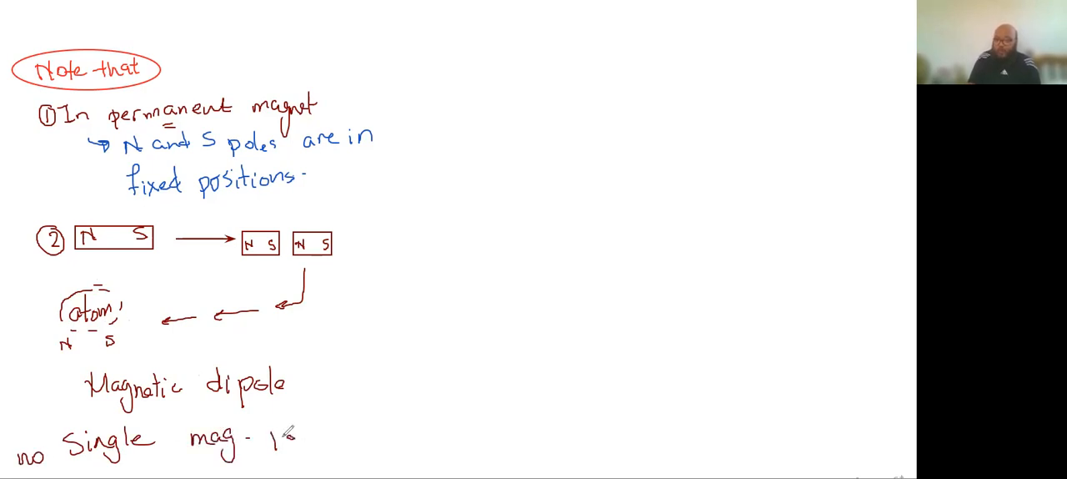
type("pole")
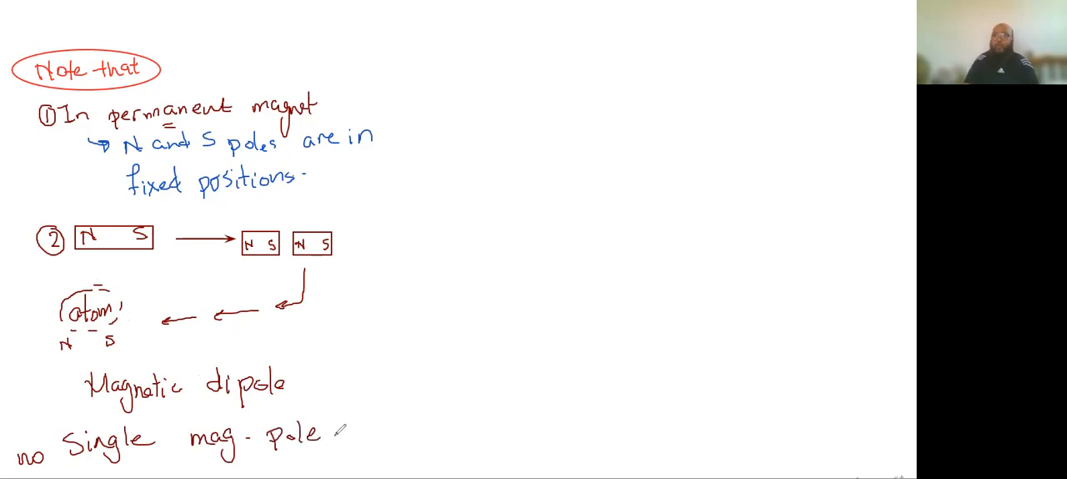